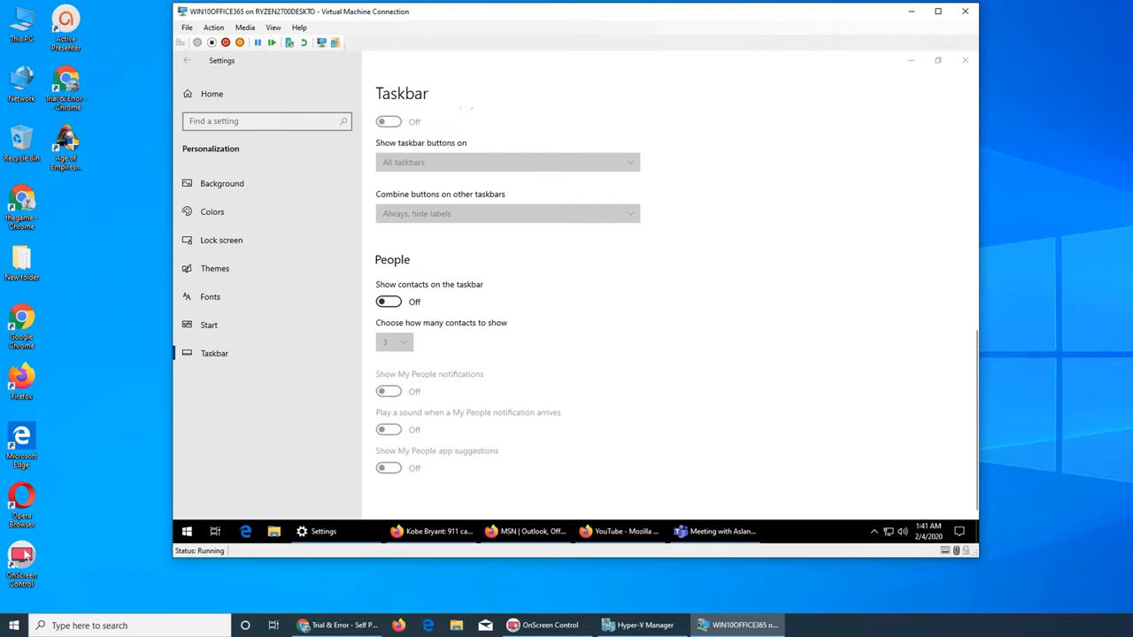
{"action": "mouse_move", "coordinate": [222, 241]}
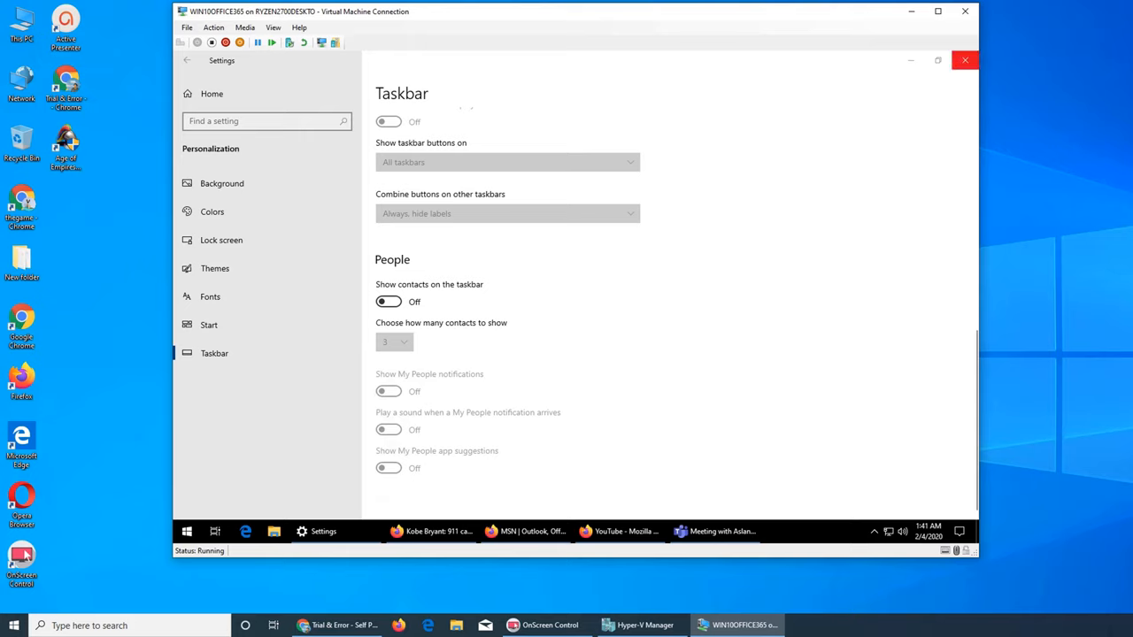
{"action": "mouse_move", "coordinate": [963, 60]}
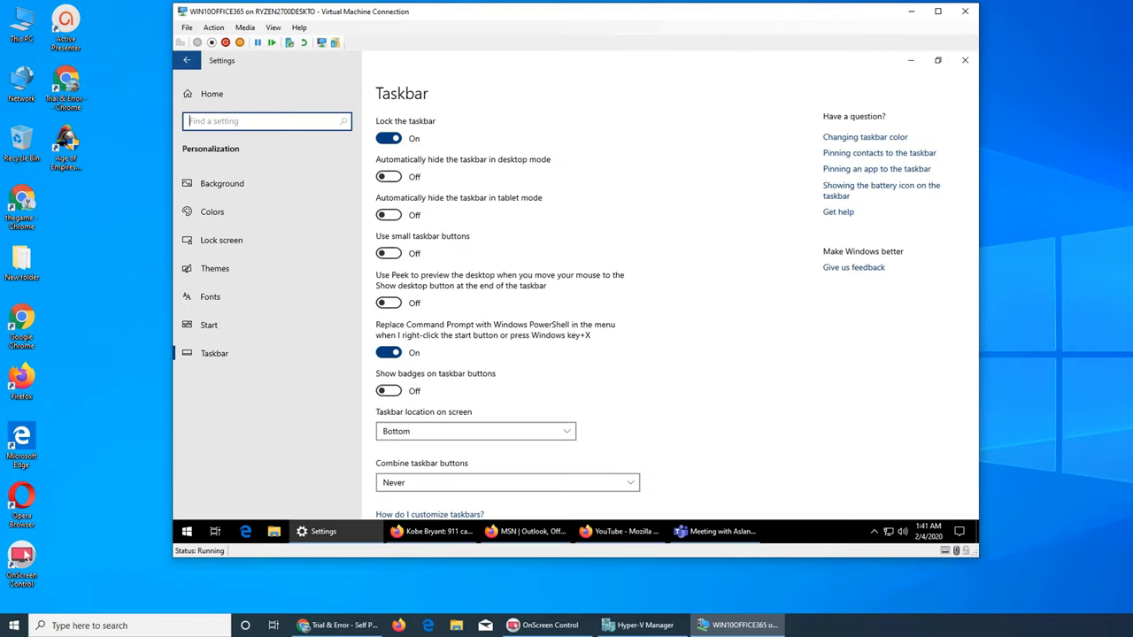
Browse the Start and Taskbar pages under Personalization, then return to the Settings home overview.
{"action": "left_click", "coordinate": [209, 326]}
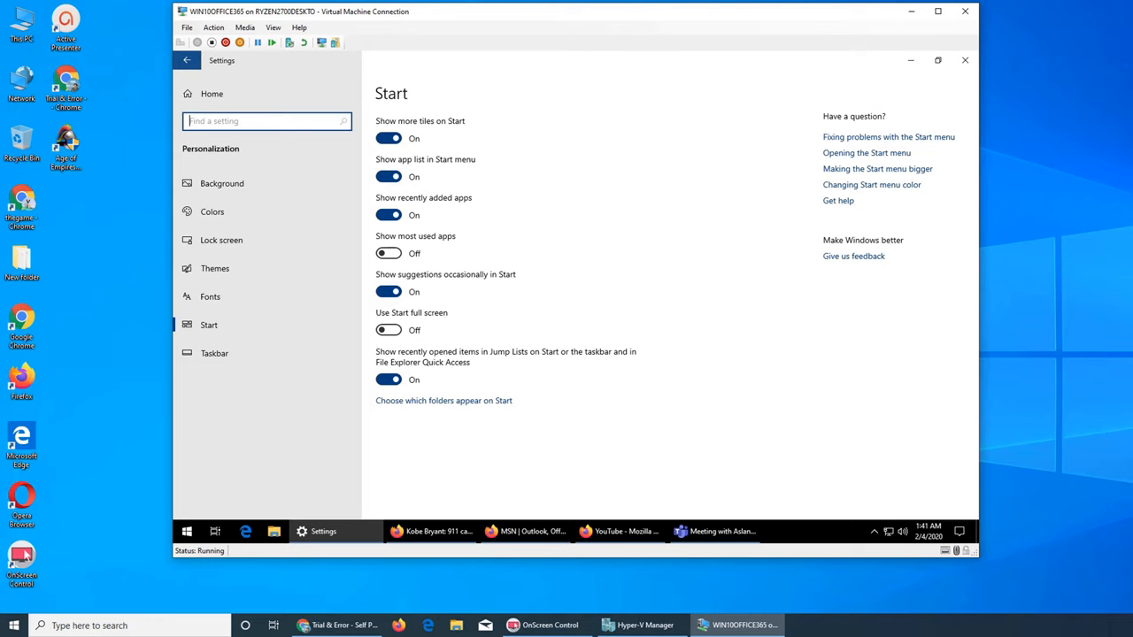
{"action": "left_click", "coordinate": [188, 60]}
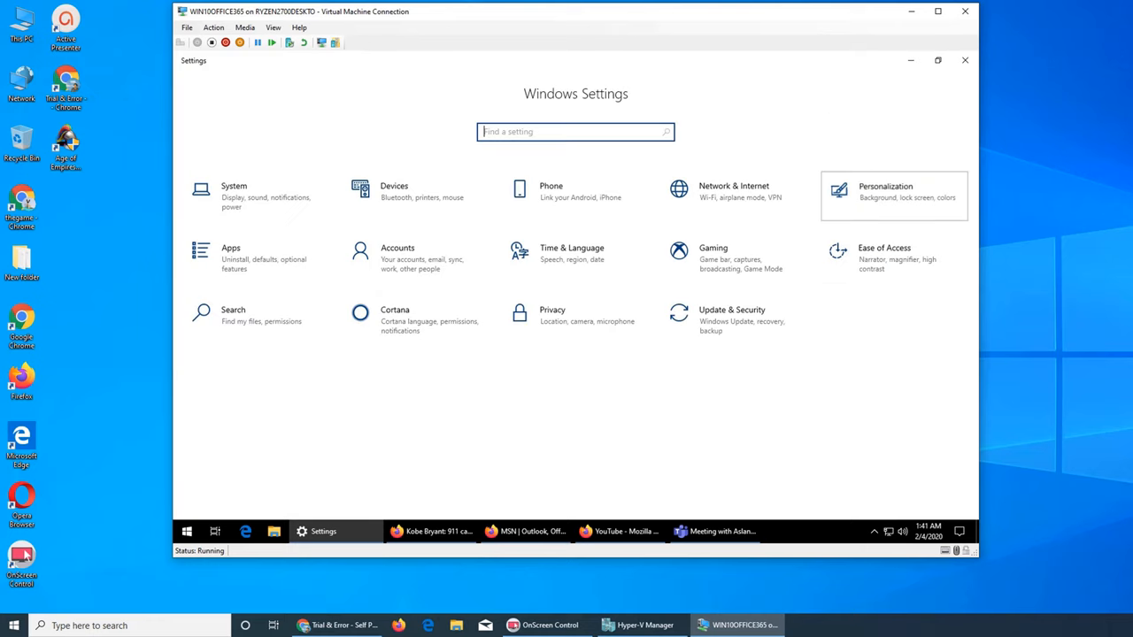
{"action": "left_click", "coordinate": [885, 195]}
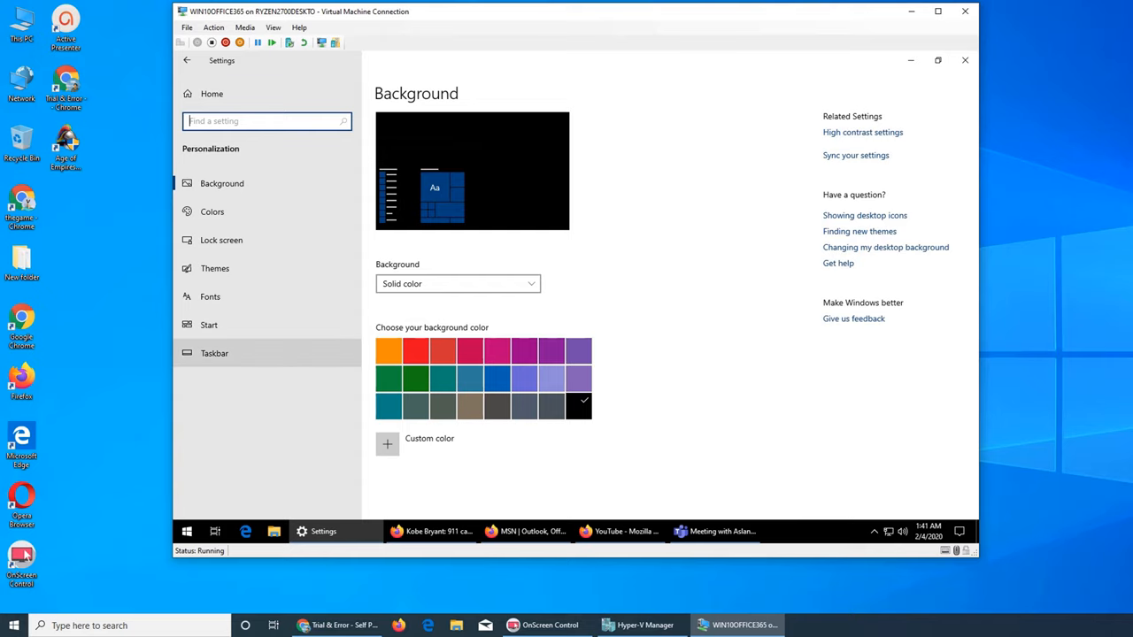
{"action": "left_click", "coordinate": [209, 326]}
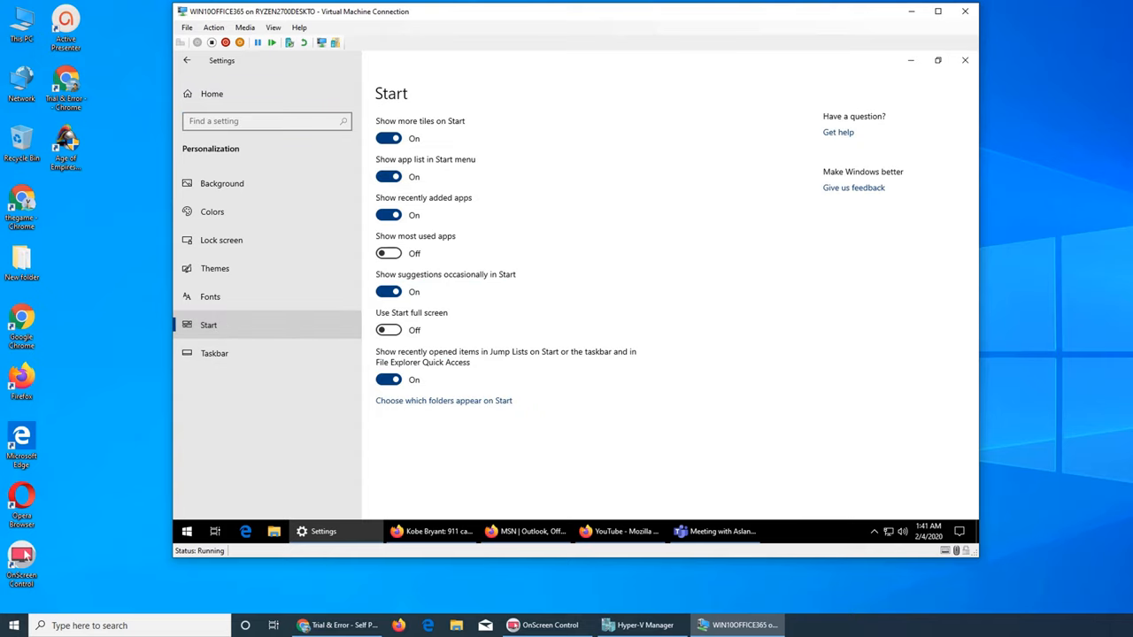
{"action": "left_click", "coordinate": [214, 354]}
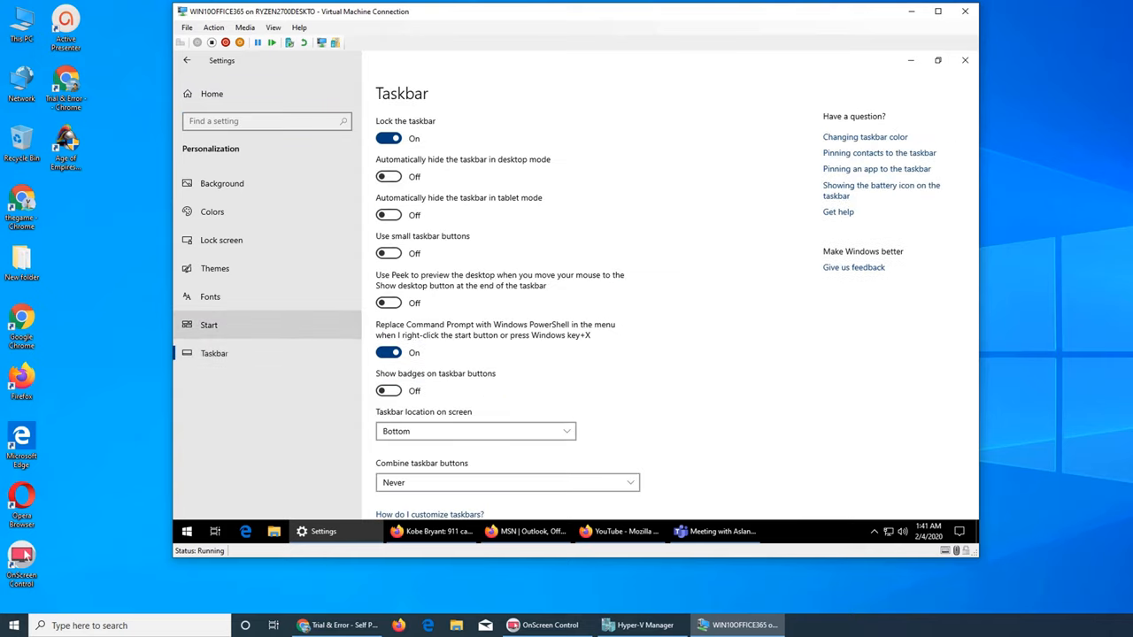
{"action": "left_click", "coordinate": [186, 61]}
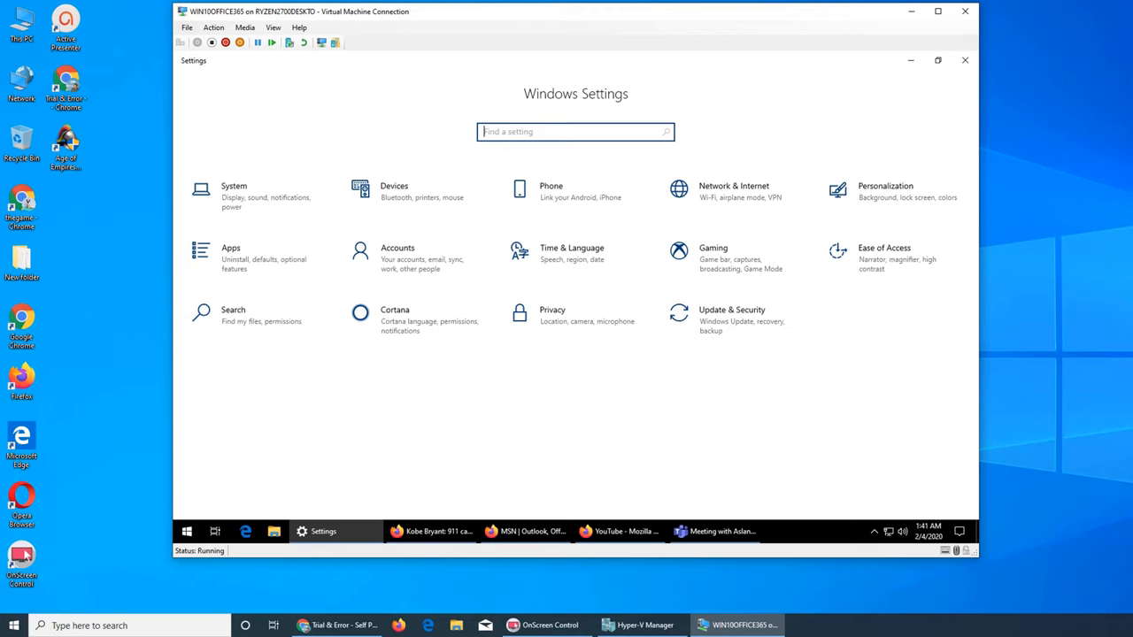
{"action": "left_click", "coordinate": [14, 627]}
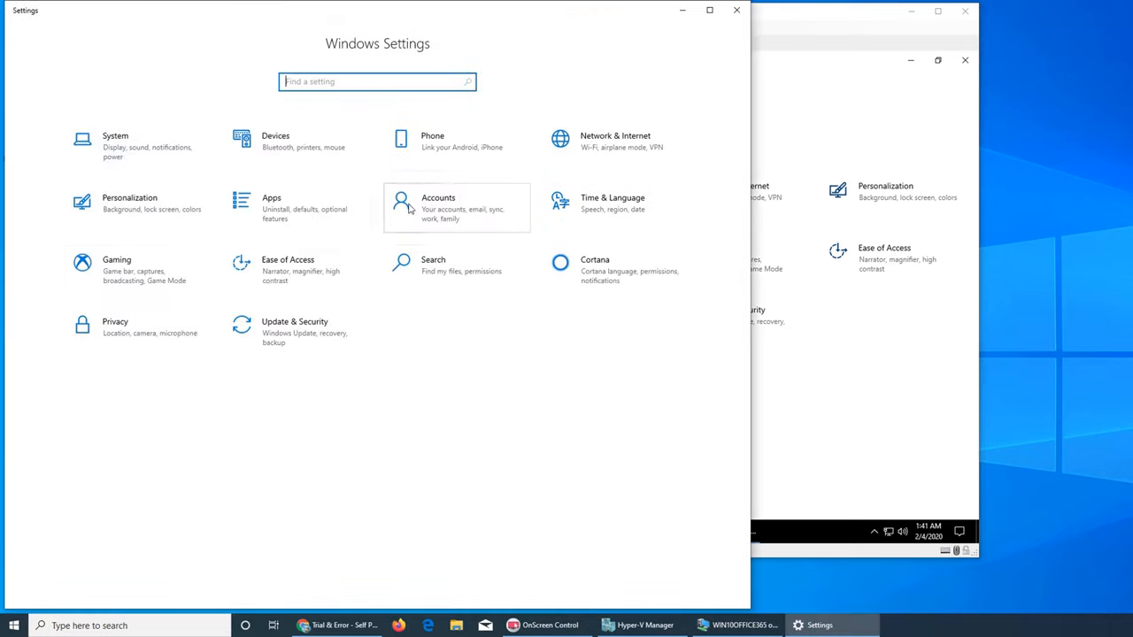
{"action": "mouse_move", "coordinate": [163, 219]}
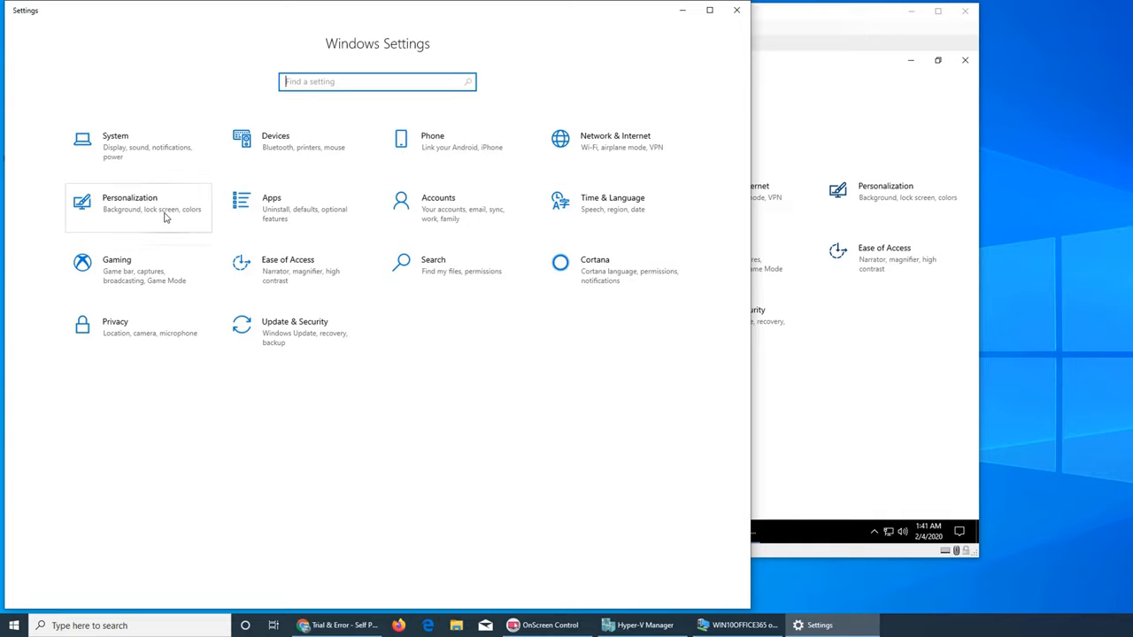
{"action": "mouse_move", "coordinate": [499, 193]}
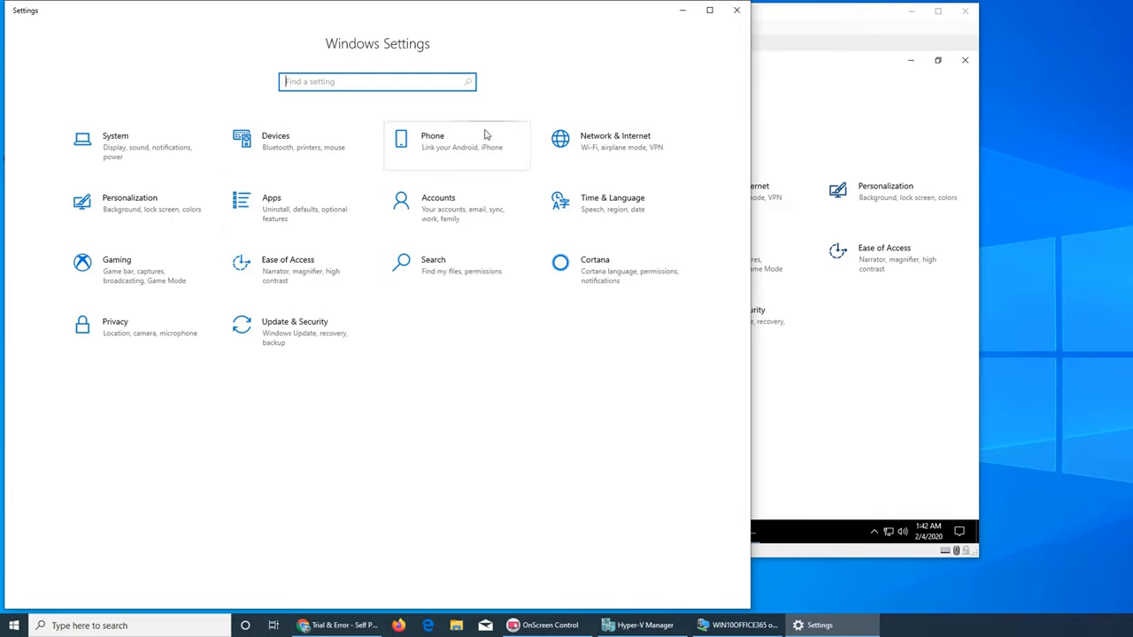
{"action": "left_click", "coordinate": [129, 202]}
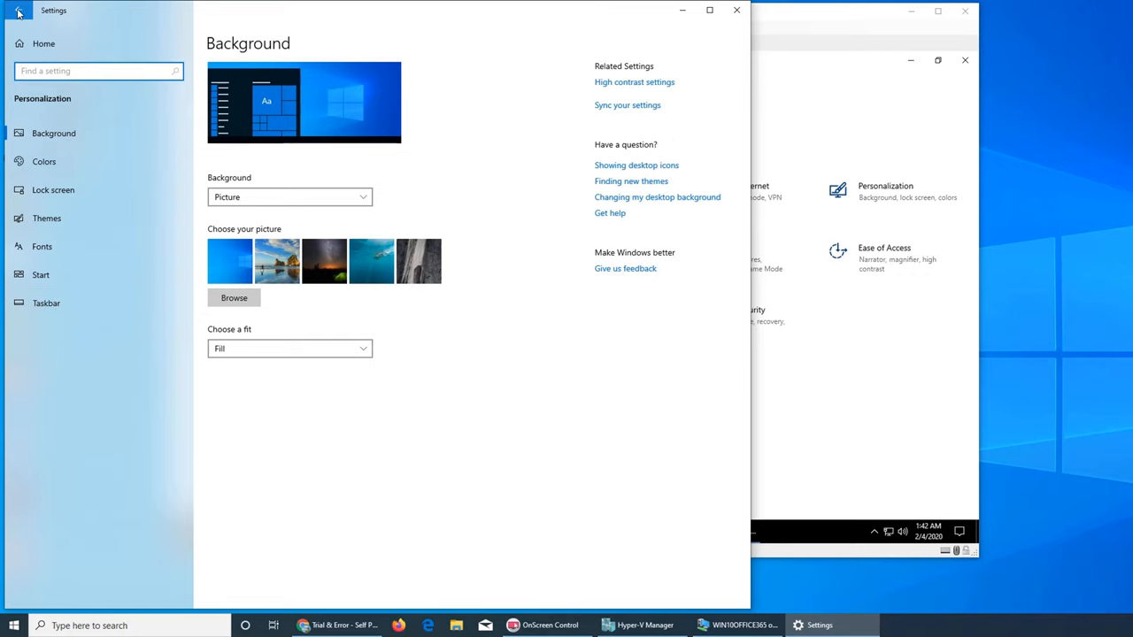
{"action": "left_click", "coordinate": [18, 14]}
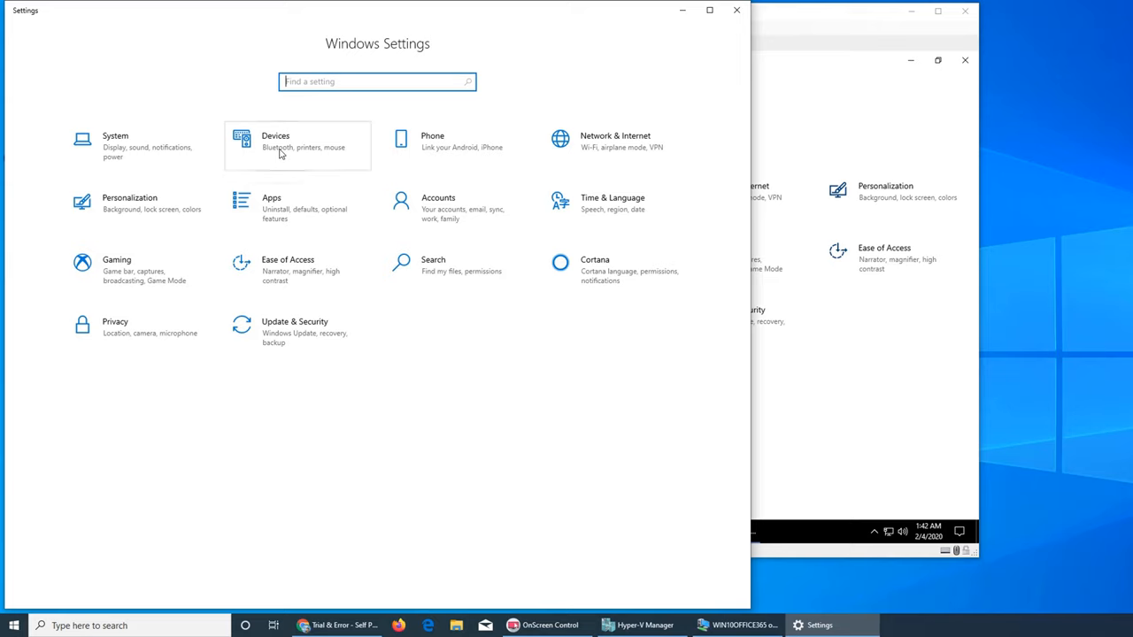
{"action": "left_click", "coordinate": [297, 145]}
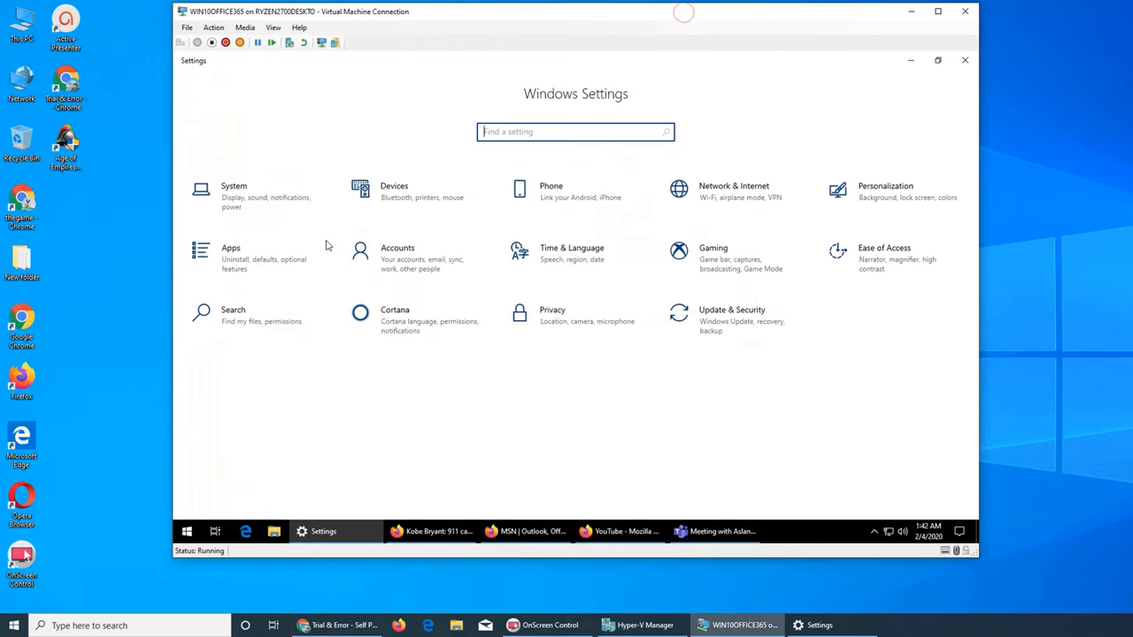
On System > Tablet mode, set 'When I sign in' to 'Use tablet mode'.
{"action": "left_click", "coordinate": [234, 195]}
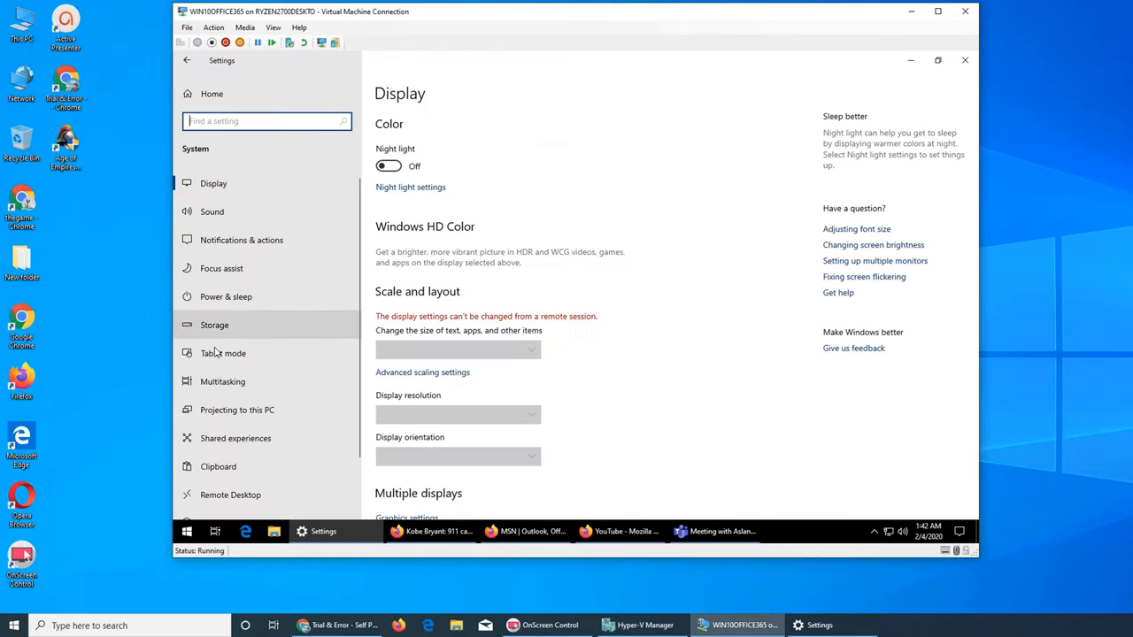
{"action": "left_click", "coordinate": [223, 354]}
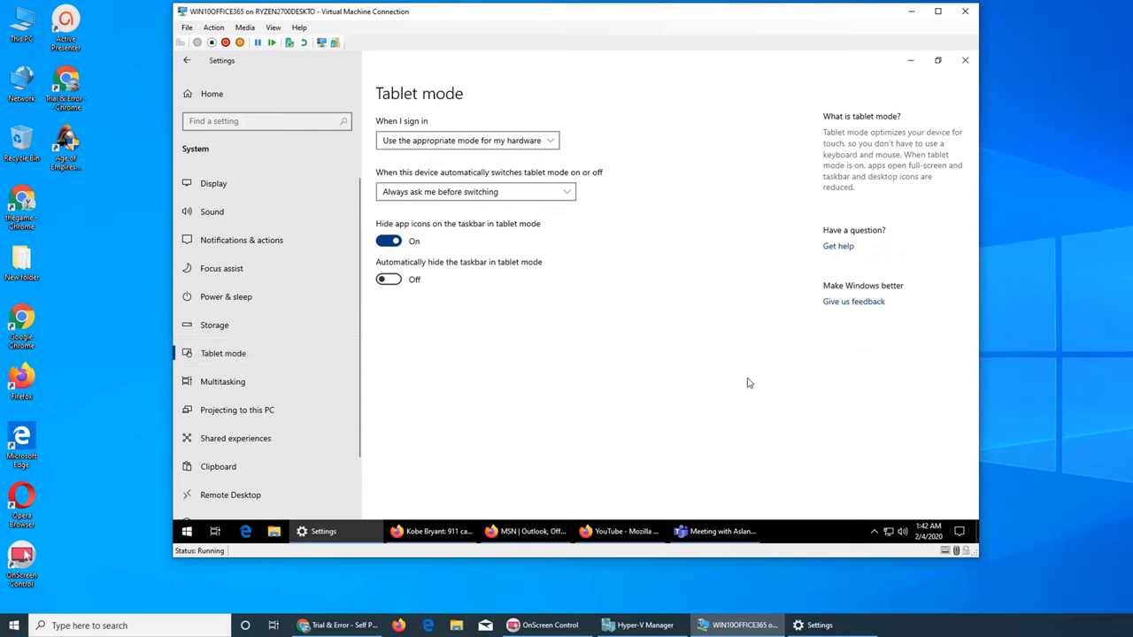
{"action": "mouse_move", "coordinate": [418, 163]}
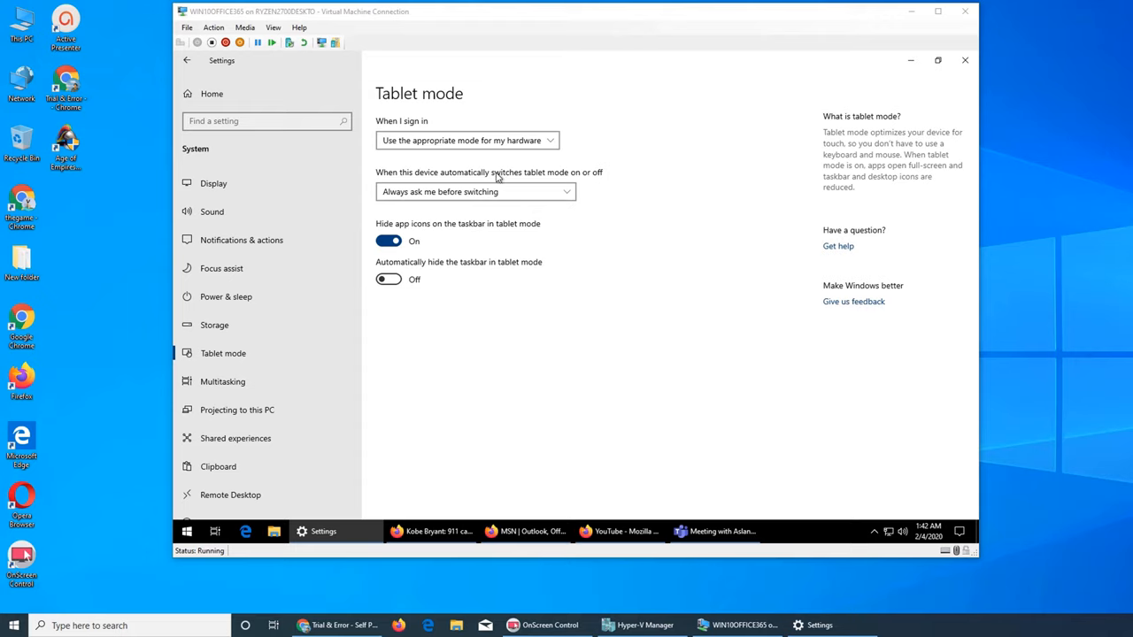
{"action": "mouse_move", "coordinate": [421, 128]}
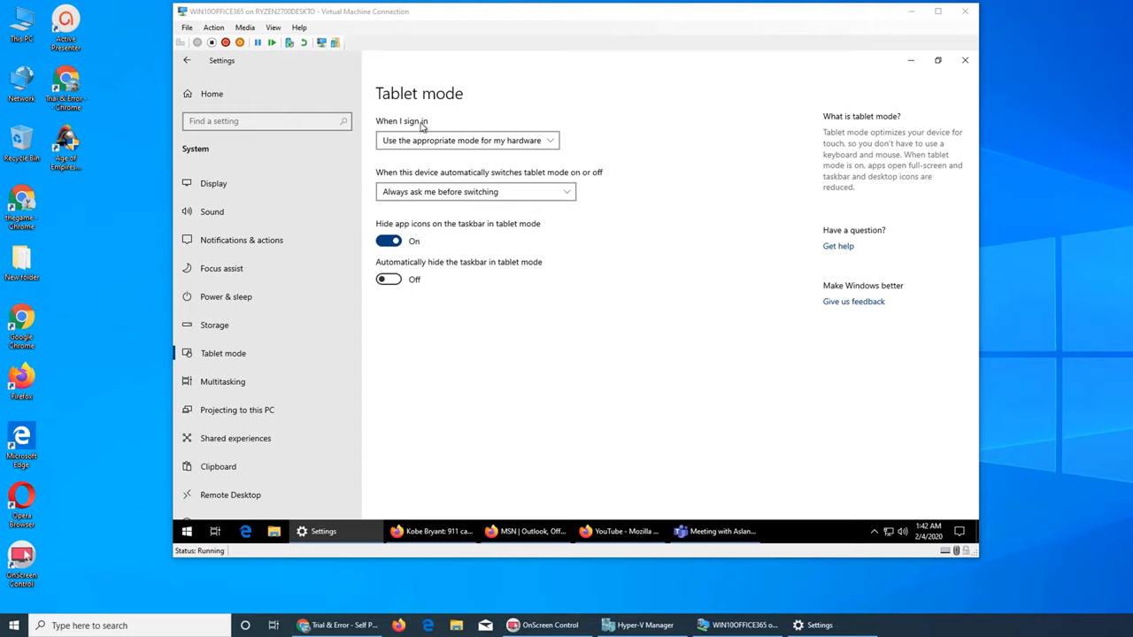
{"action": "mouse_move", "coordinate": [400, 152]}
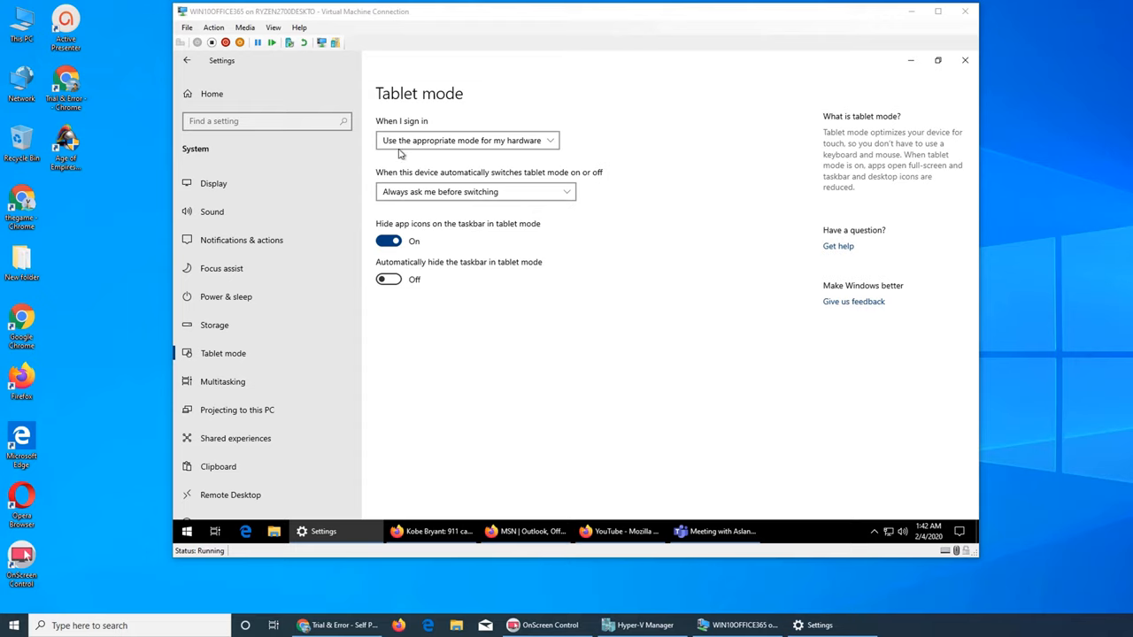
{"action": "mouse_move", "coordinate": [493, 156]}
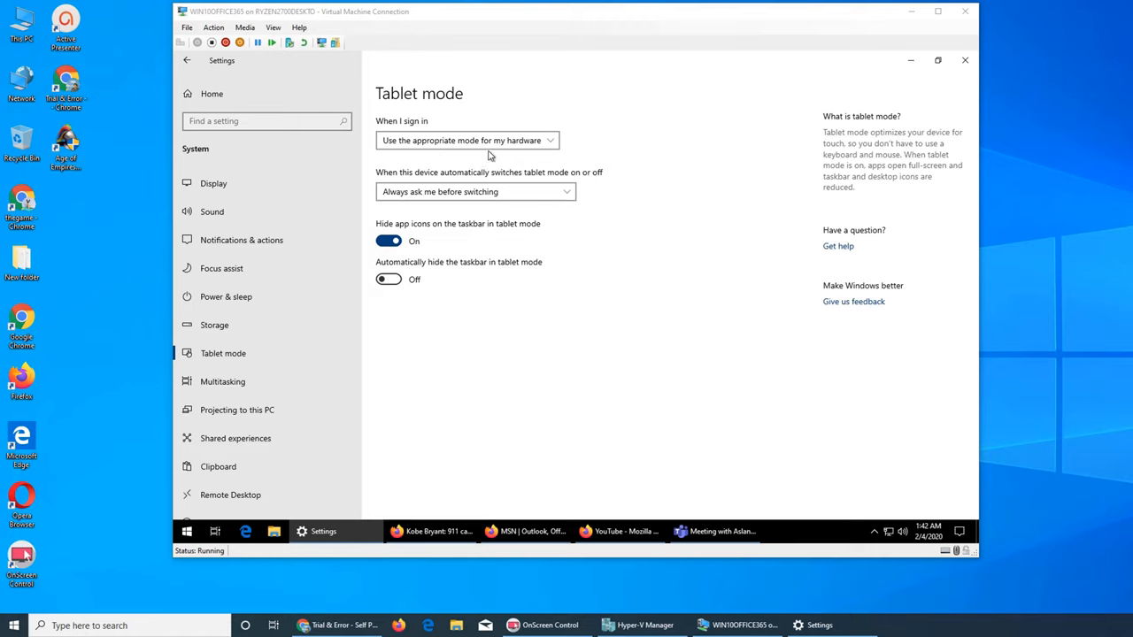
{"action": "left_click", "coordinate": [467, 140]}
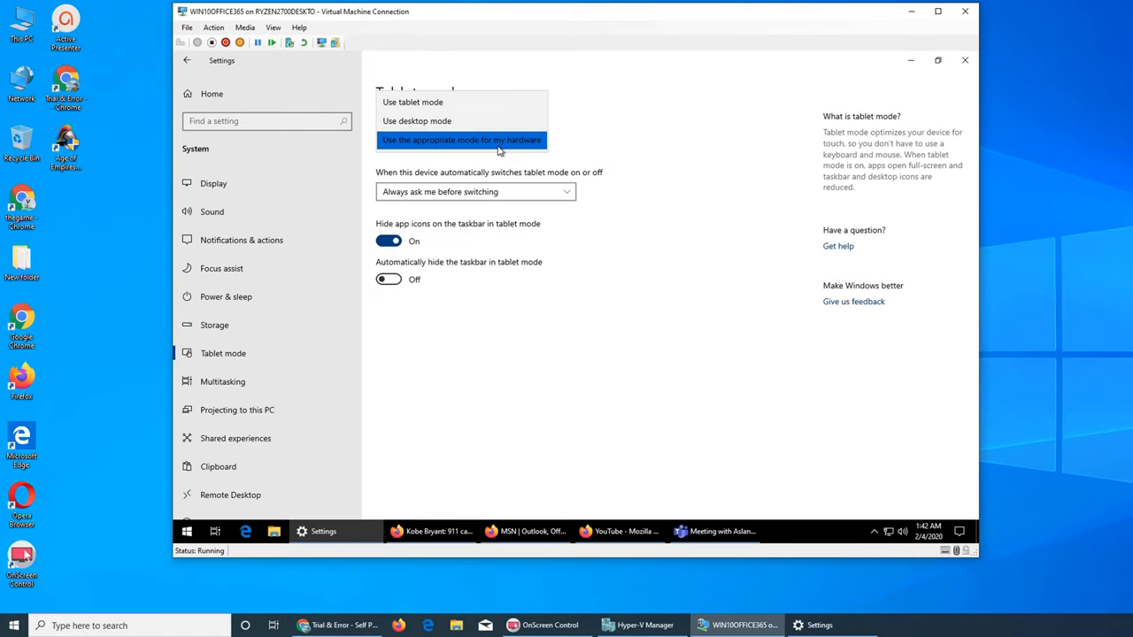
{"action": "mouse_move", "coordinate": [434, 106]}
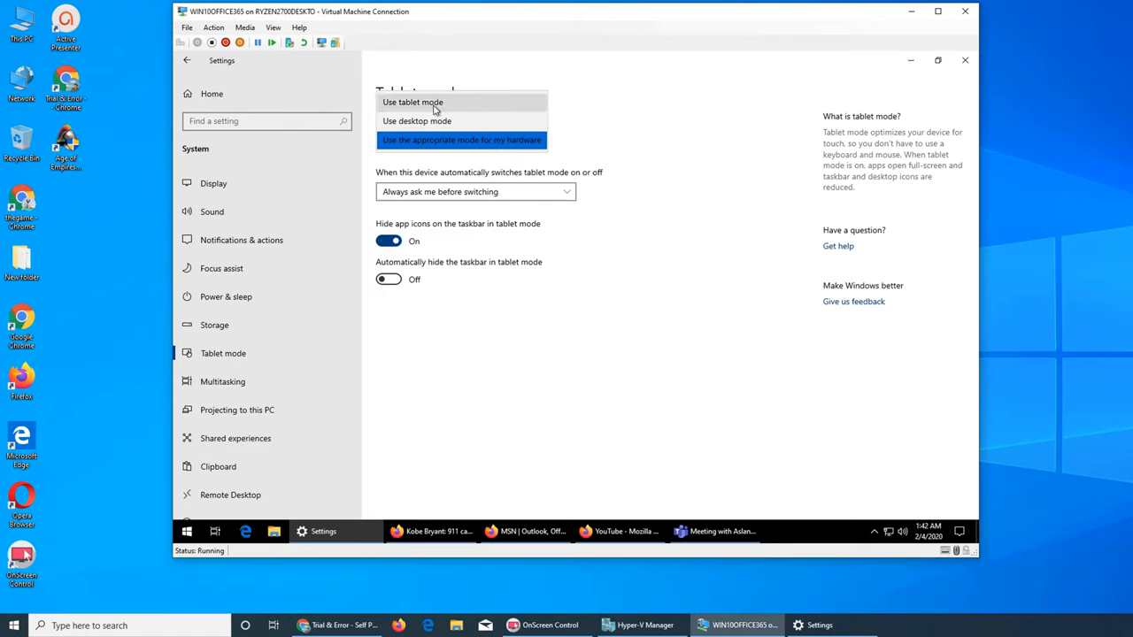
{"action": "mouse_move", "coordinate": [562, 106]}
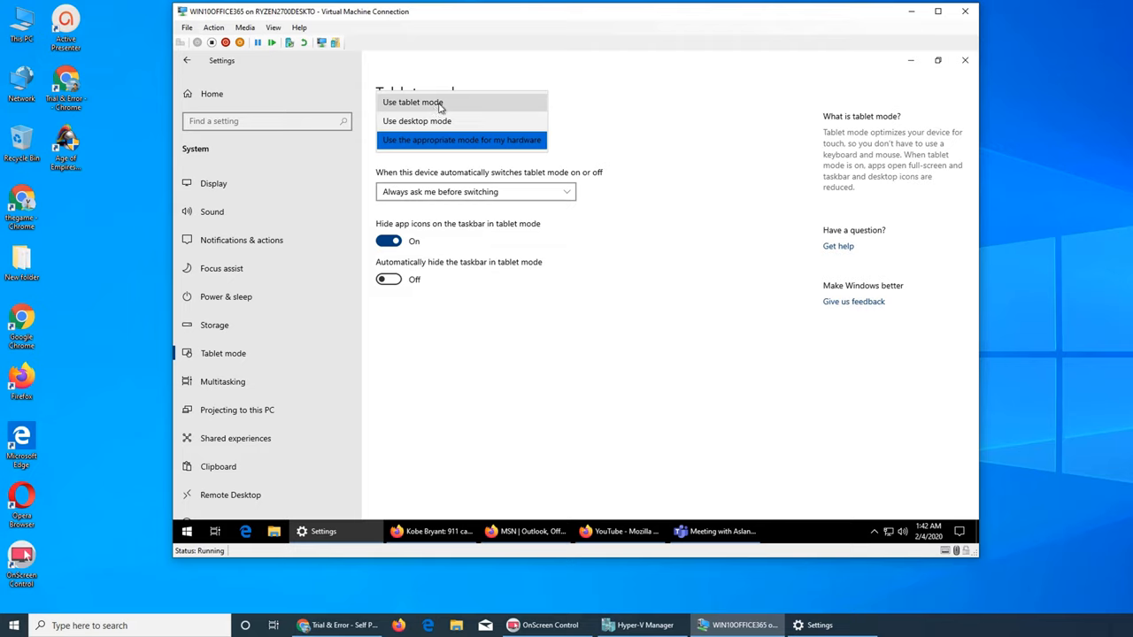
{"action": "left_click", "coordinate": [410, 101]}
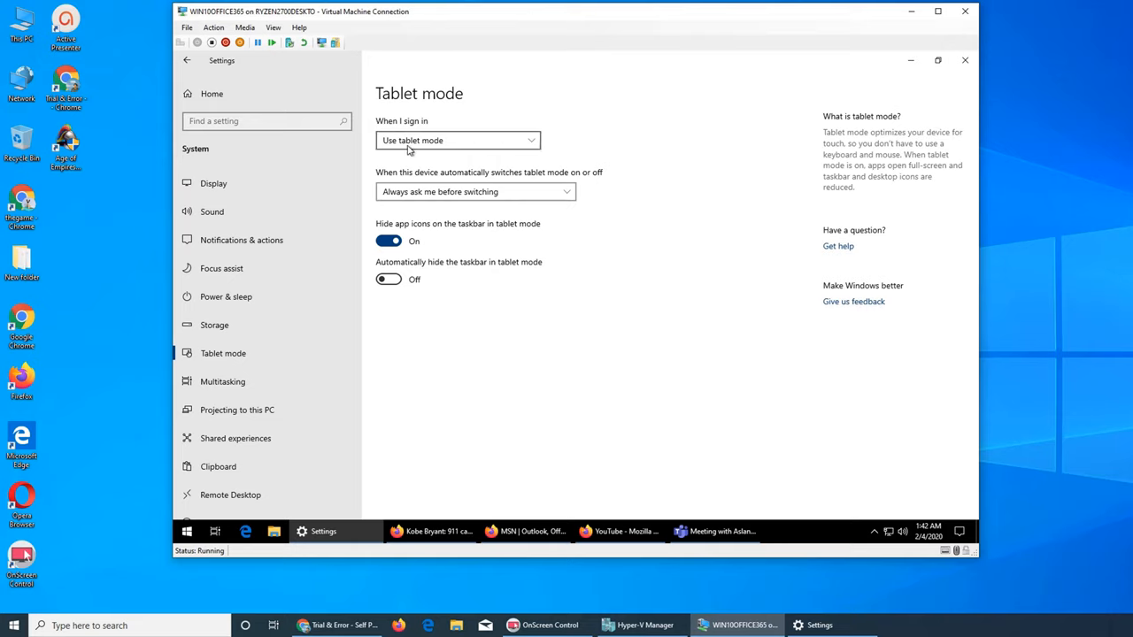
{"action": "mouse_move", "coordinate": [467, 127]}
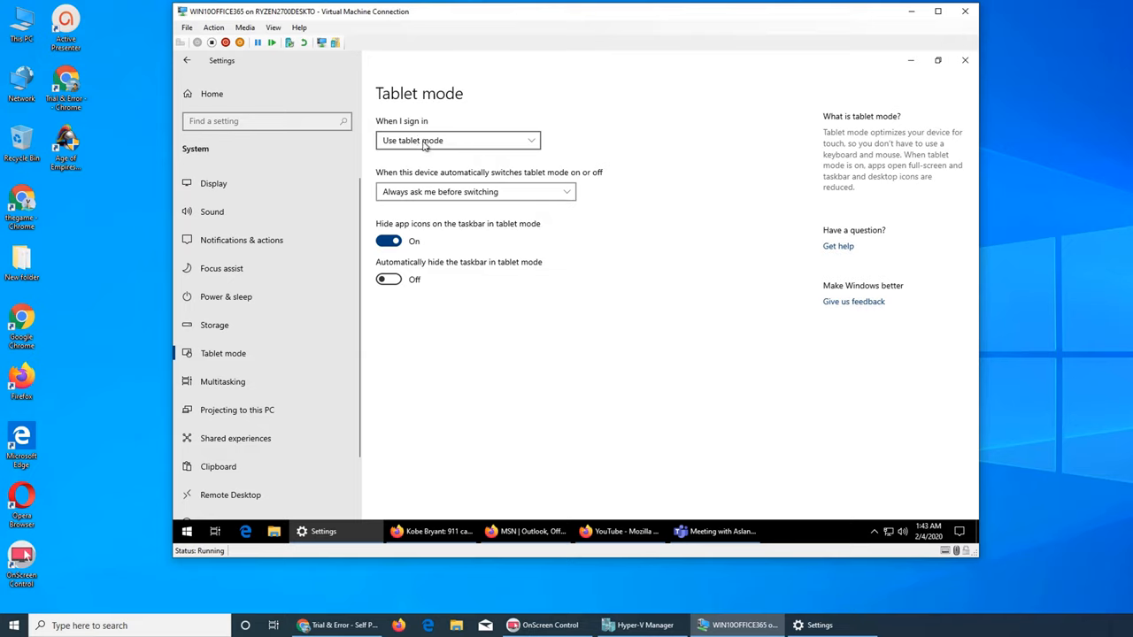
{"action": "mouse_move", "coordinate": [588, 233]}
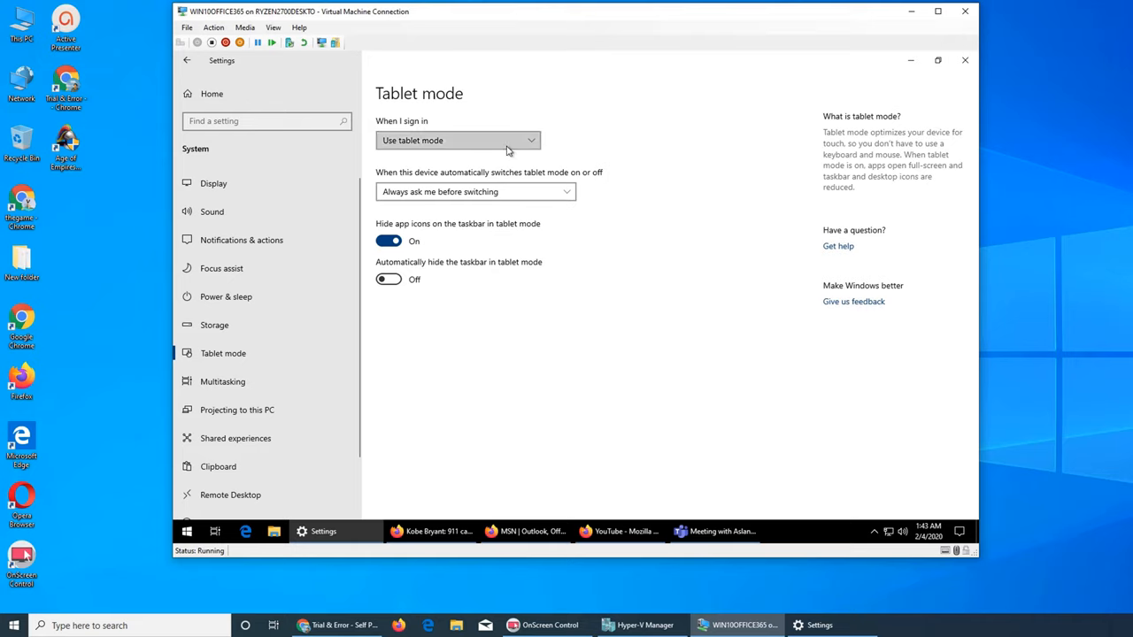
Change 'When I sign in' to 'Use the appropriate mode for my hardware'.
{"action": "left_click", "coordinate": [453, 139]}
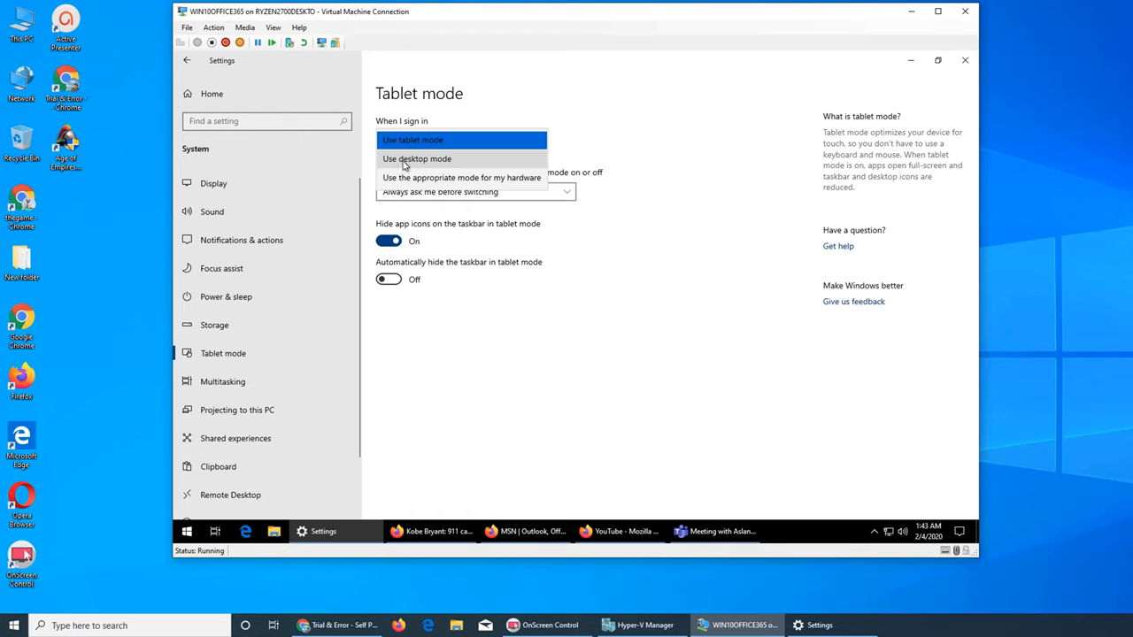
{"action": "mouse_move", "coordinate": [432, 177]}
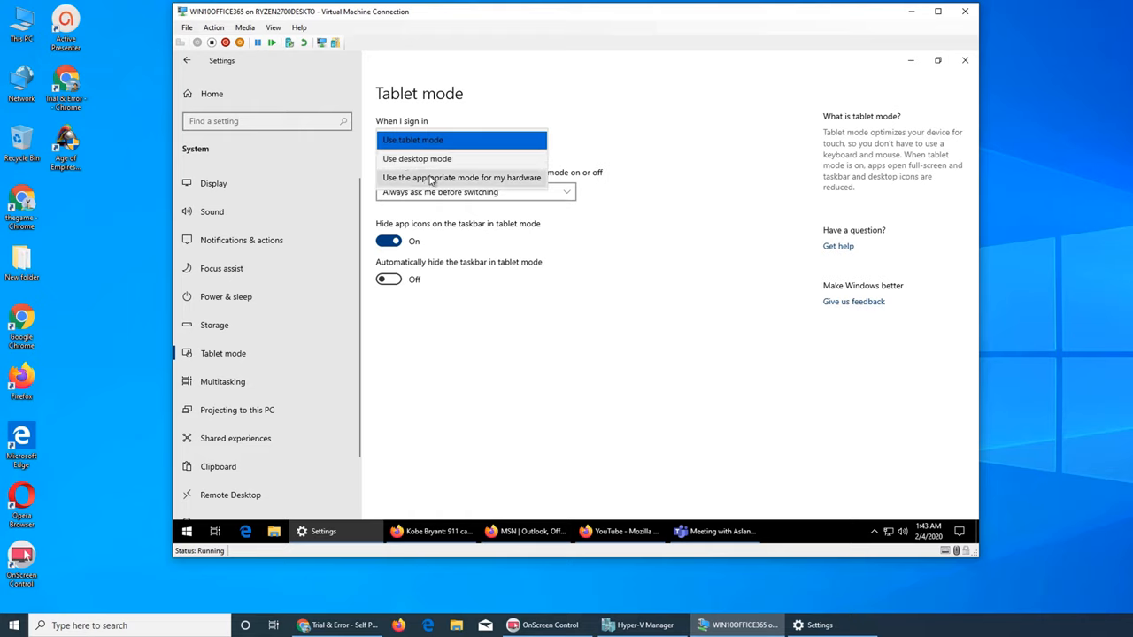
{"action": "left_click", "coordinate": [460, 177]}
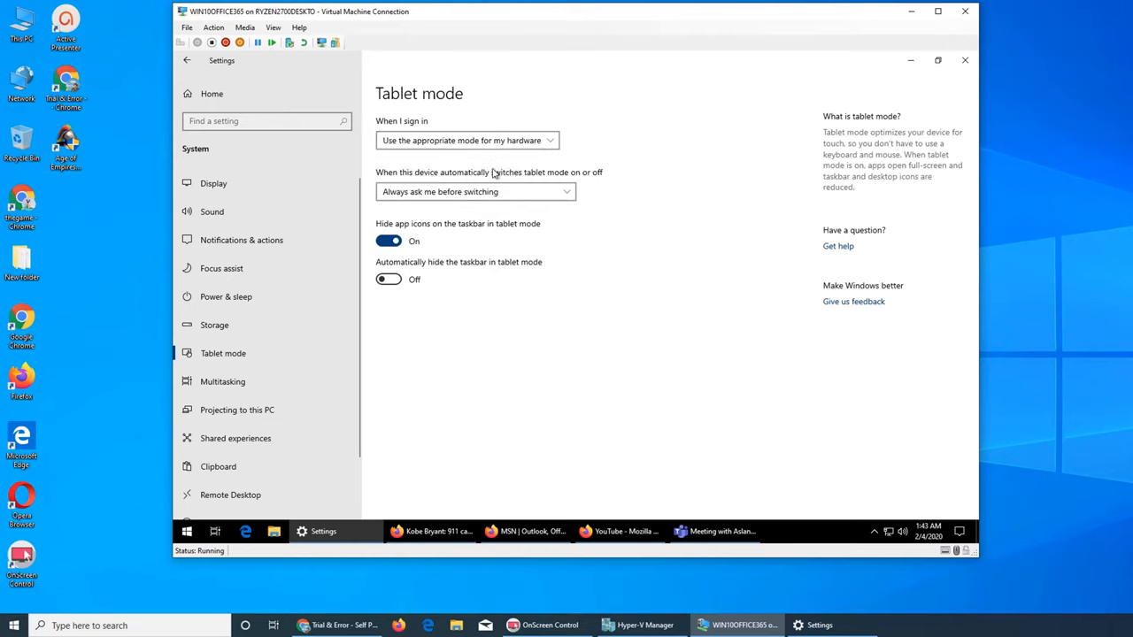
{"action": "mouse_move", "coordinate": [510, 158]}
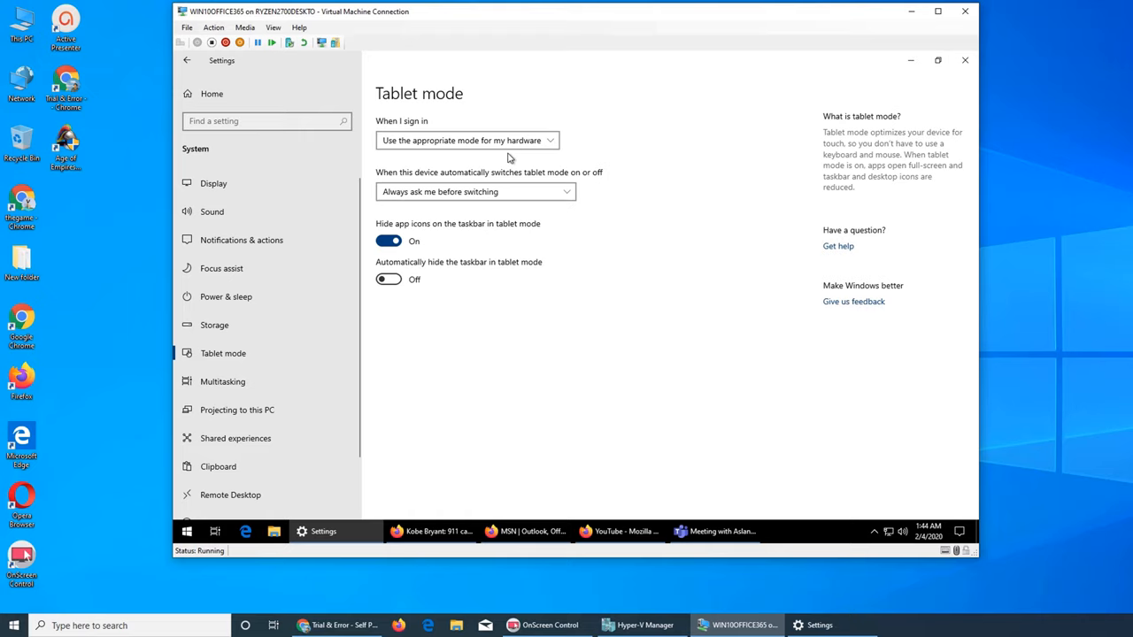
{"action": "mouse_move", "coordinate": [878, 227]}
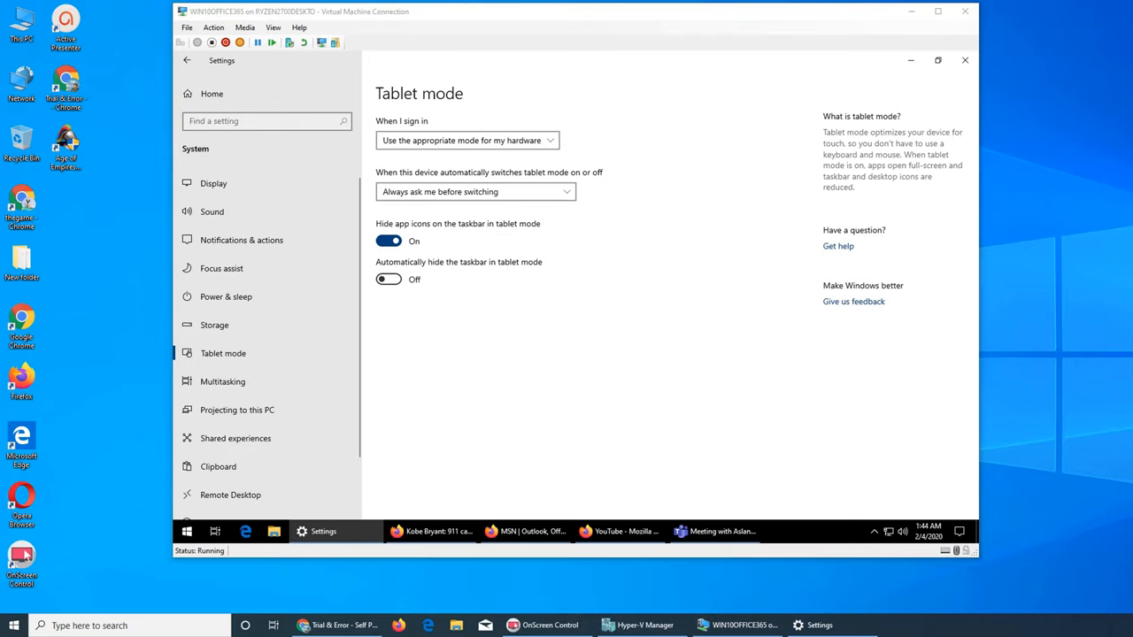
{"action": "mouse_move", "coordinate": [748, 296]}
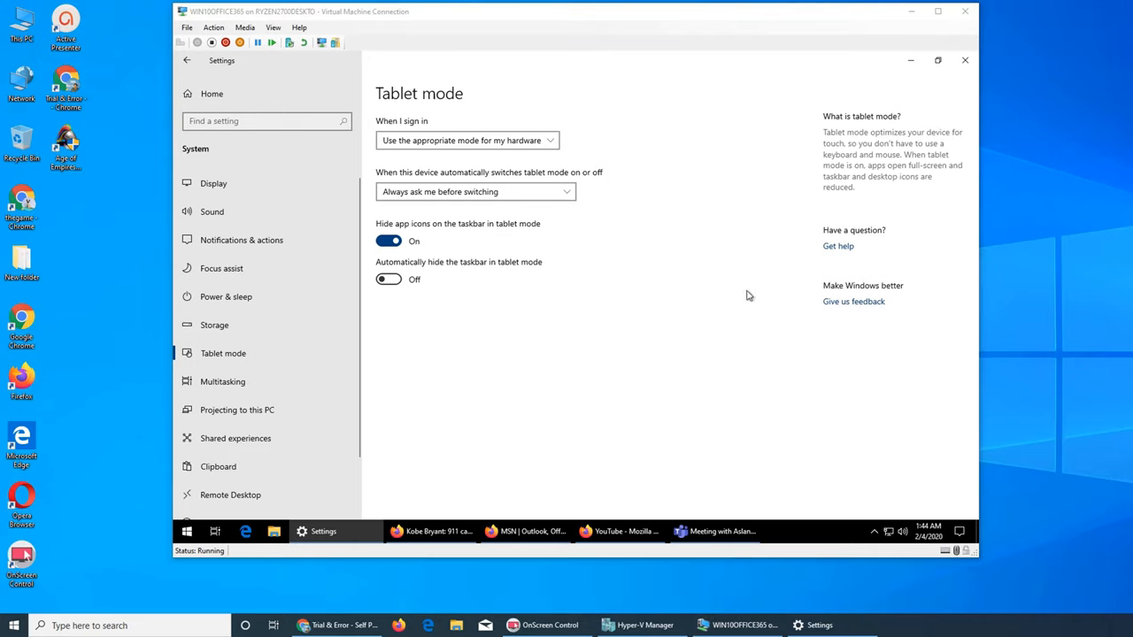
{"action": "mouse_move", "coordinate": [549, 159]}
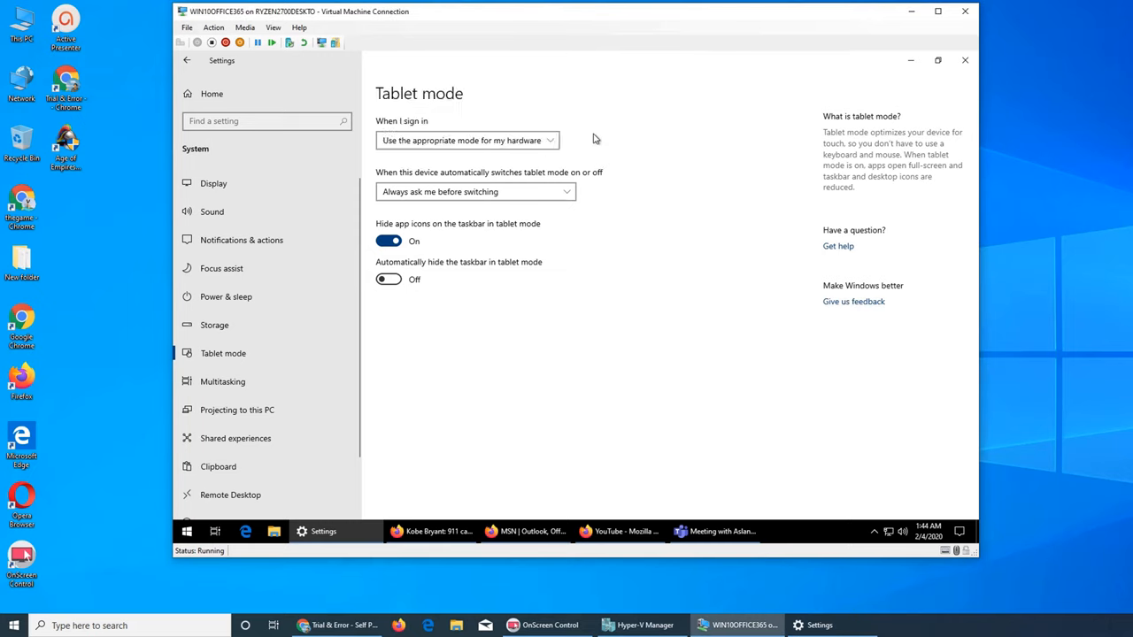
{"action": "left_click", "coordinate": [468, 139]}
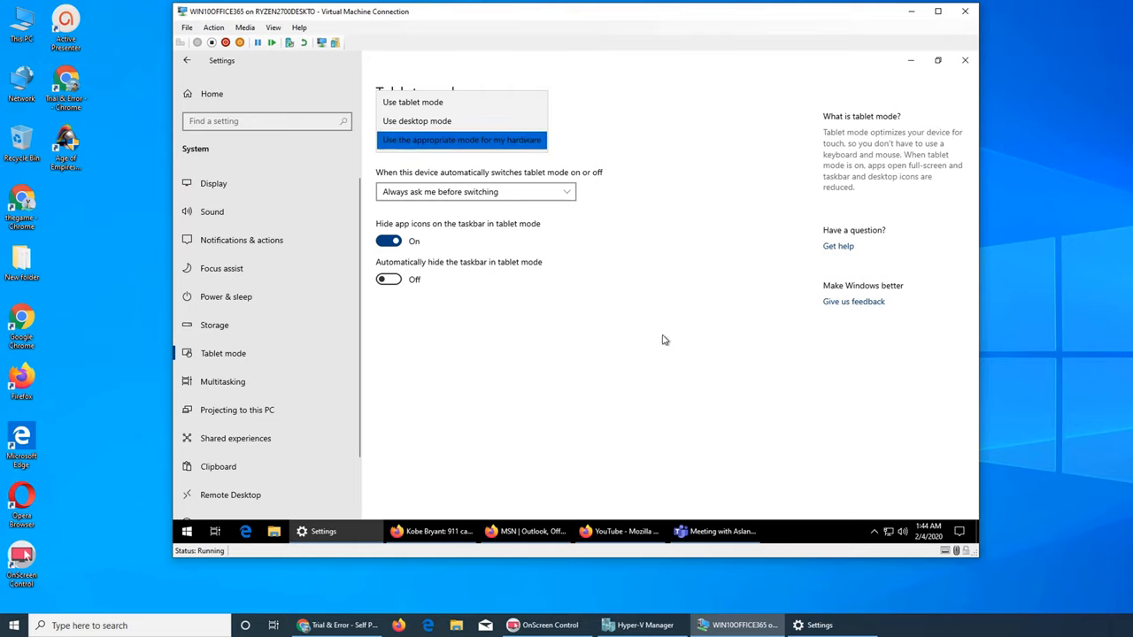
{"action": "left_click", "coordinate": [461, 138]}
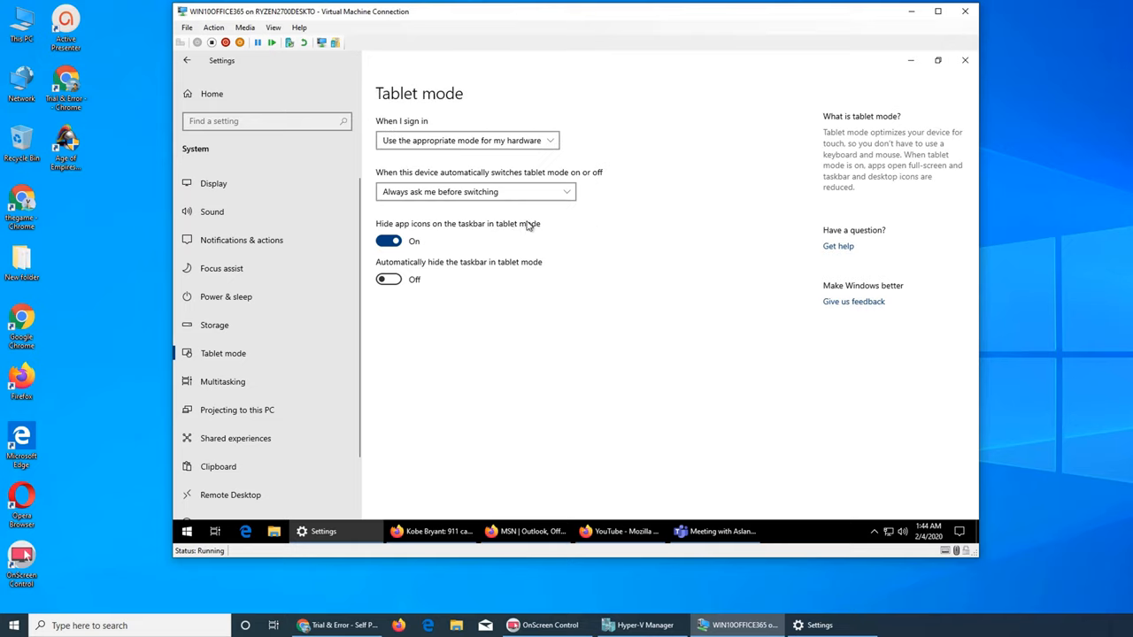
{"action": "mouse_move", "coordinate": [386, 181]}
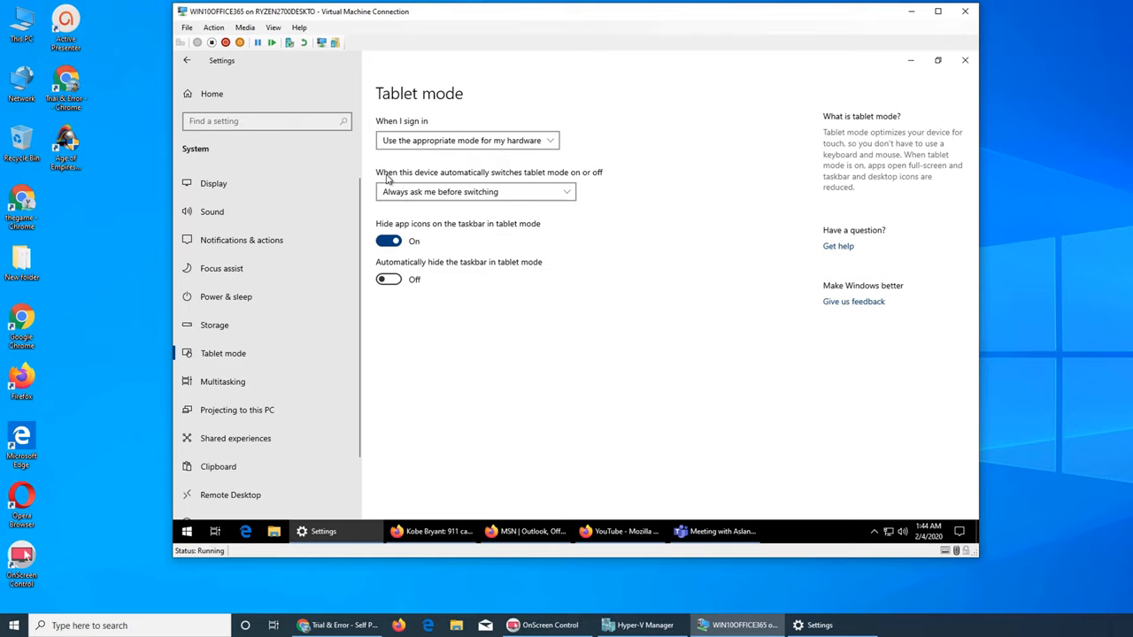
{"action": "mouse_move", "coordinate": [545, 182]}
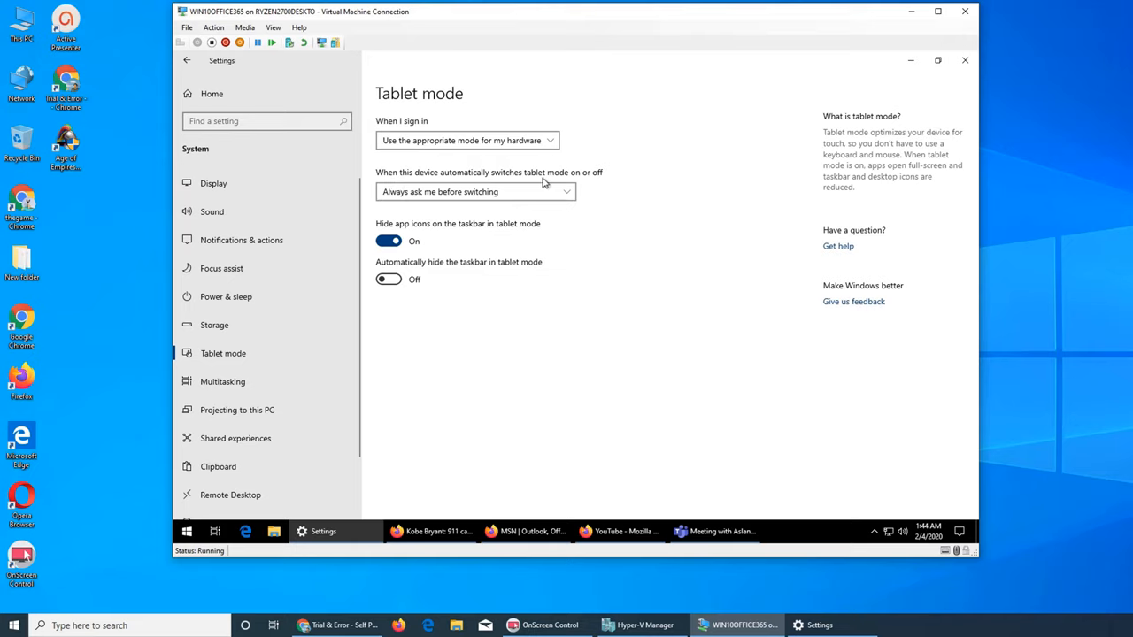
{"action": "mouse_move", "coordinate": [627, 207]}
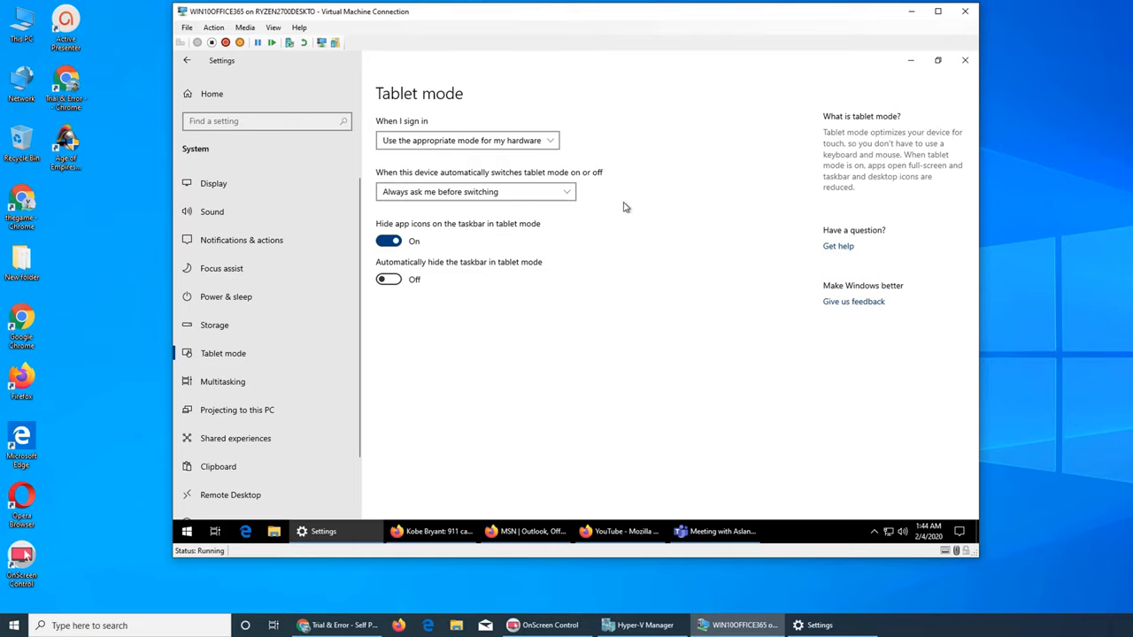
{"action": "mouse_move", "coordinate": [460, 209]}
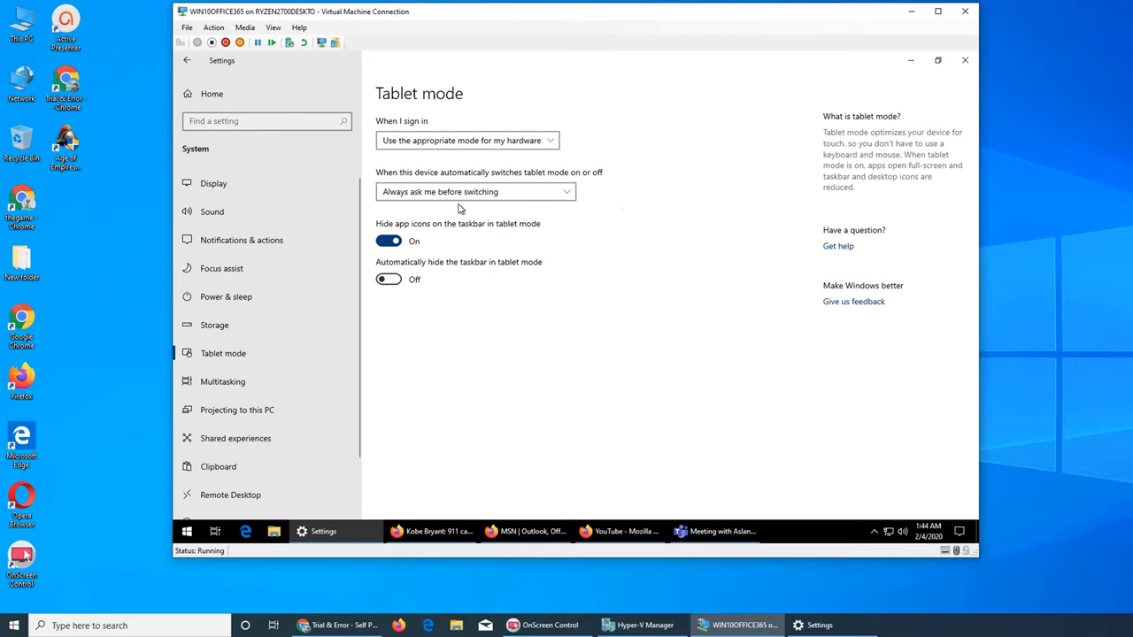
{"action": "left_click", "coordinate": [475, 191]}
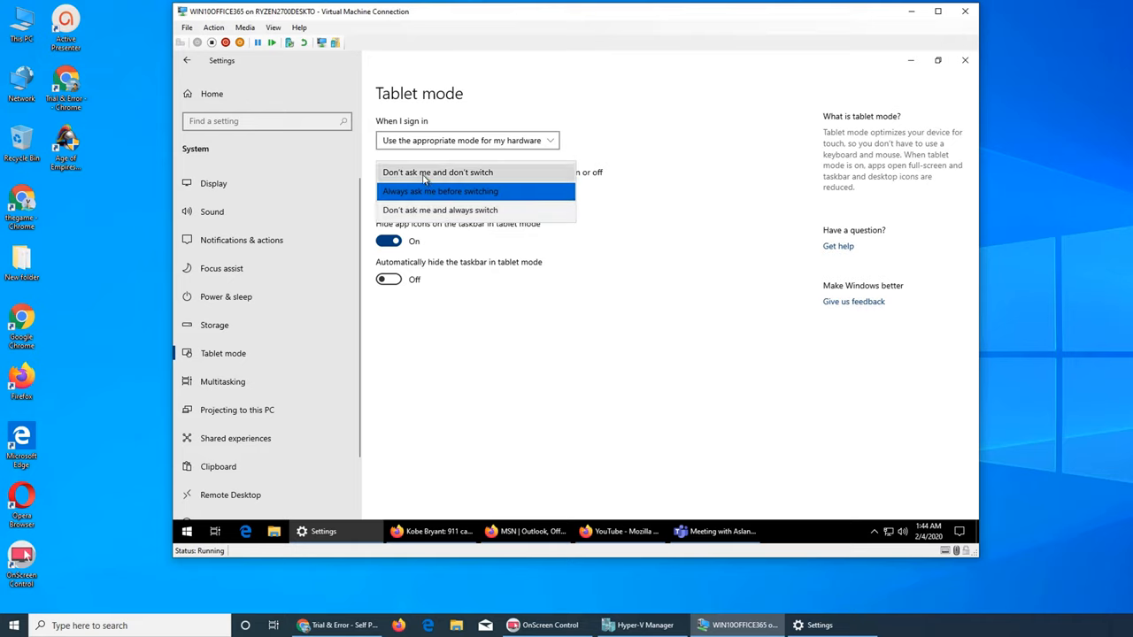
{"action": "mouse_move", "coordinate": [632, 206]}
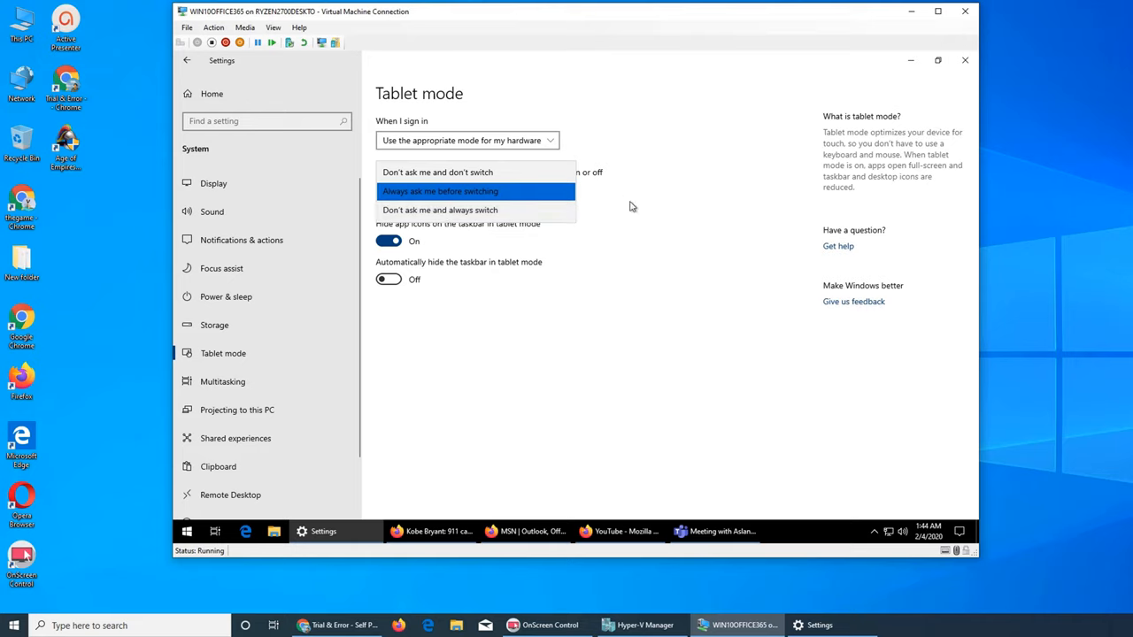
{"action": "left_click", "coordinate": [439, 191]}
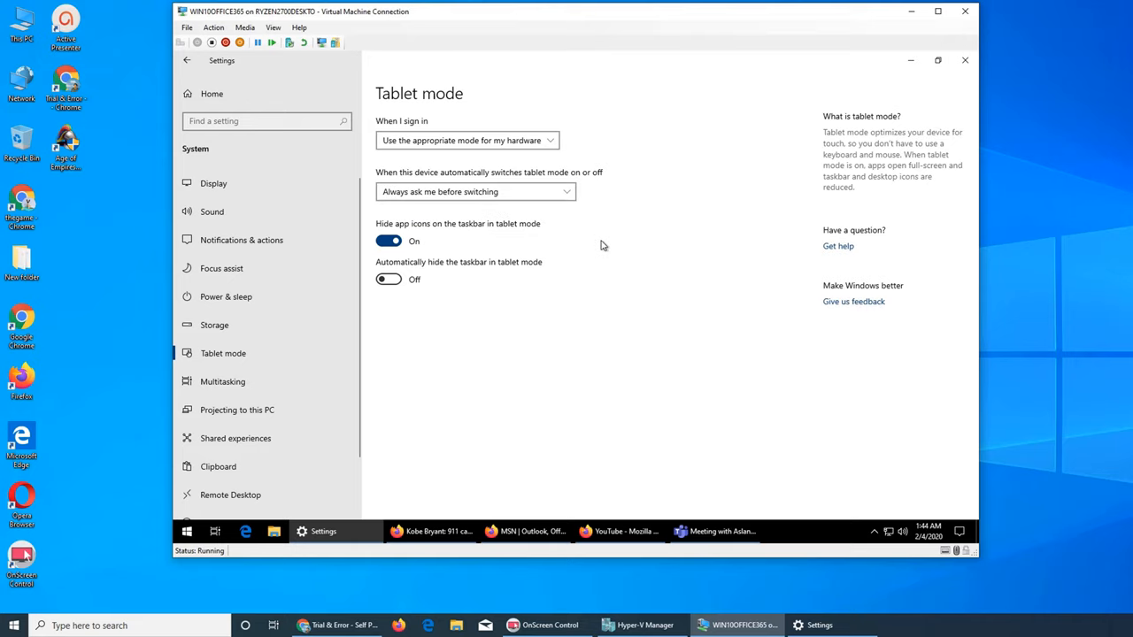
{"action": "mouse_move", "coordinate": [620, 255]}
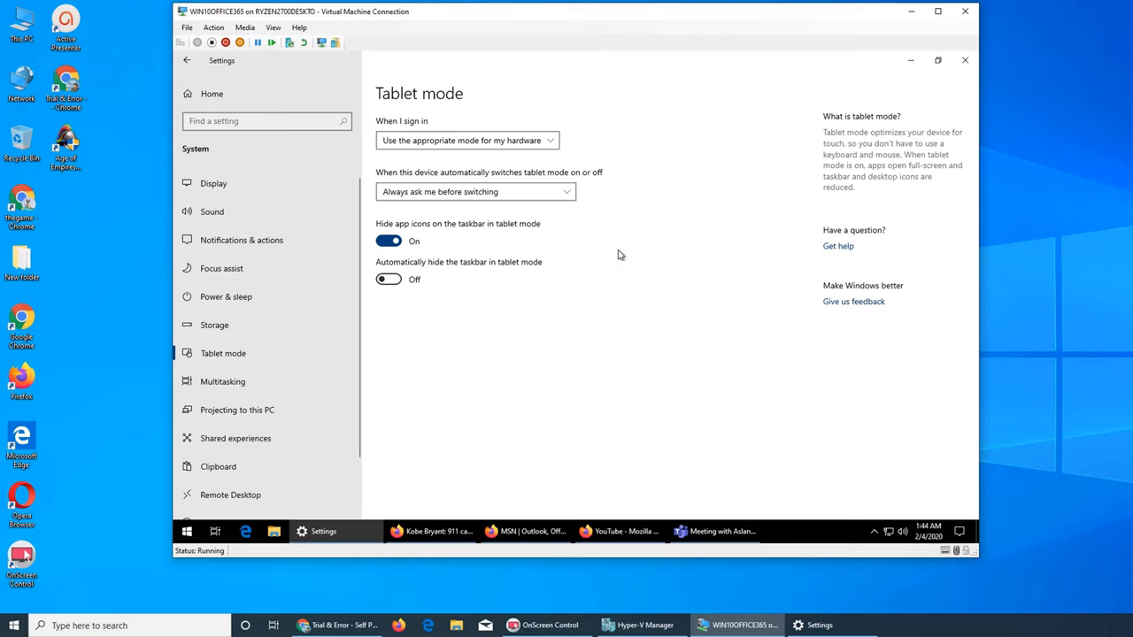
{"action": "mouse_move", "coordinate": [687, 273]}
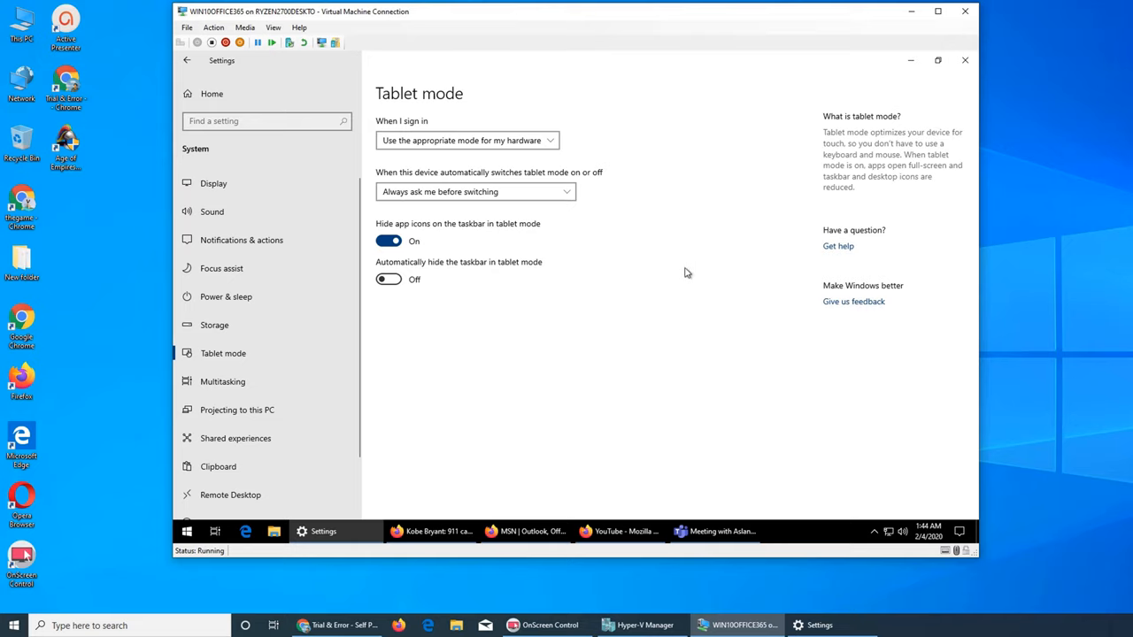
{"action": "mouse_move", "coordinate": [460, 140]}
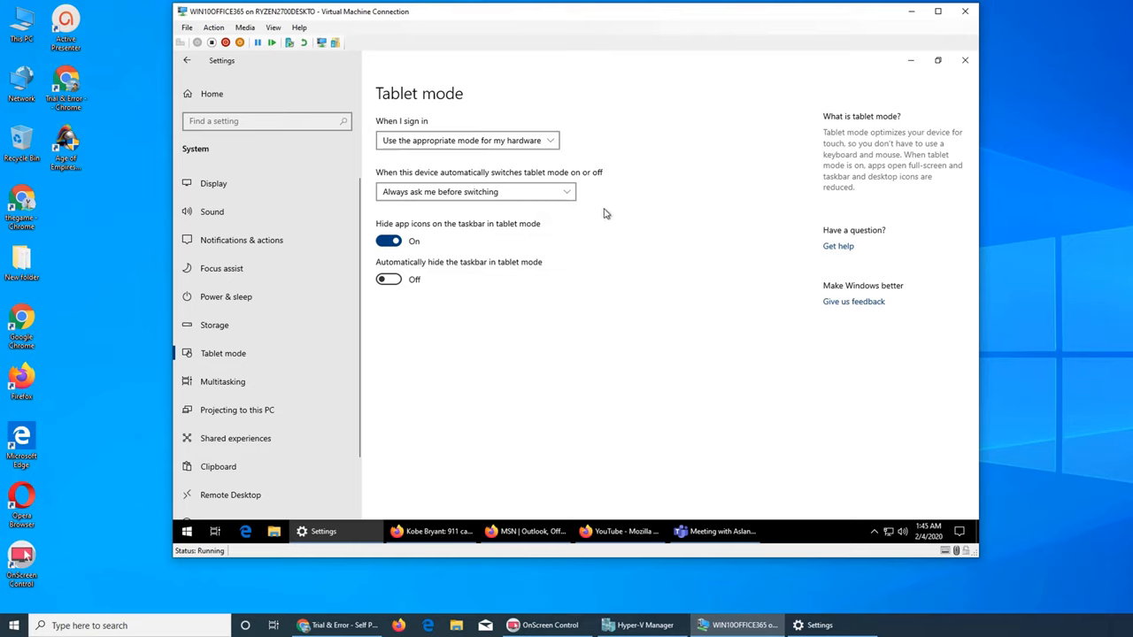
{"action": "mouse_move", "coordinate": [618, 223]}
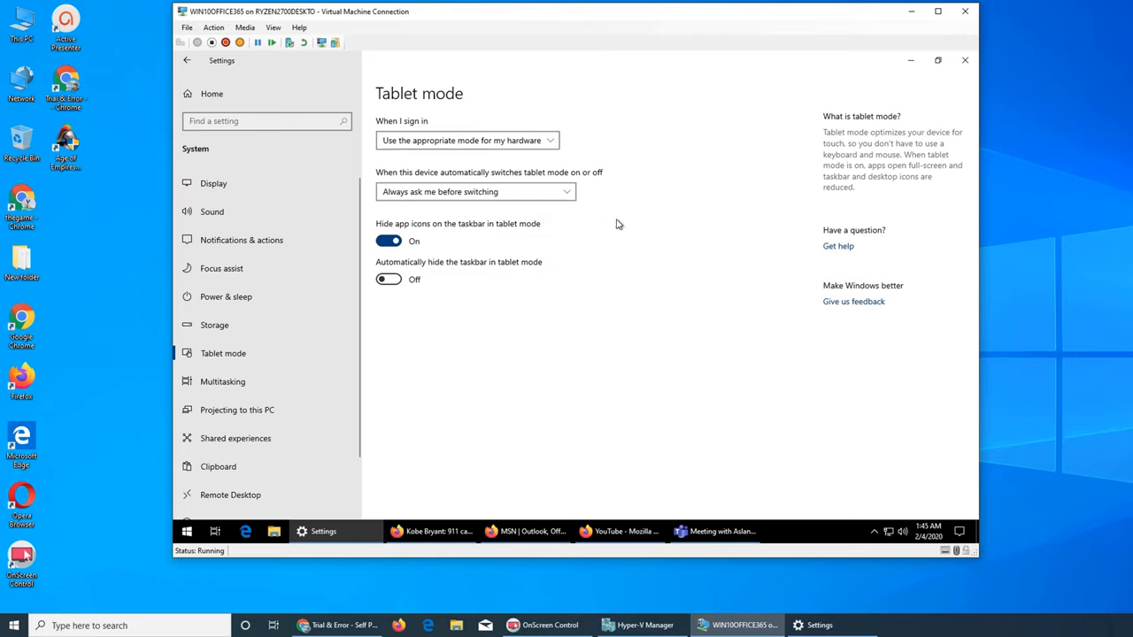
{"action": "mouse_move", "coordinate": [627, 212]}
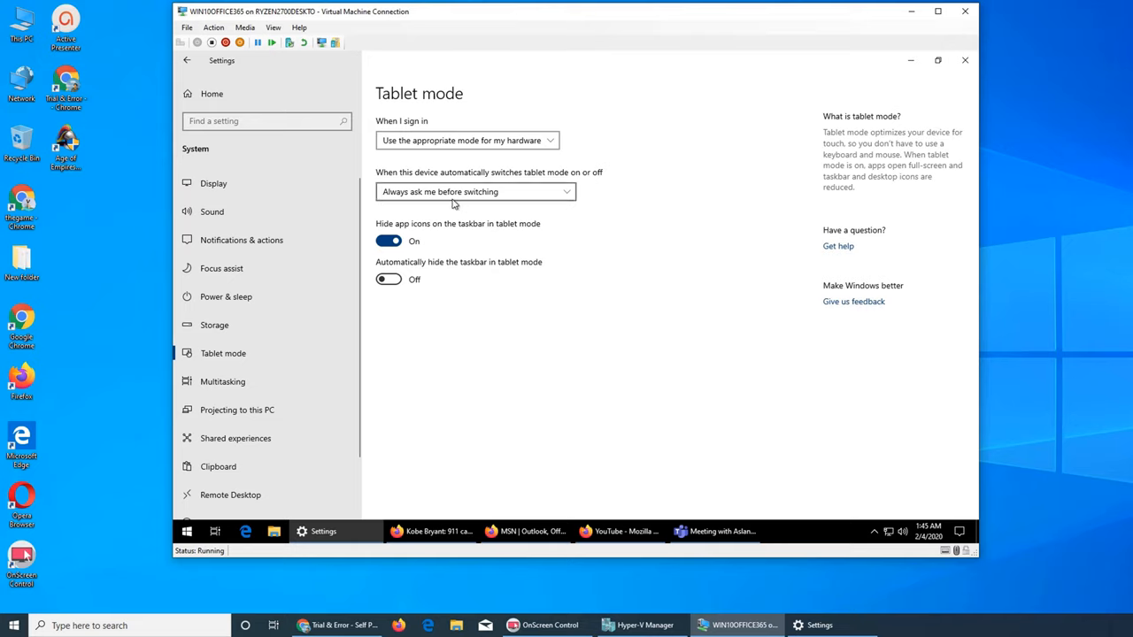
{"action": "mouse_move", "coordinate": [853, 301]}
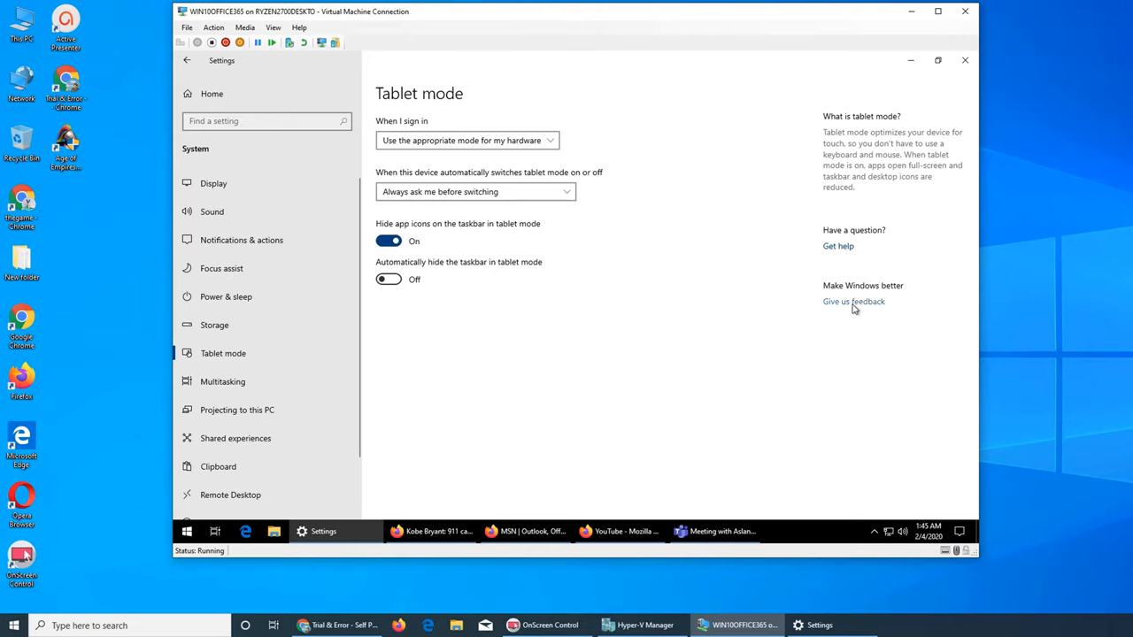
{"action": "left_click", "coordinate": [475, 191]}
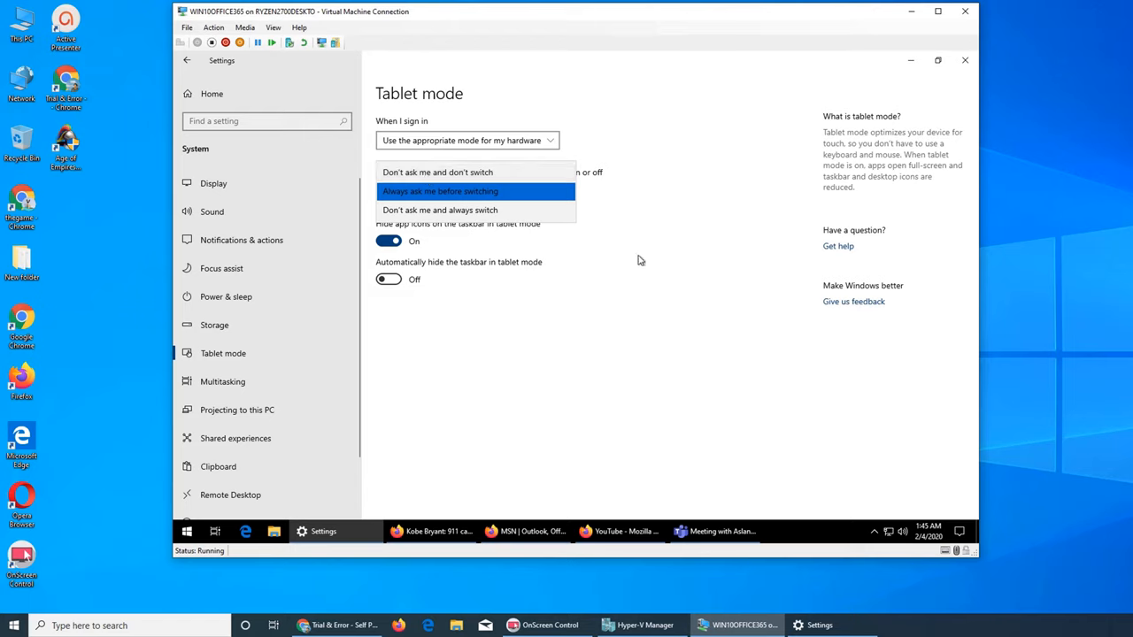
{"action": "left_click", "coordinate": [439, 191]}
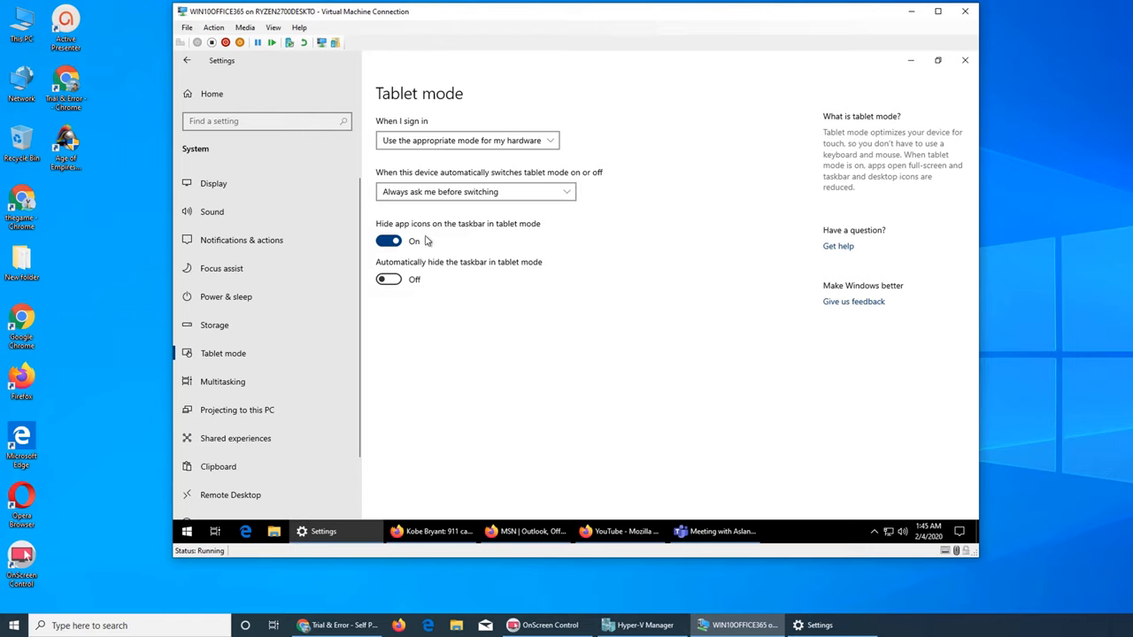
{"action": "mouse_move", "coordinate": [496, 230]}
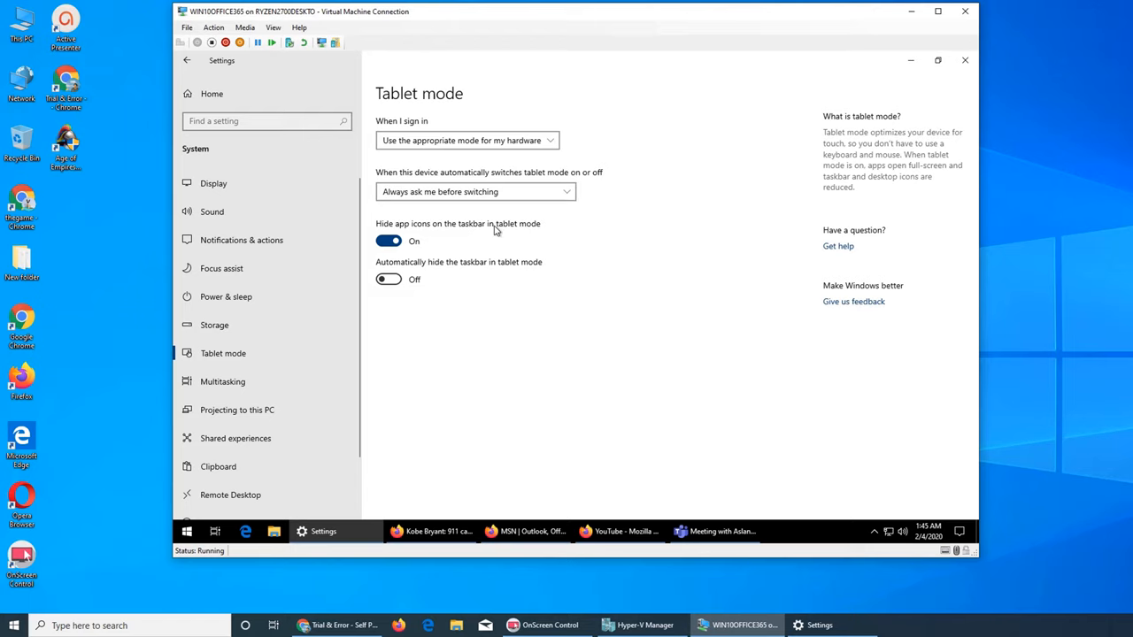
{"action": "mouse_move", "coordinate": [535, 329]}
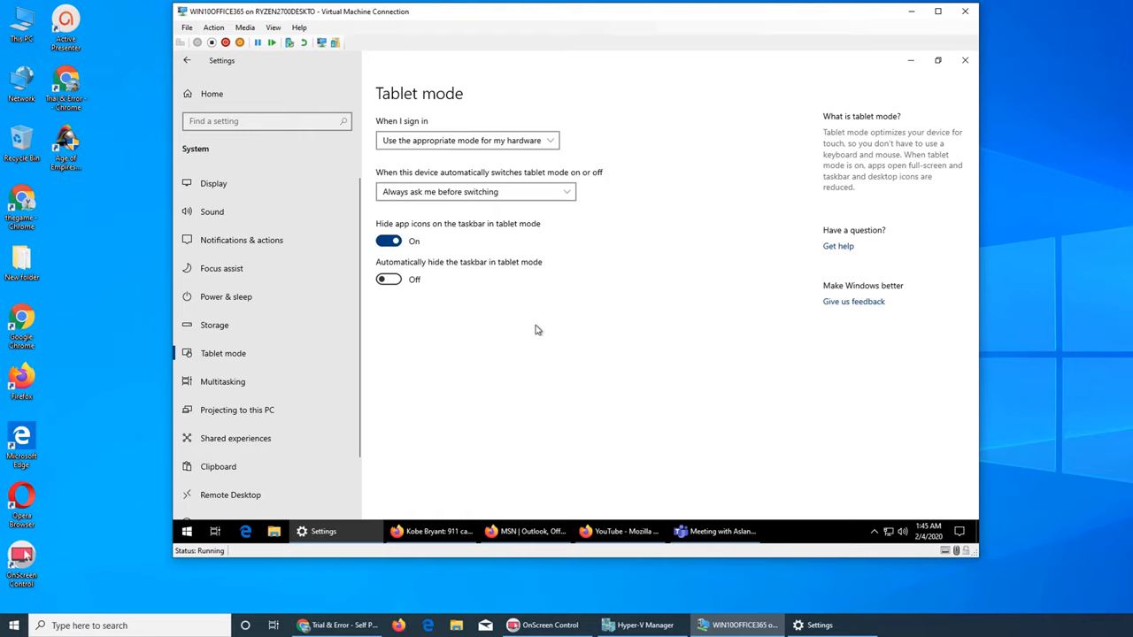
{"action": "mouse_move", "coordinate": [535, 322]}
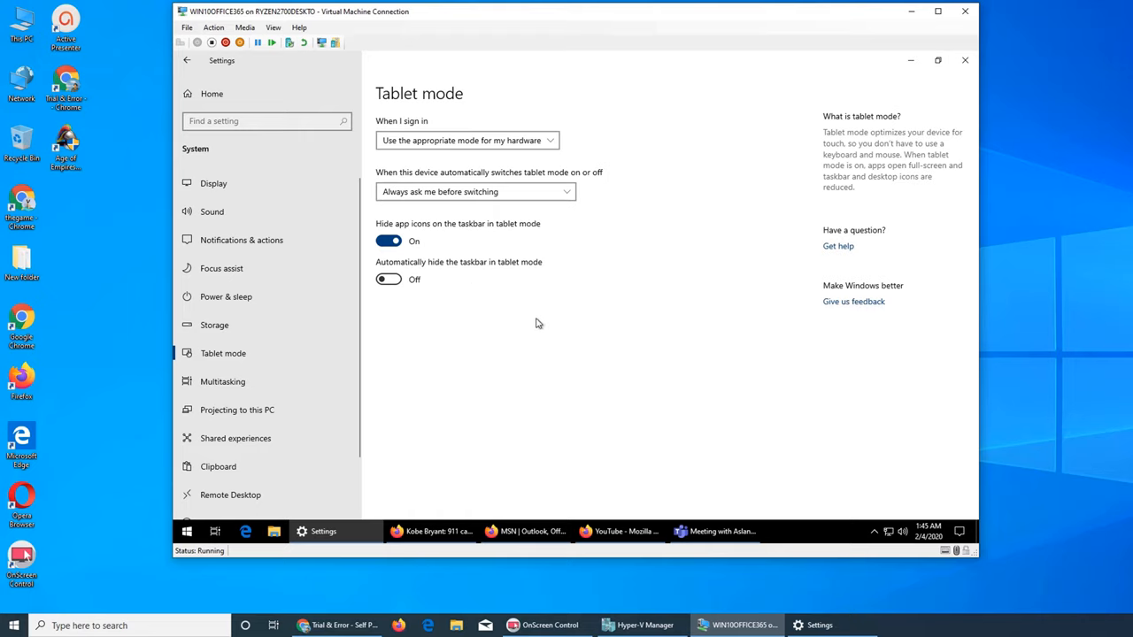
{"action": "mouse_move", "coordinate": [744, 535]}
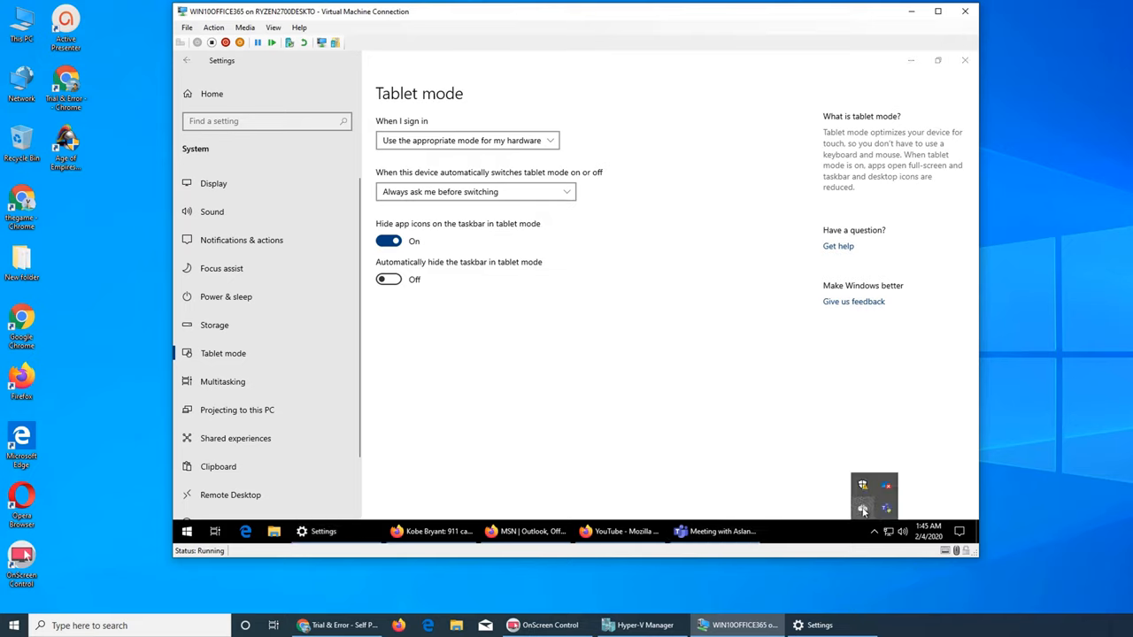
{"action": "left_click", "coordinate": [390, 241]}
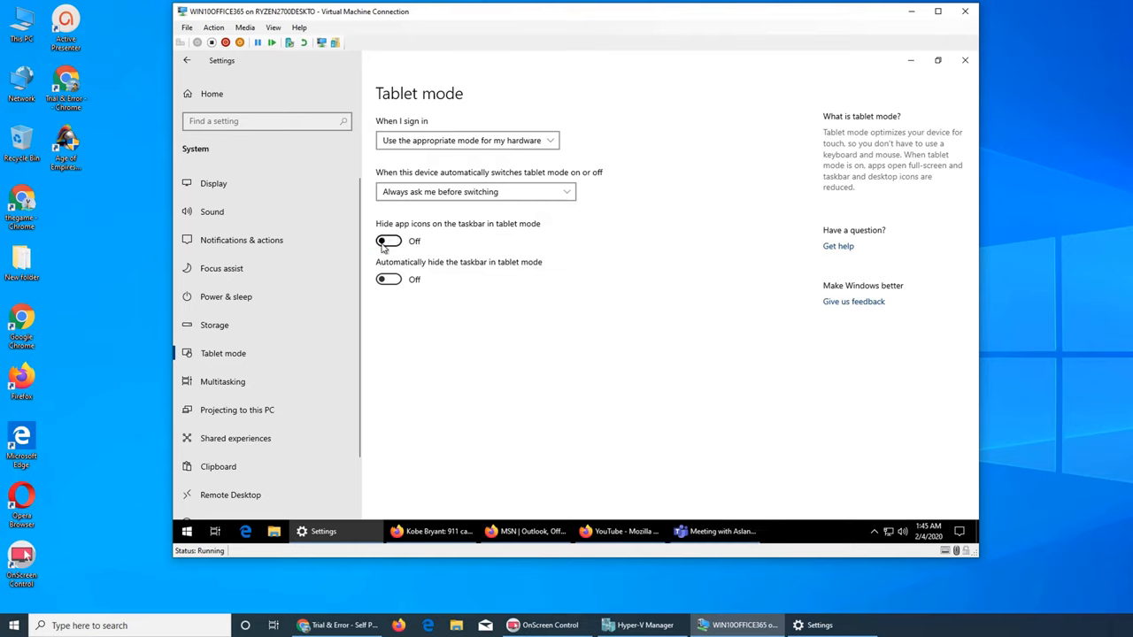
{"action": "left_click", "coordinate": [388, 241]}
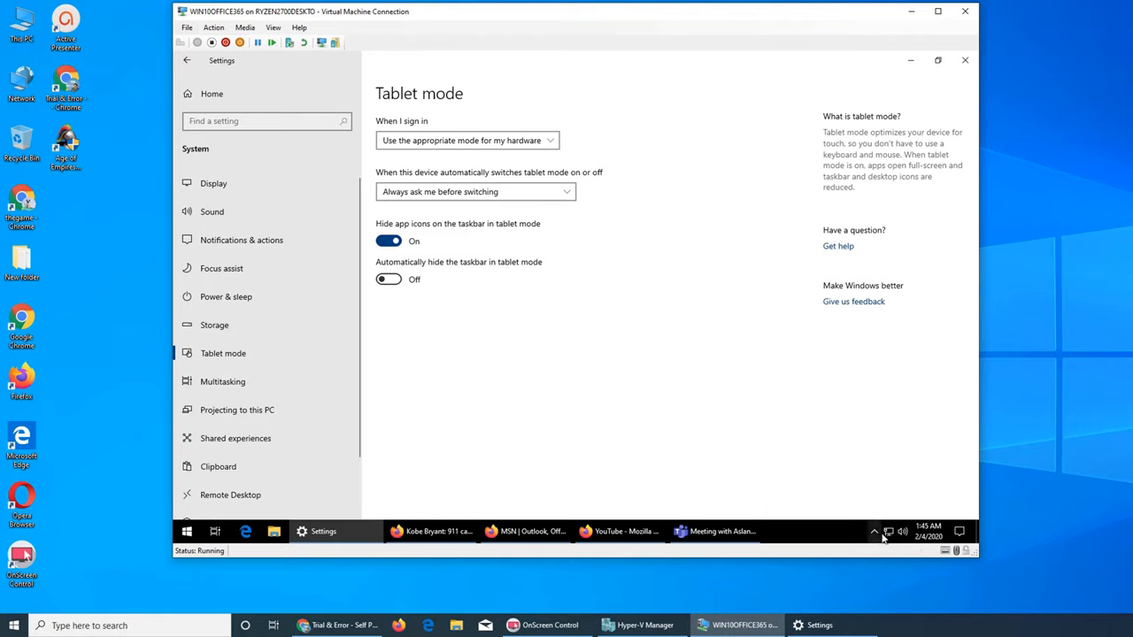
{"action": "left_click", "coordinate": [874, 531]}
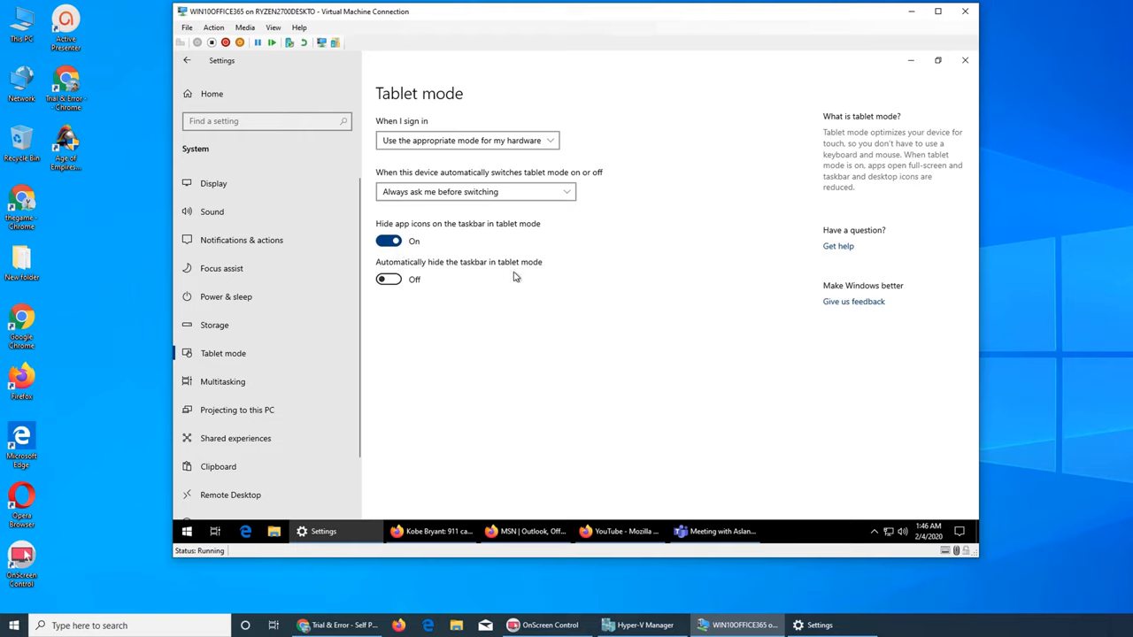
{"action": "mouse_move", "coordinate": [806, 537]}
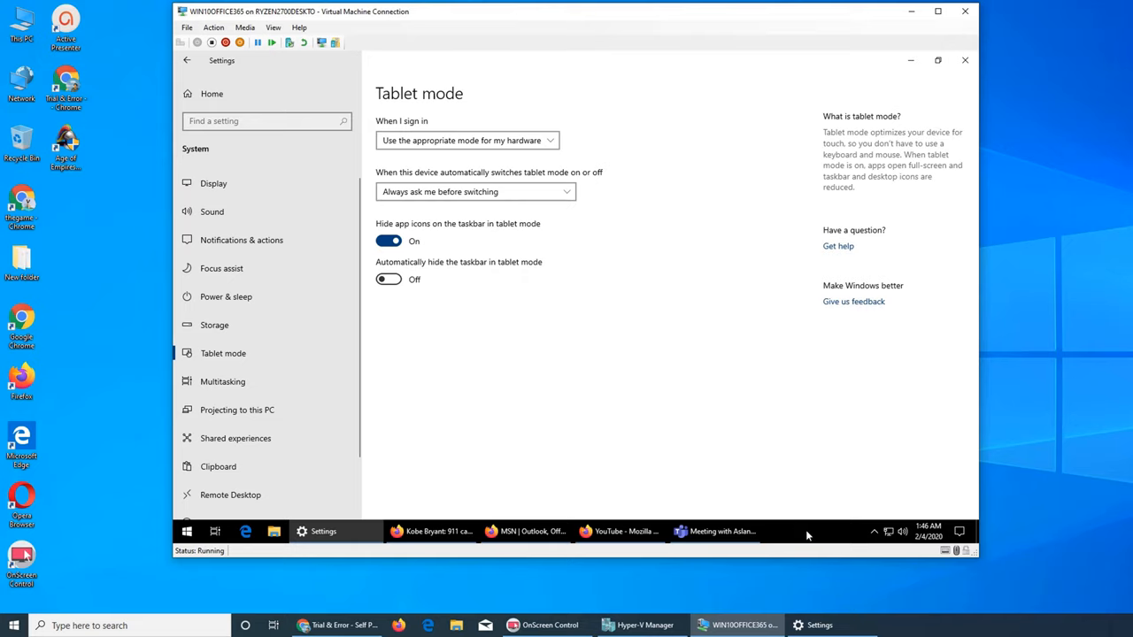
{"action": "mouse_move", "coordinate": [535, 441]}
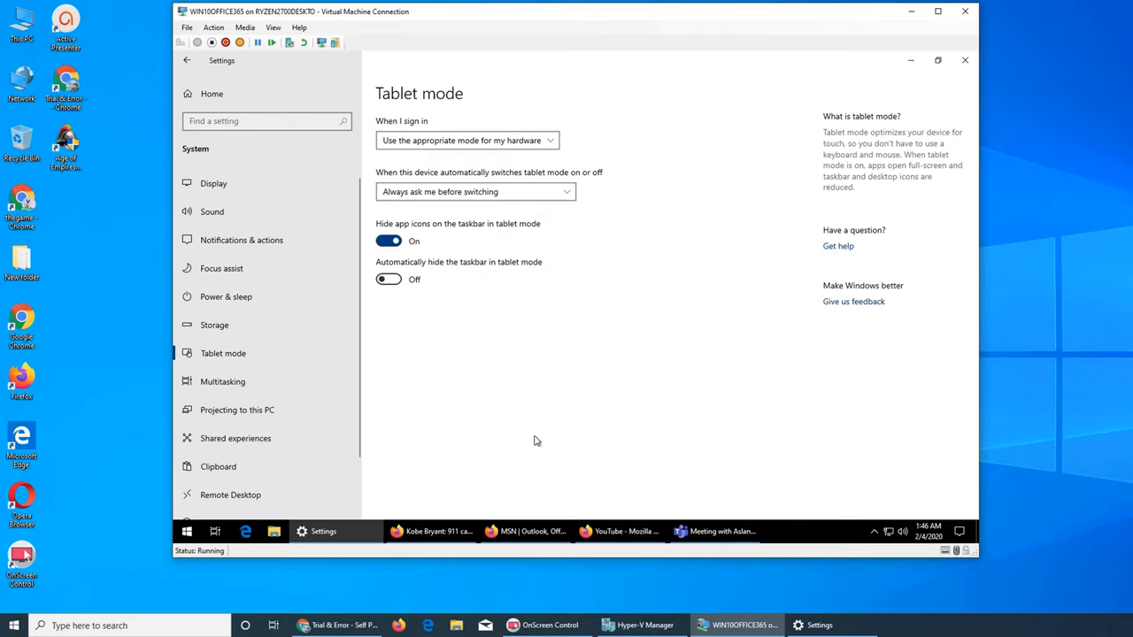
{"action": "mouse_move", "coordinate": [722, 303]}
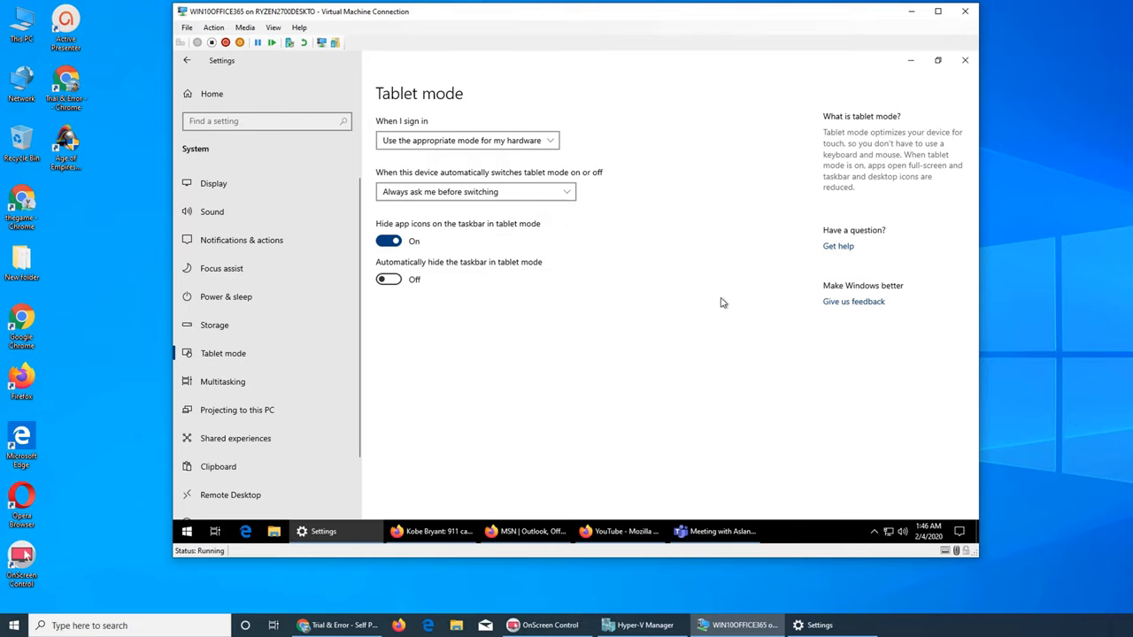
Set 'When I sign in' to 'Use tablet mode', then show the account options on Start.
{"action": "left_click", "coordinate": [467, 140]}
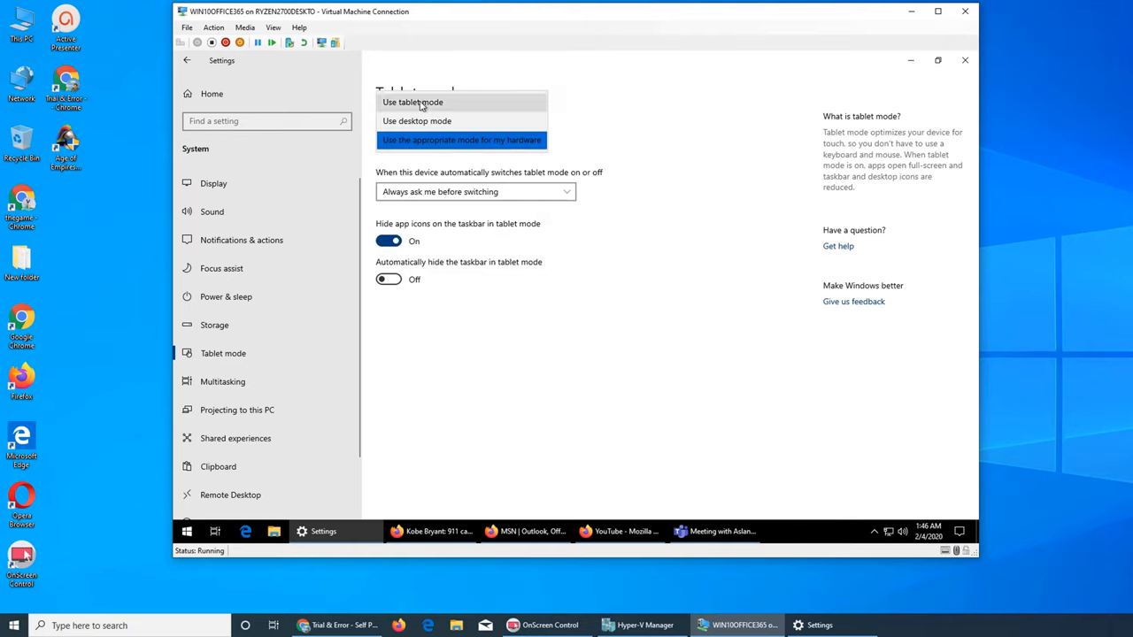
{"action": "left_click", "coordinate": [412, 101]}
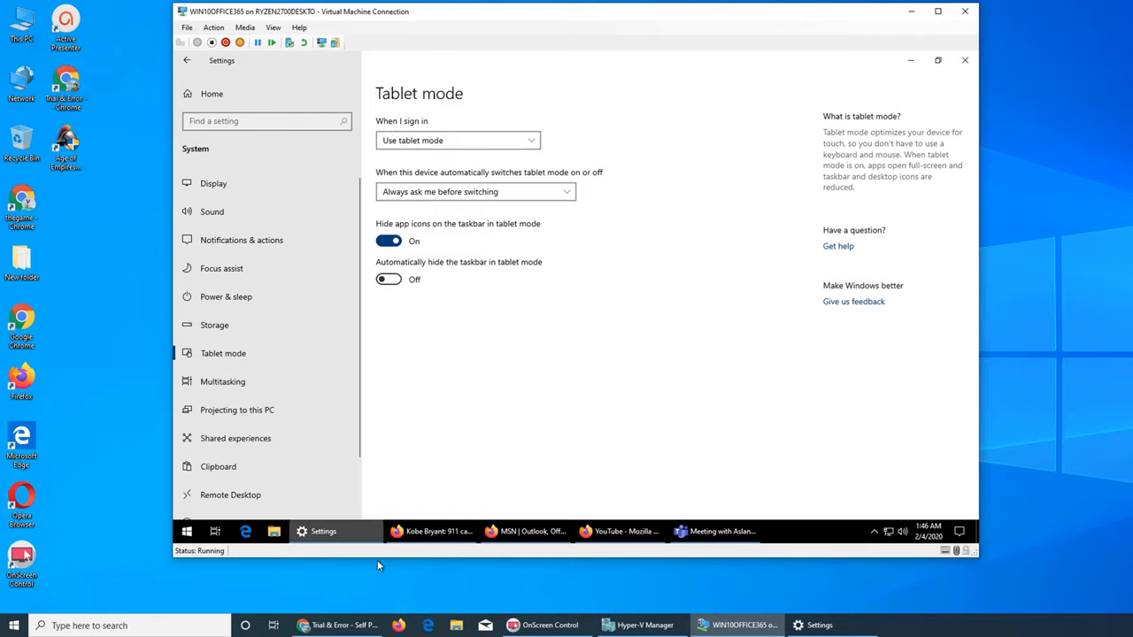
{"action": "mouse_move", "coordinate": [635, 182]}
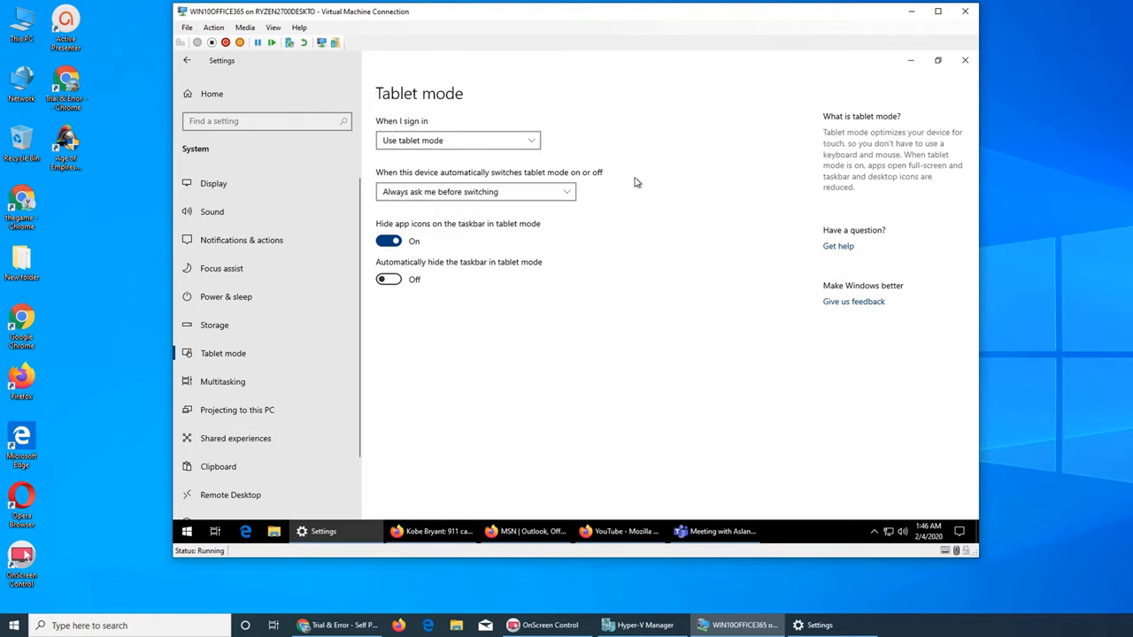
{"action": "left_click", "coordinate": [186, 531]}
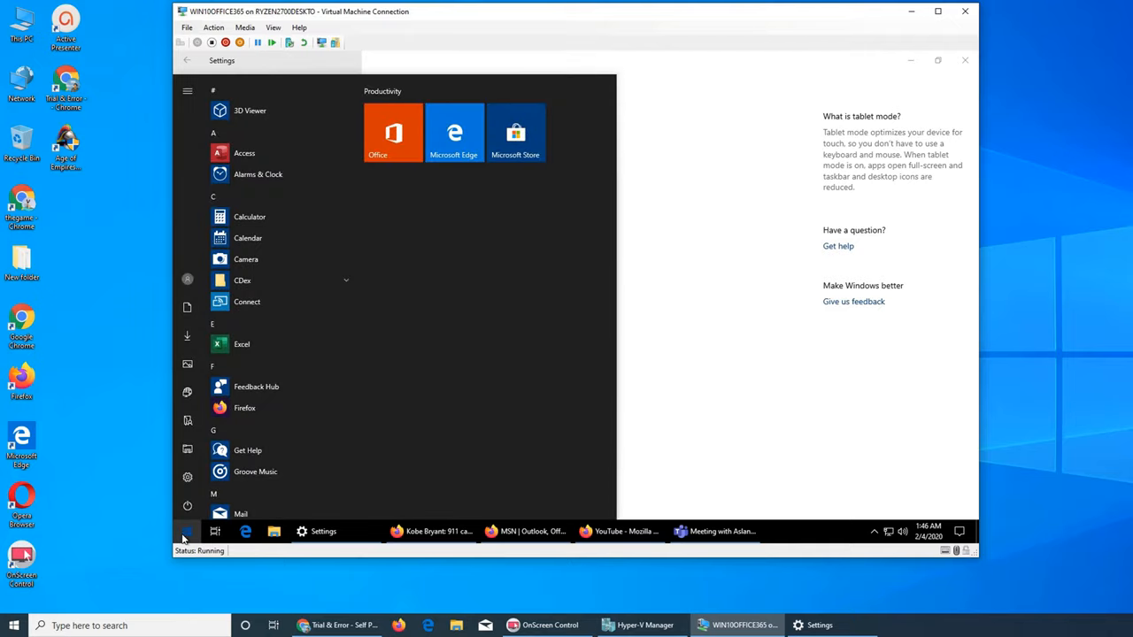
{"action": "left_click", "coordinate": [187, 280]}
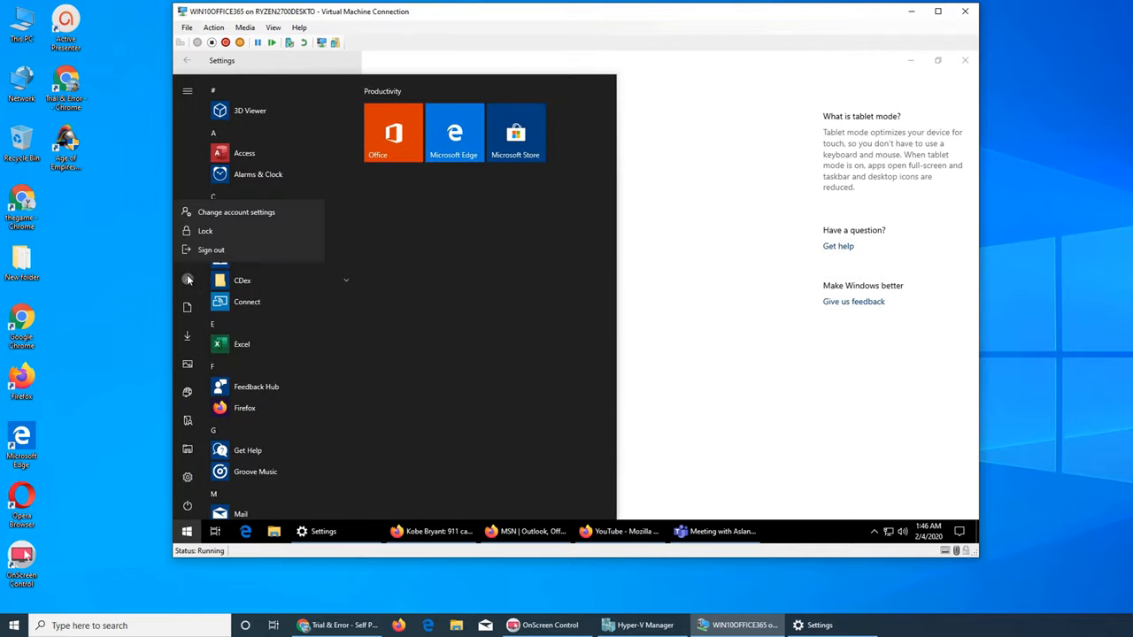
Sign out, sign back in with the password and dismiss the license expiry warning.
{"action": "left_click", "coordinate": [211, 250]}
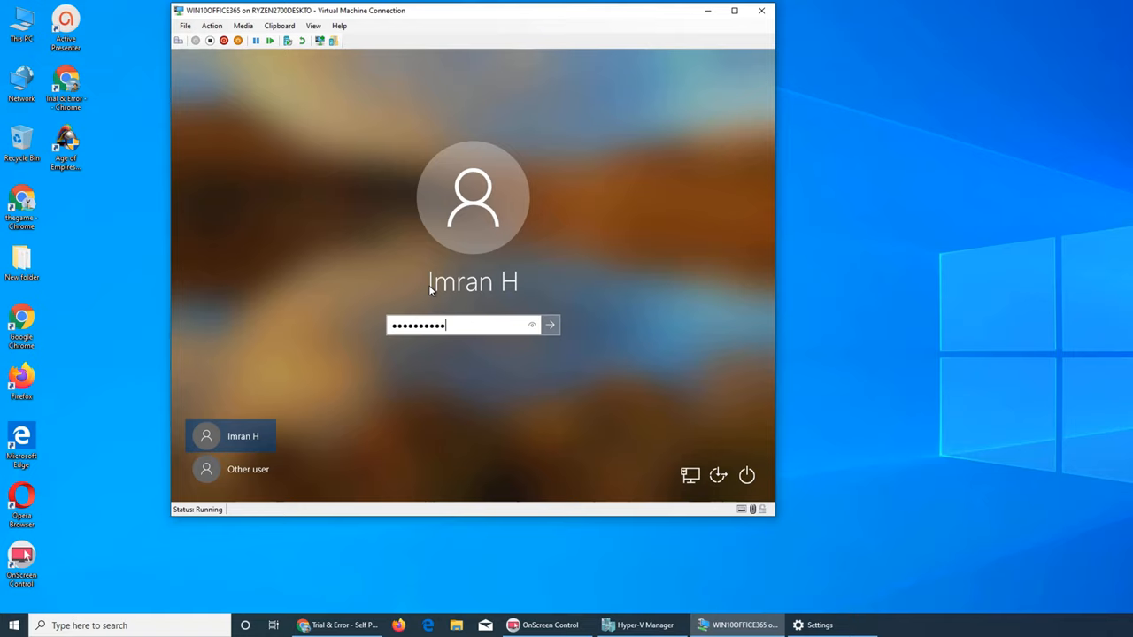
{"action": "left_click", "coordinate": [549, 326]}
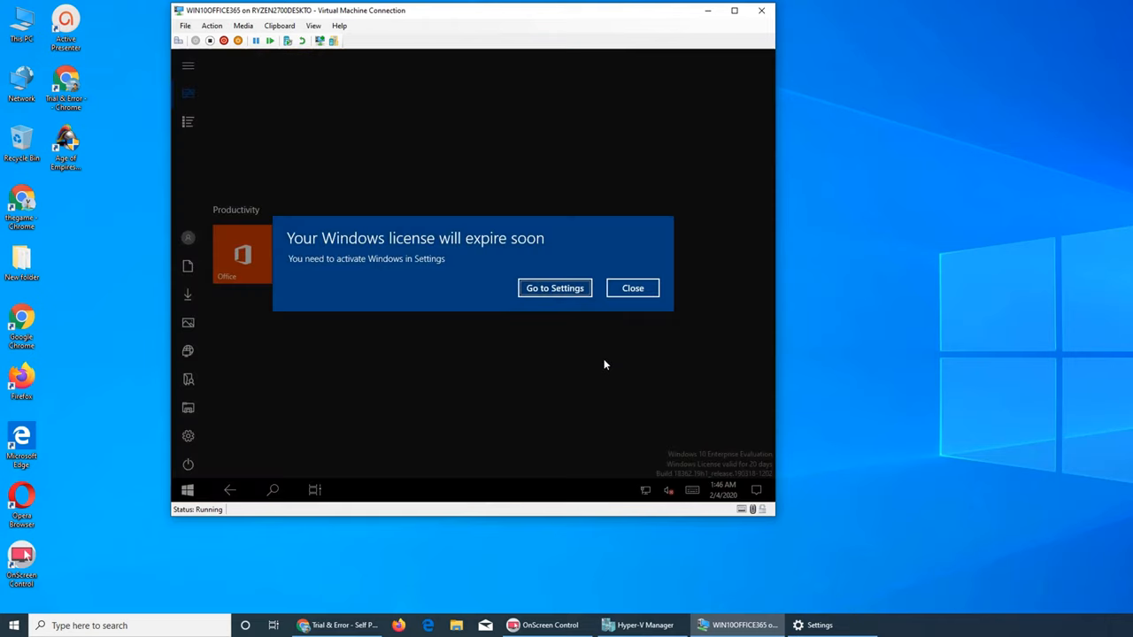
{"action": "left_click", "coordinate": [632, 286]}
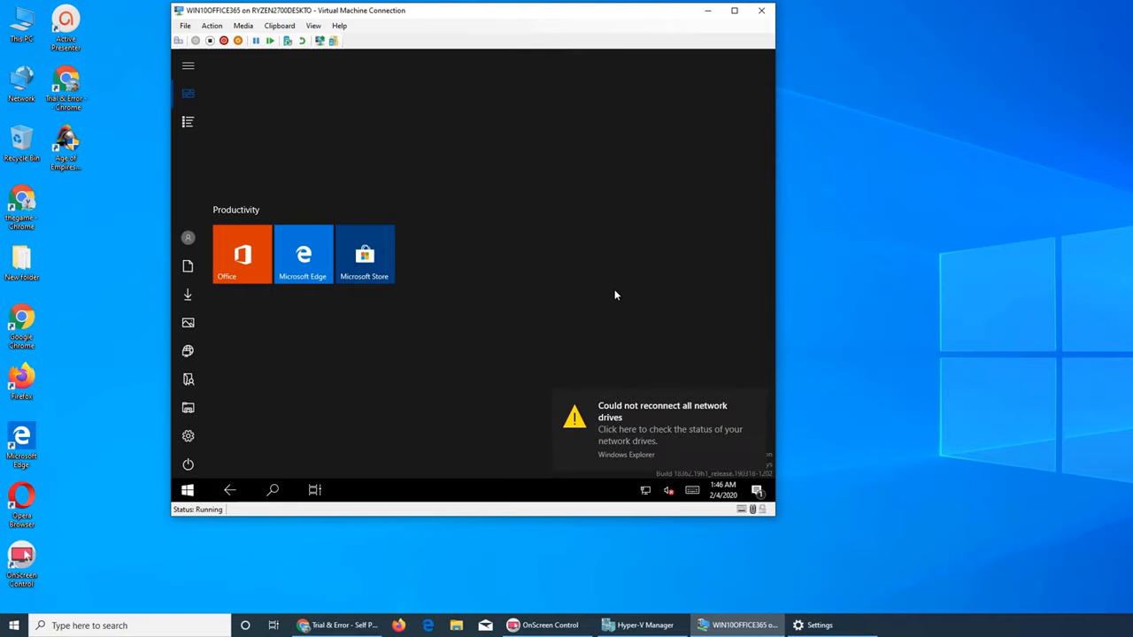
{"action": "mouse_move", "coordinate": [627, 301]}
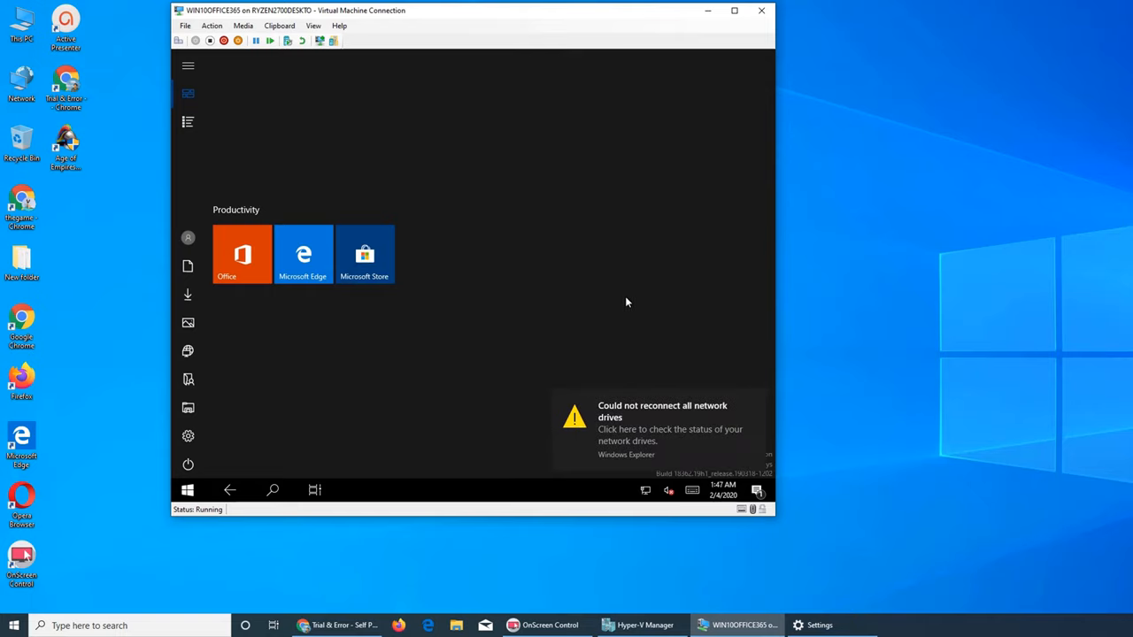
{"action": "left_click", "coordinate": [188, 491]}
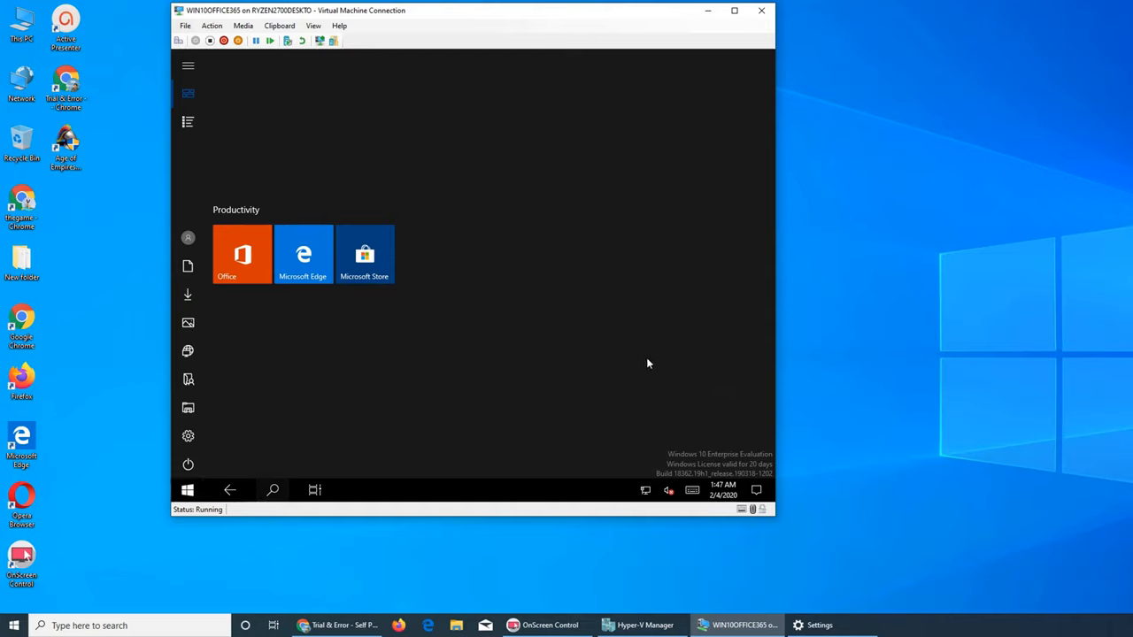
{"action": "mouse_move", "coordinate": [850, 369]}
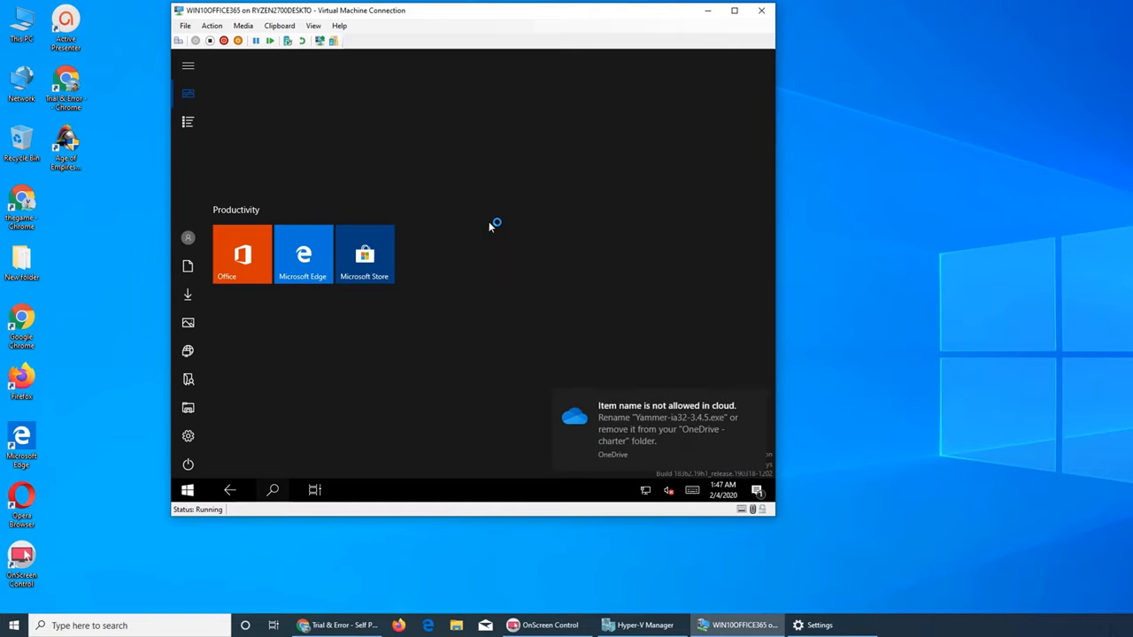
{"action": "mouse_move", "coordinate": [575, 262]}
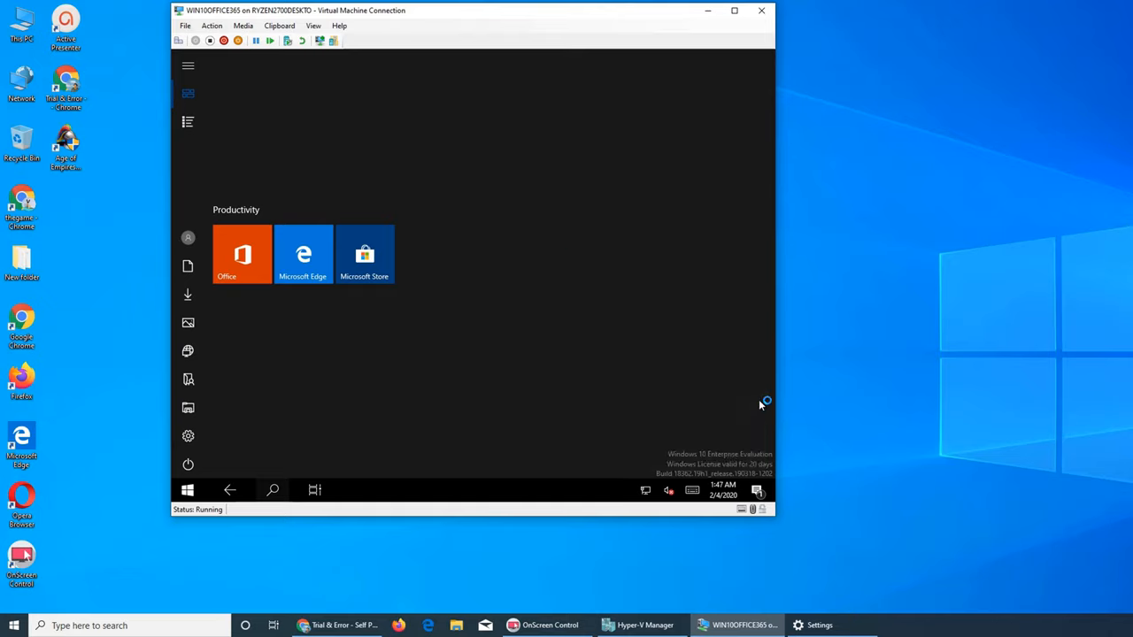
{"action": "mouse_move", "coordinate": [434, 425]}
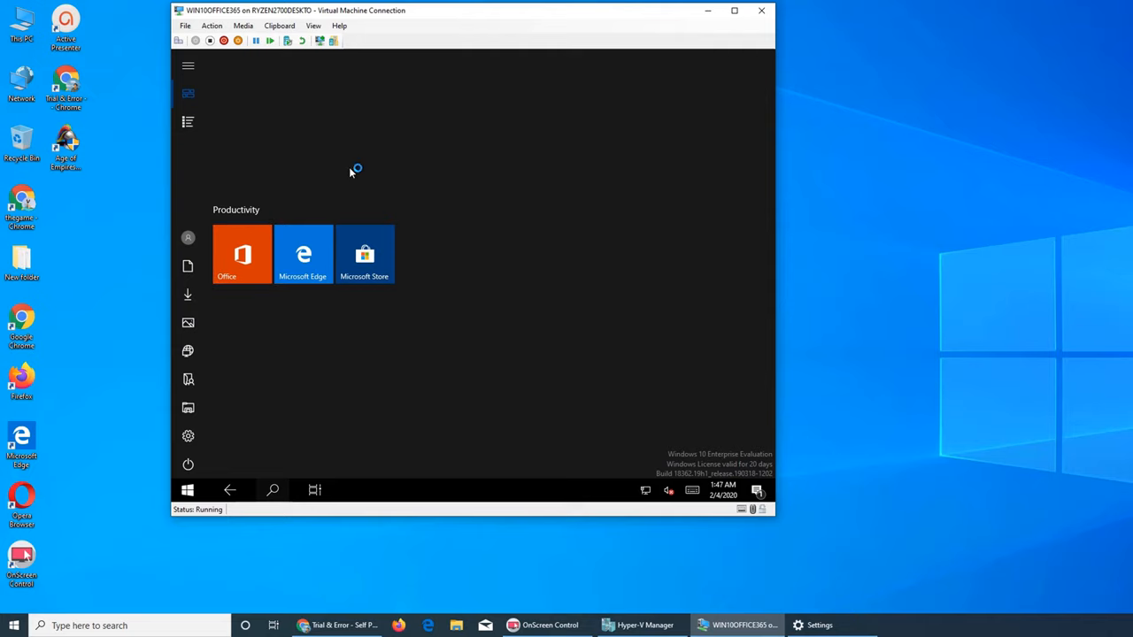
{"action": "mouse_move", "coordinate": [451, 372]}
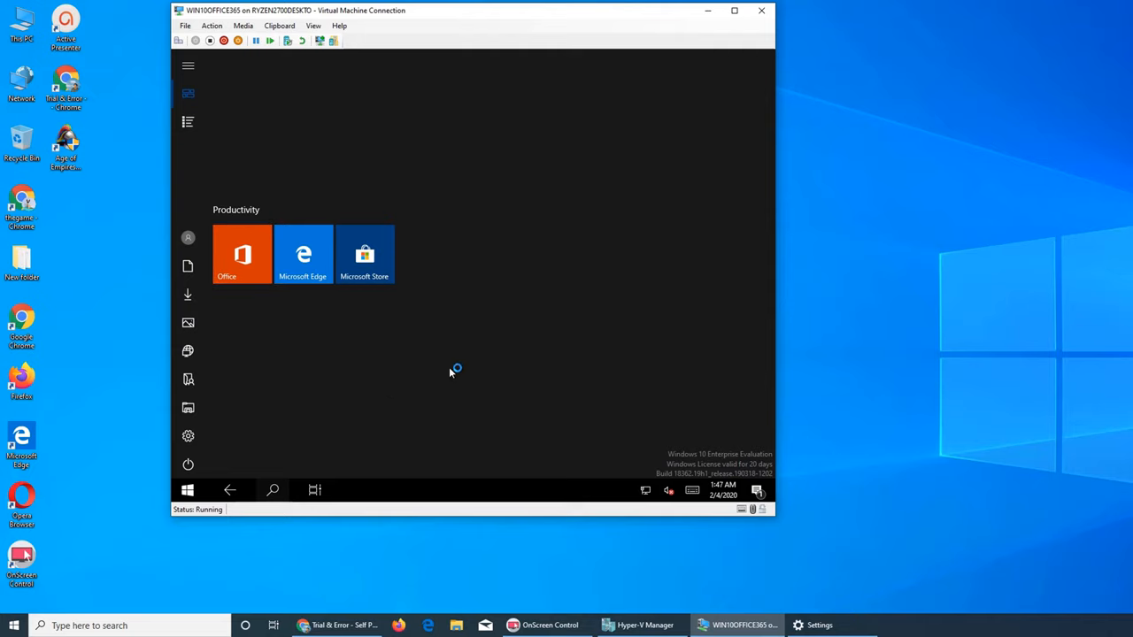
{"action": "left_click", "coordinate": [188, 120]}
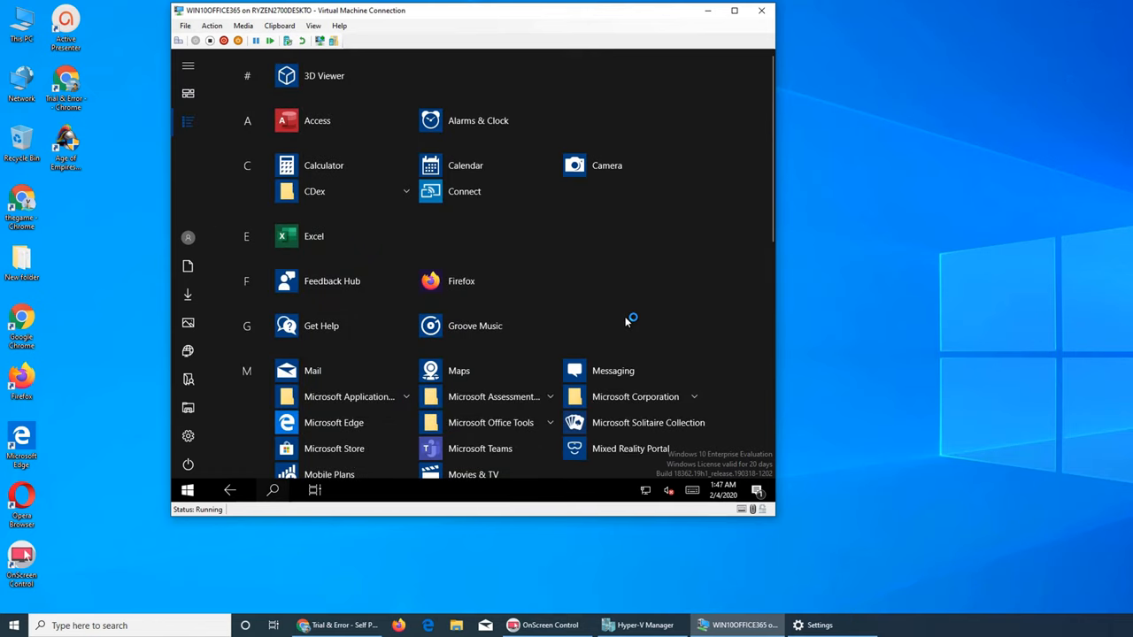
{"action": "scroll", "scroll_direction": "down", "scroll_amount": 3}
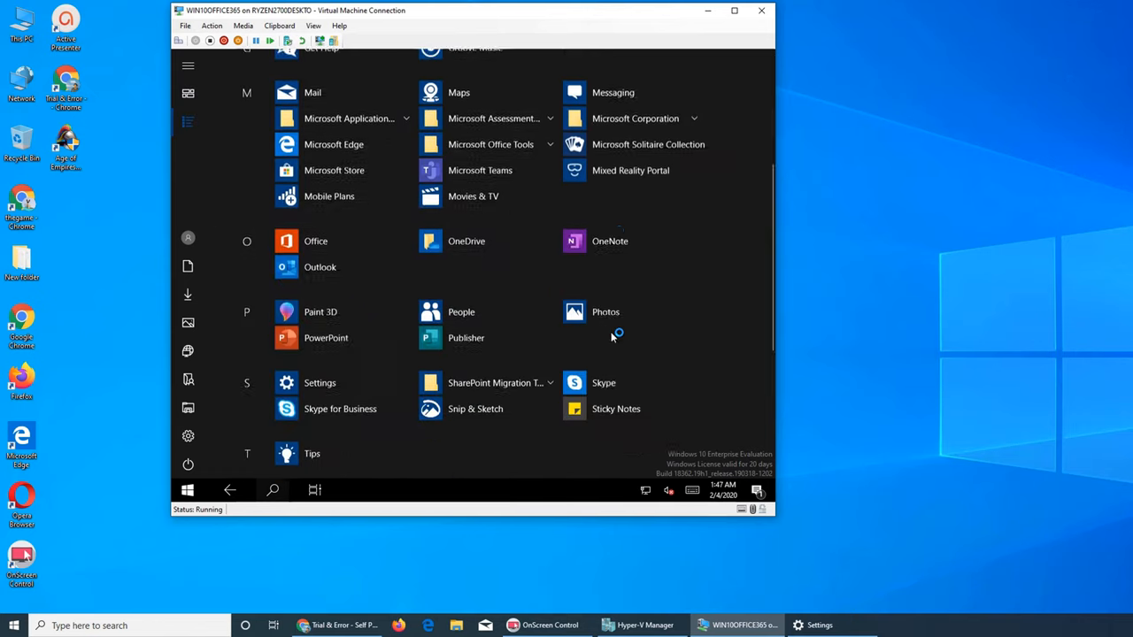
{"action": "scroll", "scroll_direction": "down", "scroll_amount": 3}
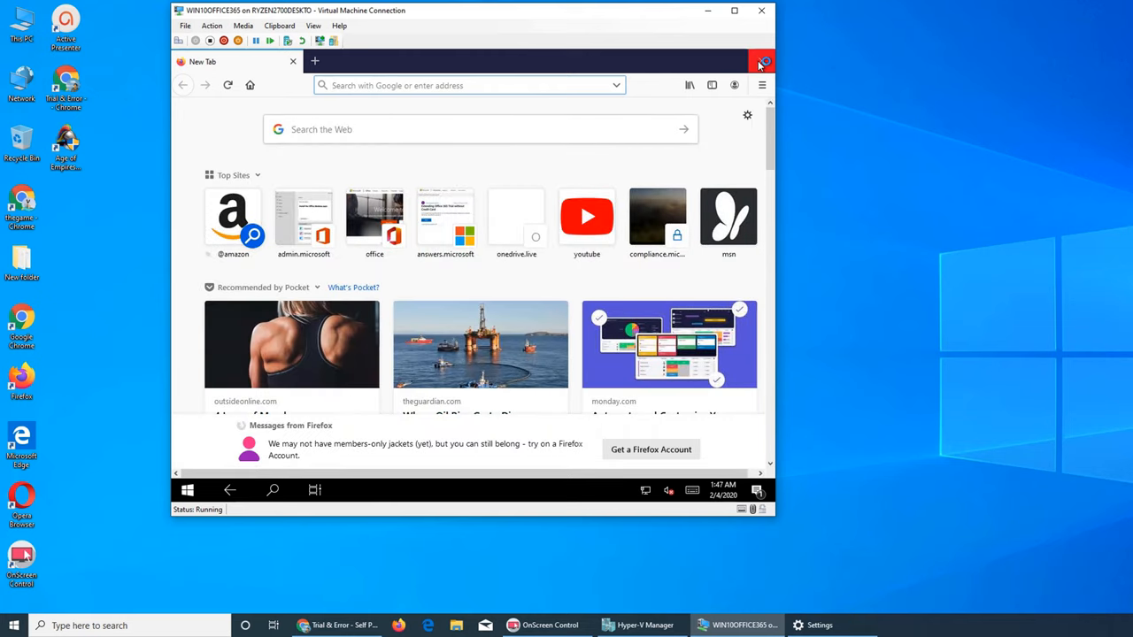
{"action": "left_click", "coordinate": [763, 61]}
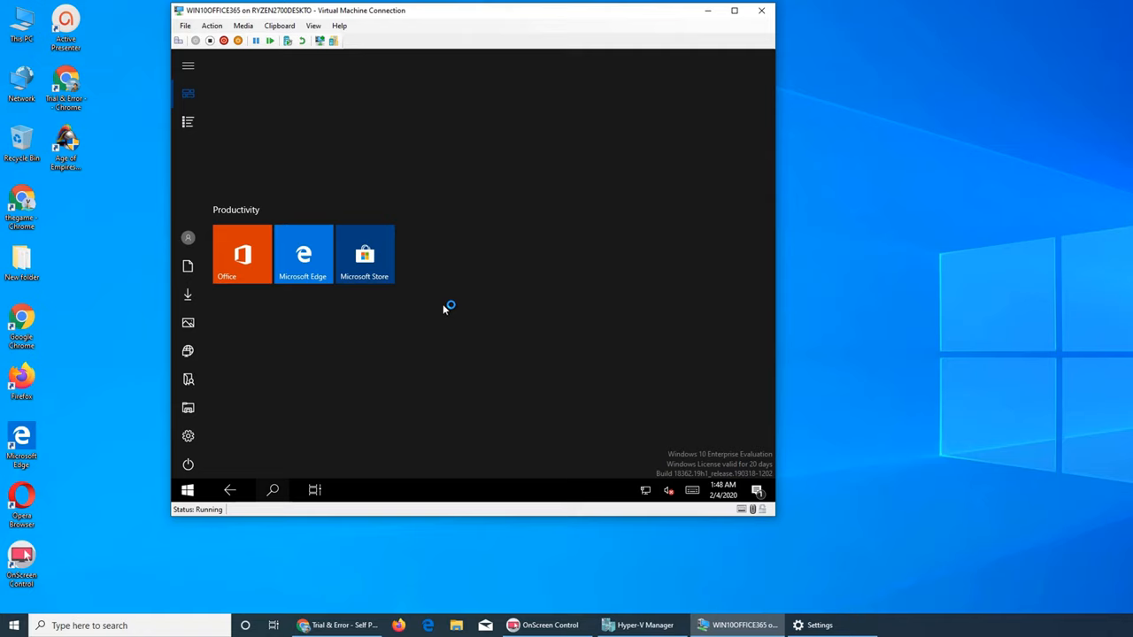
{"action": "mouse_move", "coordinate": [566, 198]}
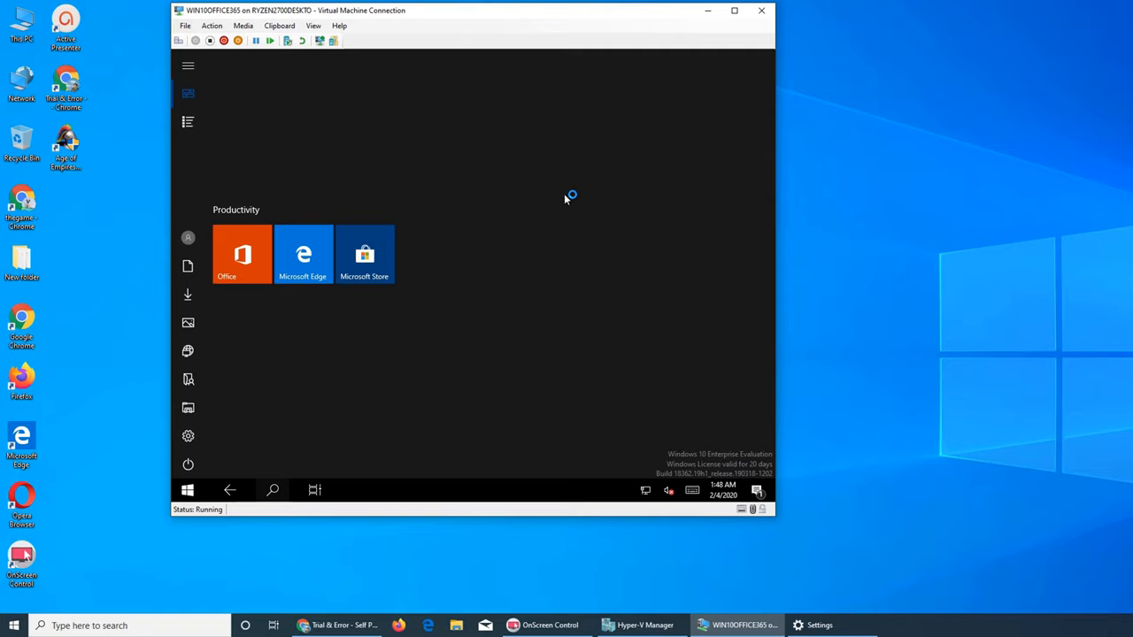
{"action": "mouse_move", "coordinate": [517, 493]}
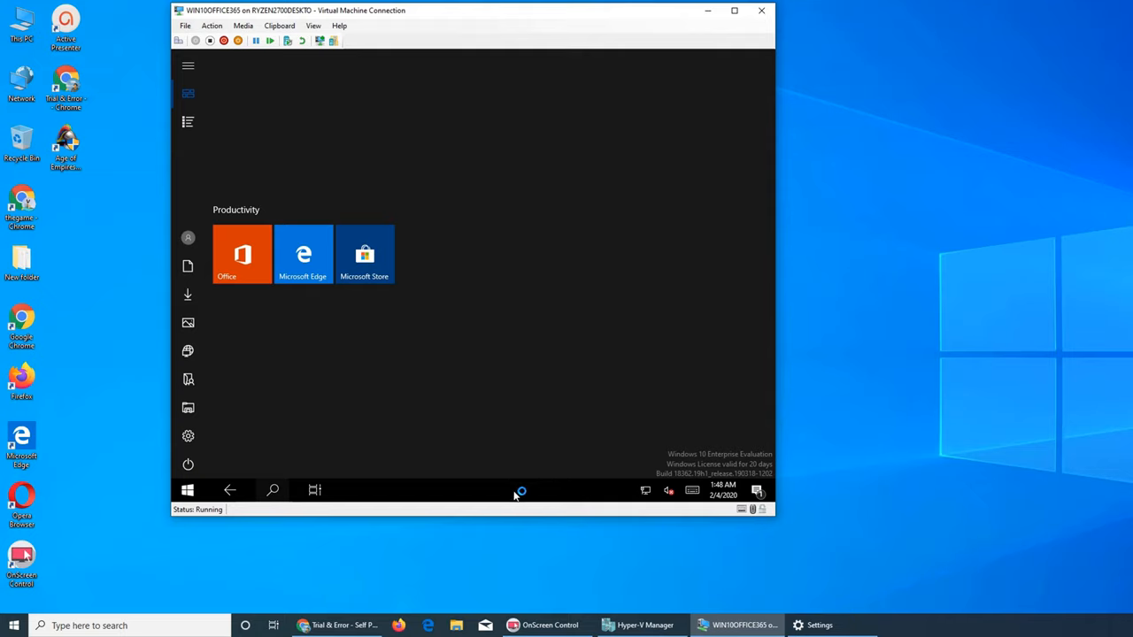
{"action": "right_click", "coordinate": [517, 492]}
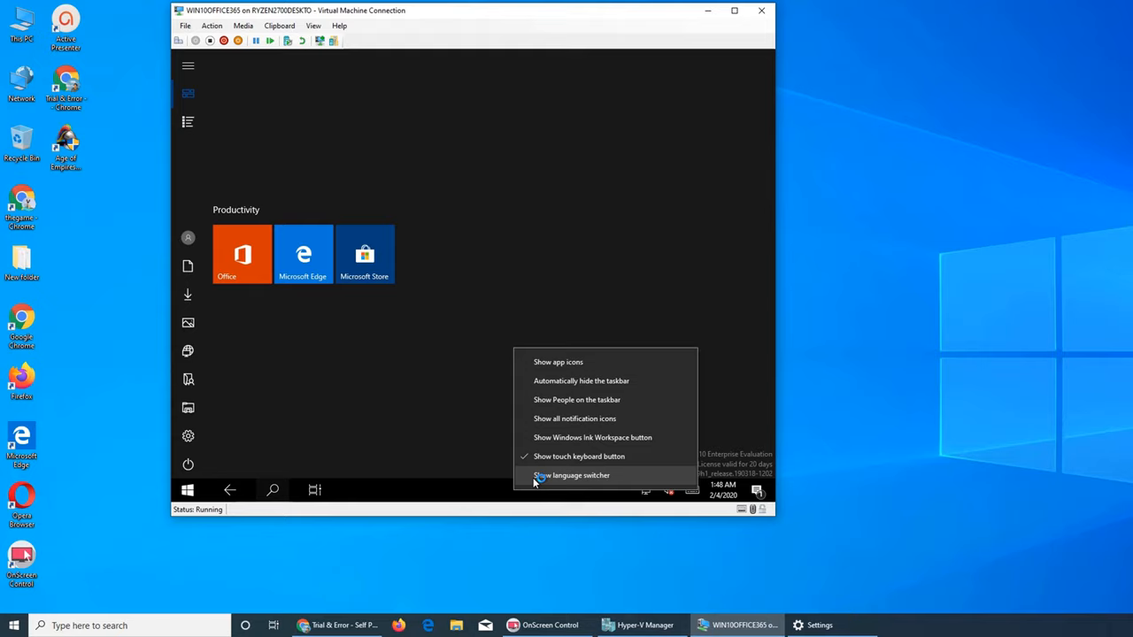
{"action": "left_click", "coordinate": [571, 474]}
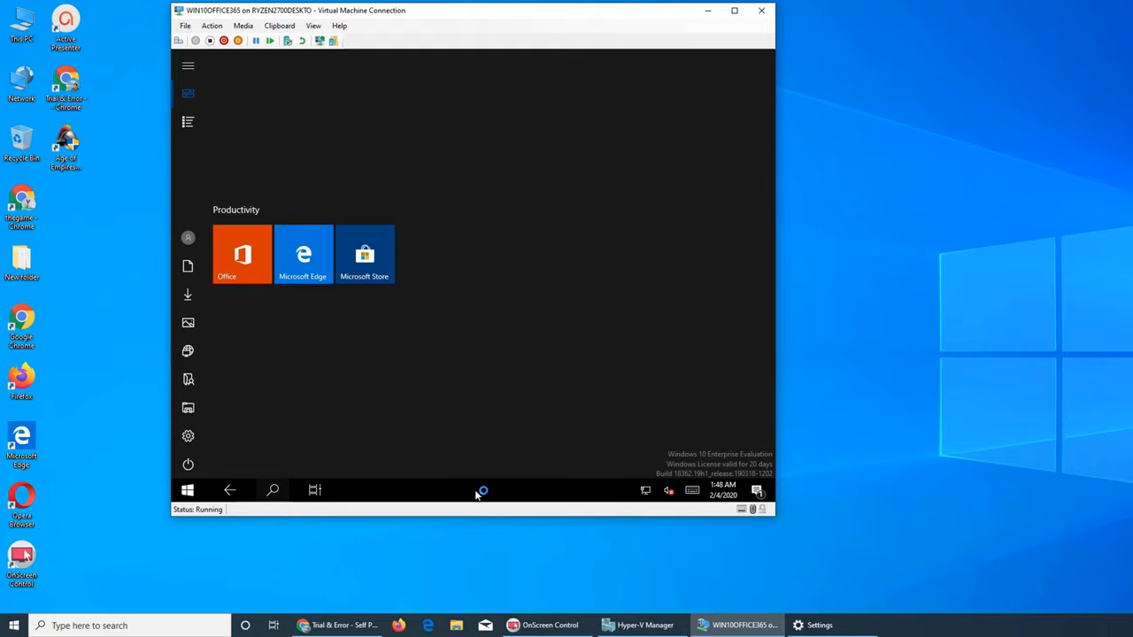
{"action": "mouse_move", "coordinate": [687, 496]}
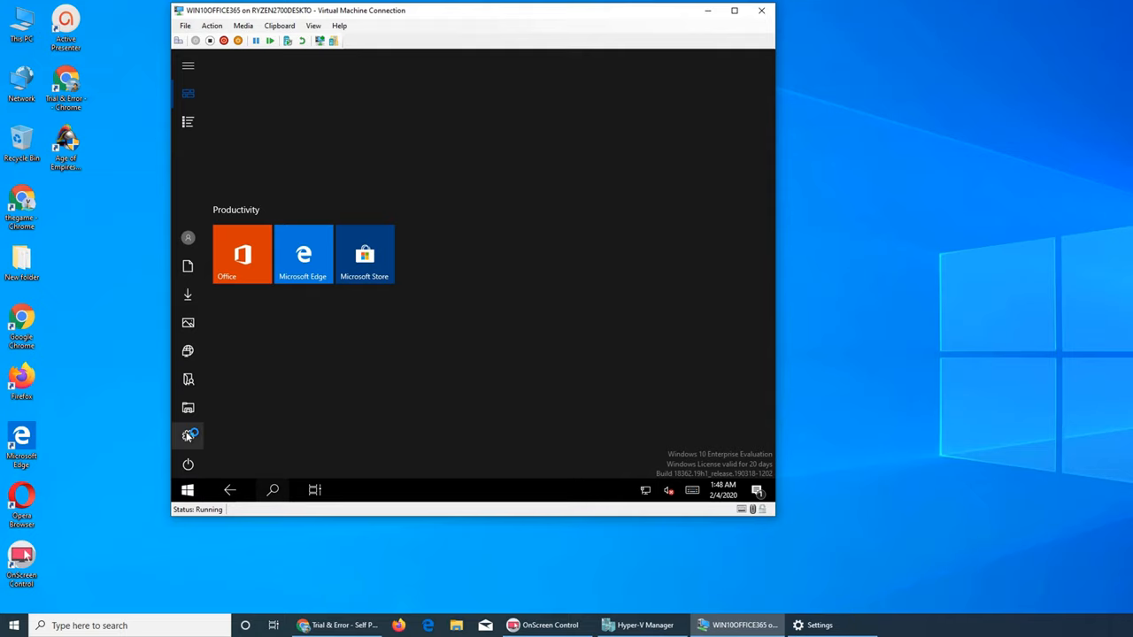
On System > Tablet mode, set 'When I sign in' to 'Use the appropriate mode for my hardware', then view Storage.
{"action": "left_click", "coordinate": [187, 434]}
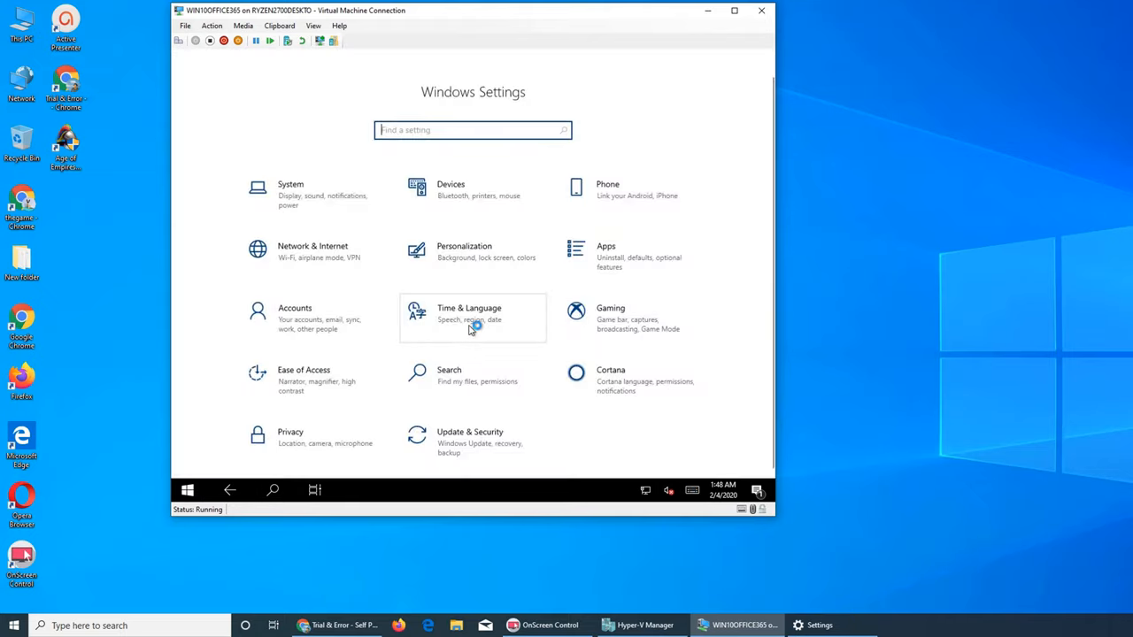
{"action": "left_click", "coordinate": [290, 192]}
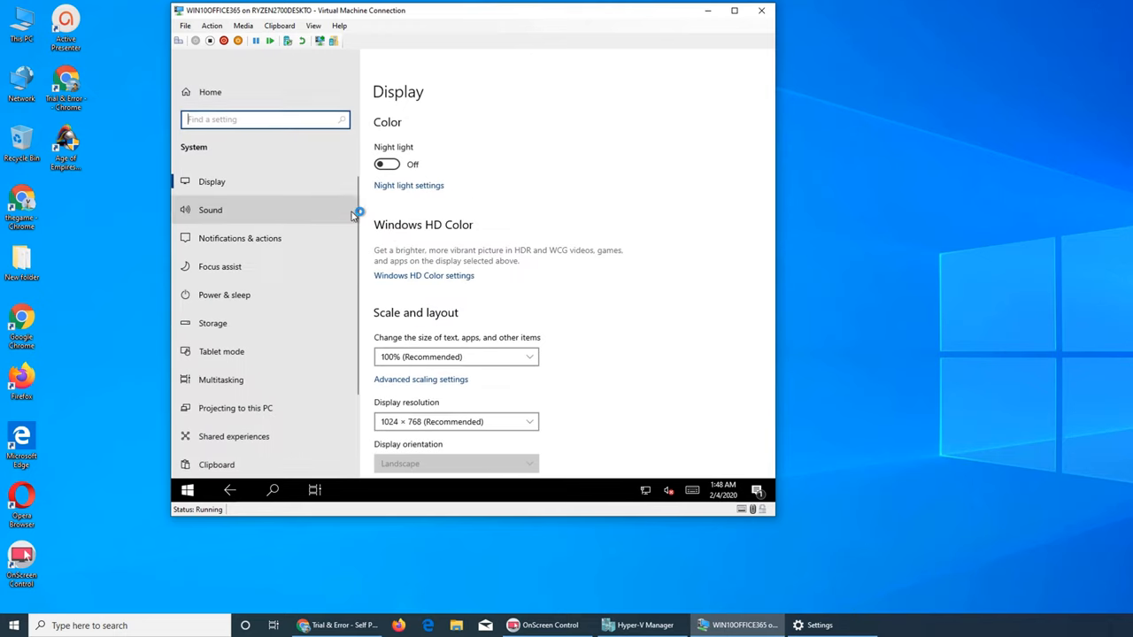
{"action": "left_click", "coordinate": [221, 351]}
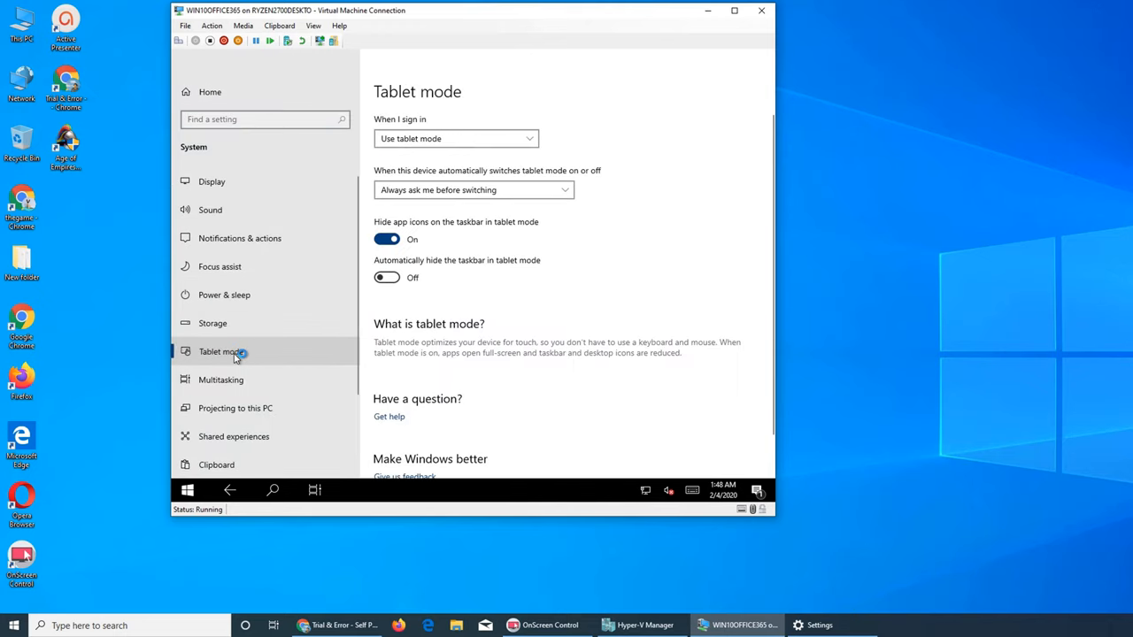
{"action": "left_click", "coordinate": [457, 138]}
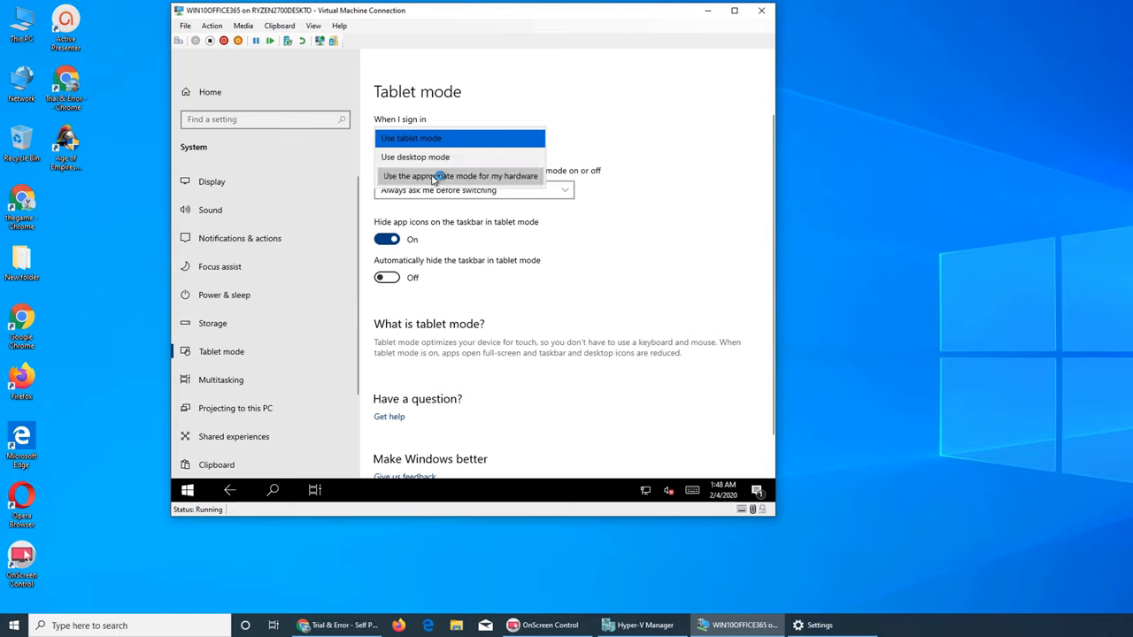
{"action": "left_click", "coordinate": [460, 175]}
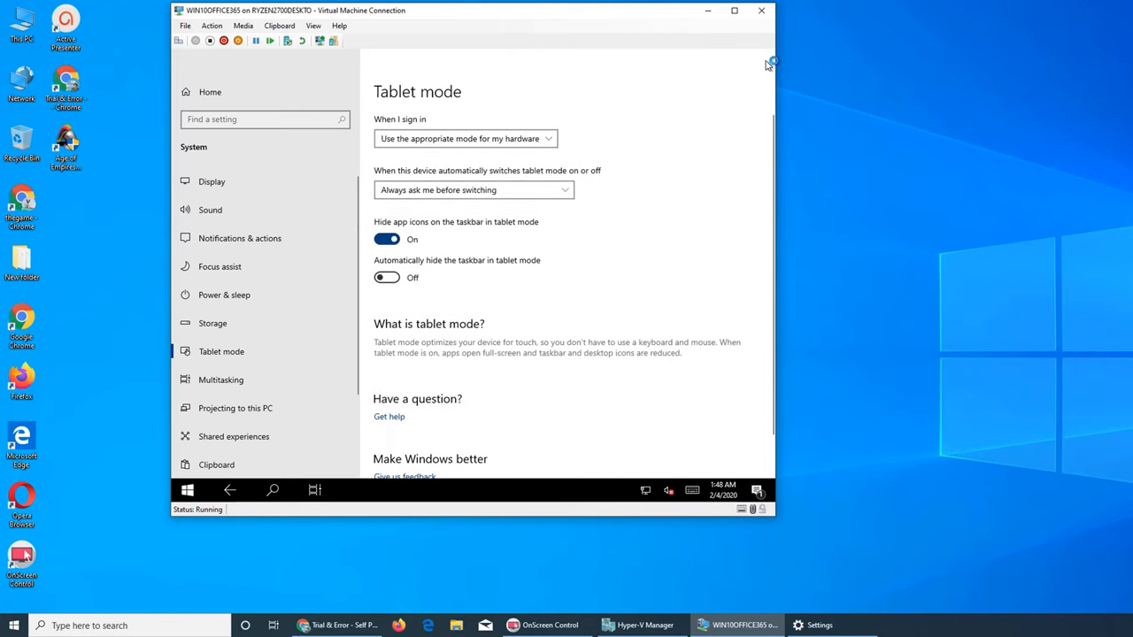
{"action": "mouse_move", "coordinate": [635, 78]}
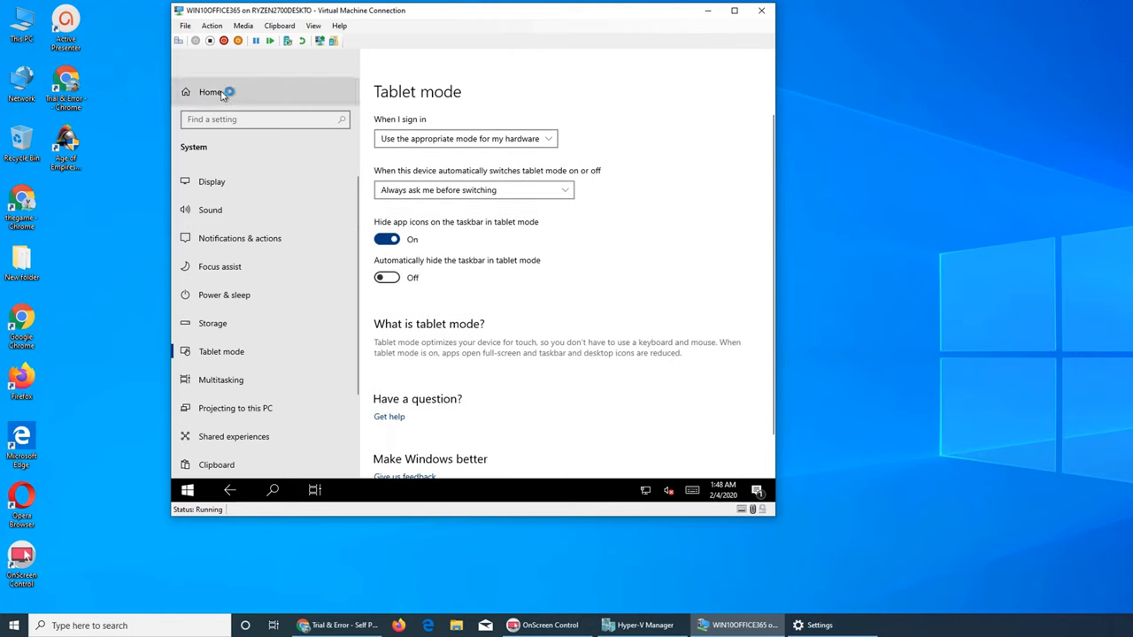
{"action": "left_click", "coordinate": [212, 323]}
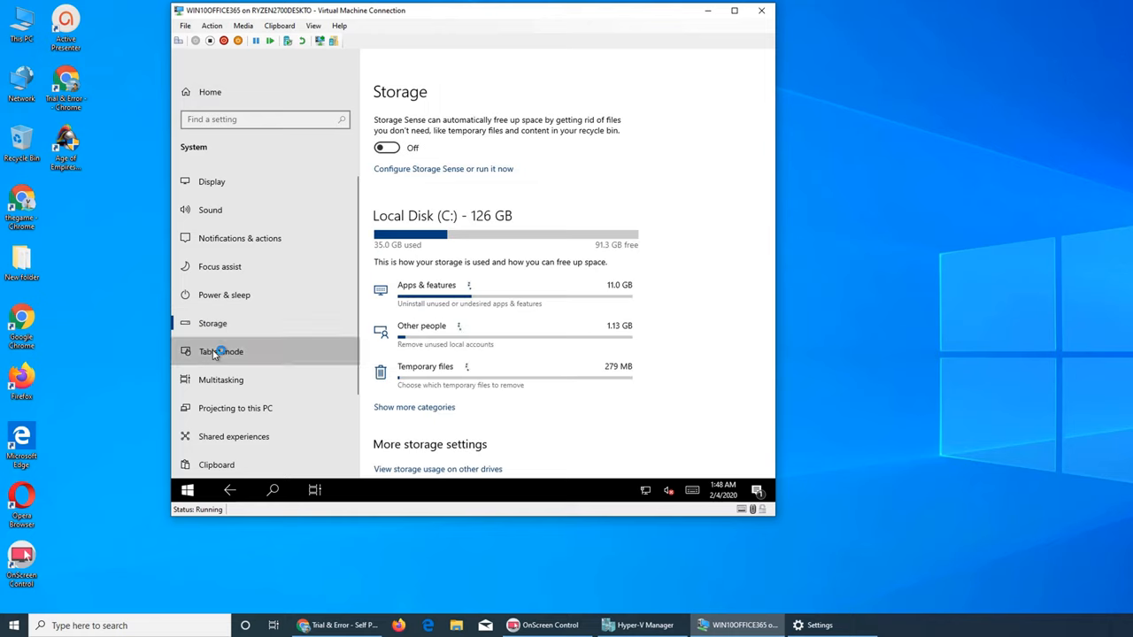
Lock the session, sign back in with the password and dismiss the license expiry warning.
{"action": "left_click", "coordinate": [222, 351]}
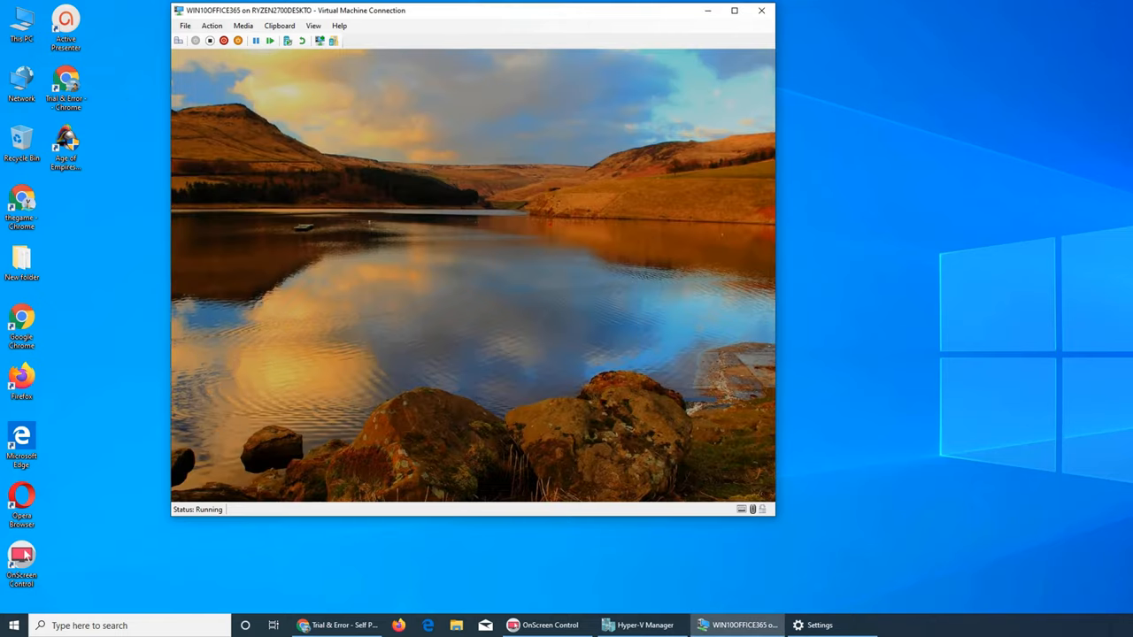
{"action": "type", "text": "•••"}
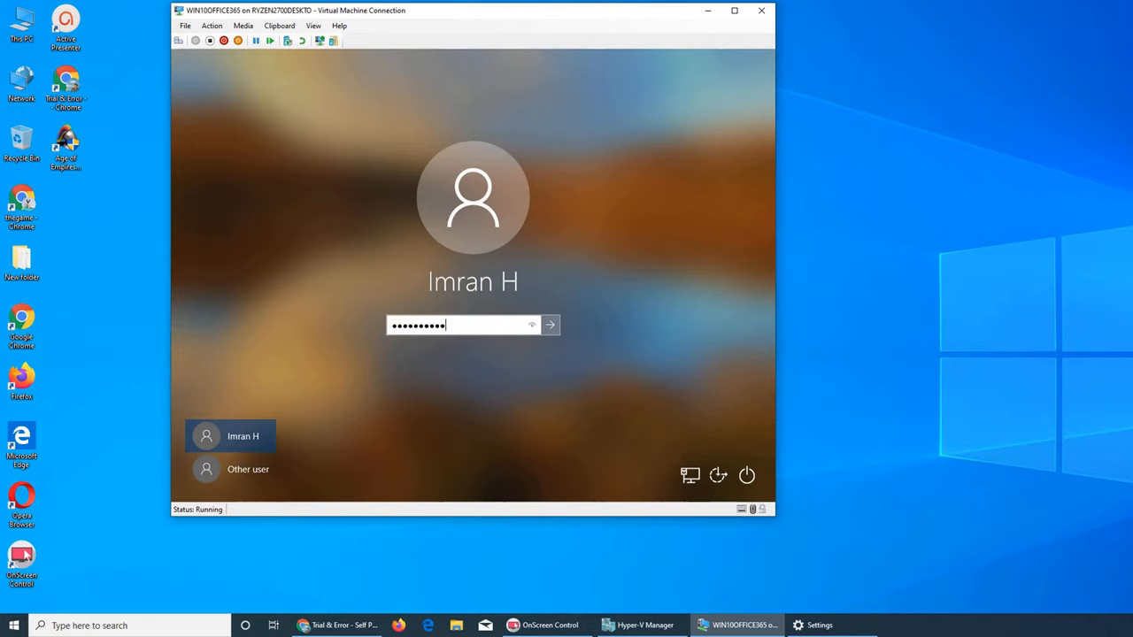
{"action": "left_click", "coordinate": [549, 325]}
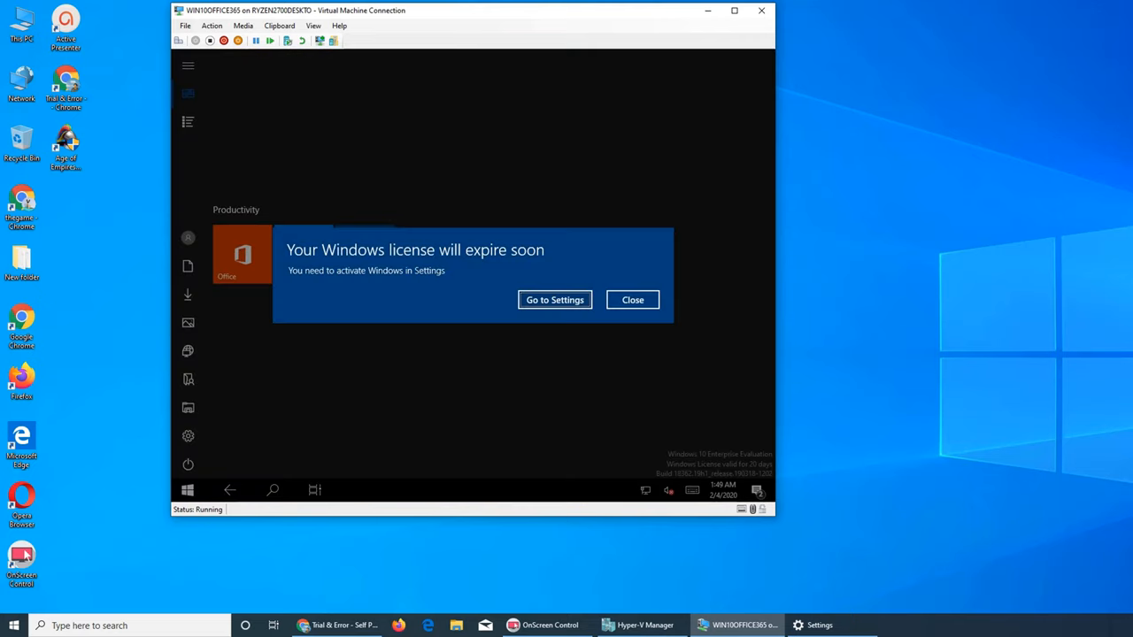
{"action": "left_click", "coordinate": [634, 299]}
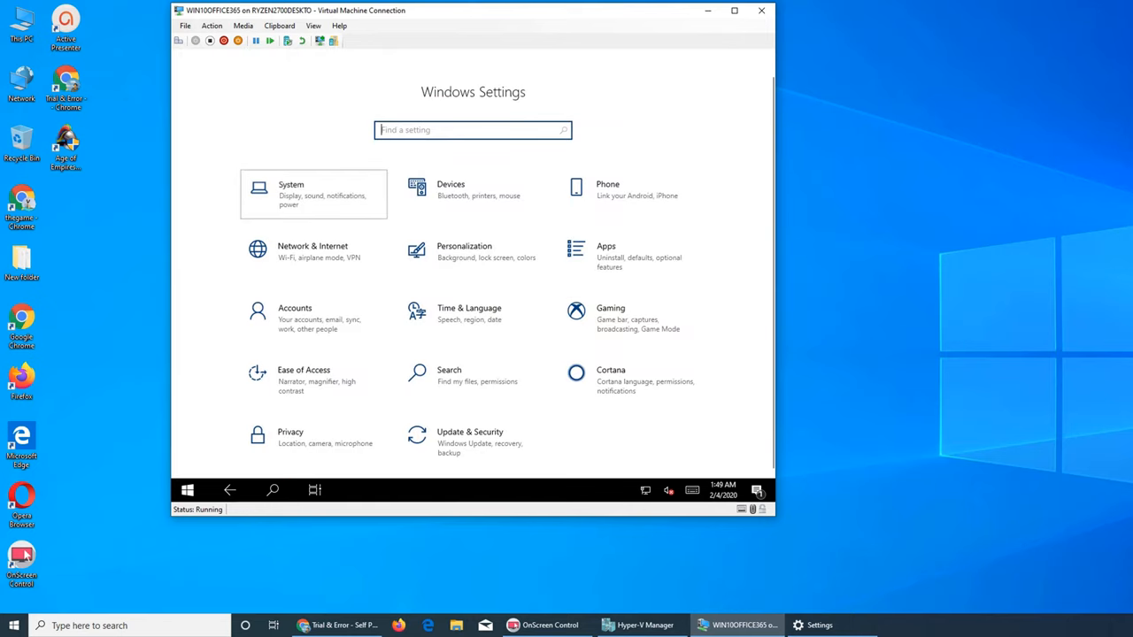
Revisit System > Tablet mode to check the 'When I sign in' value, then close Settings.
{"action": "left_click", "coordinate": [311, 193]}
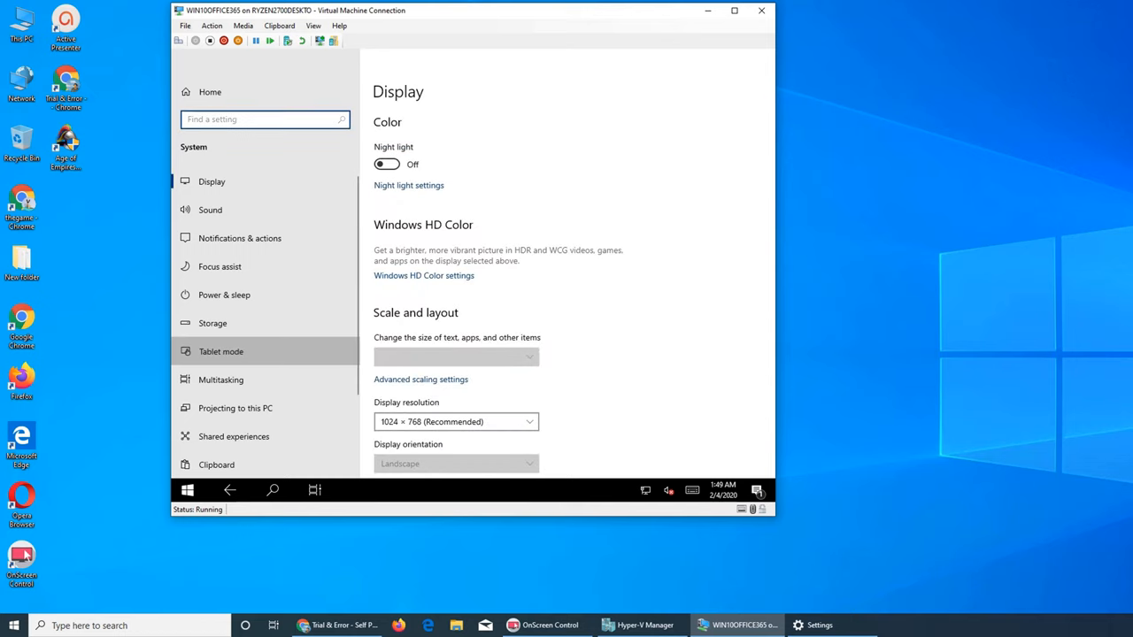
{"action": "left_click", "coordinate": [220, 351]}
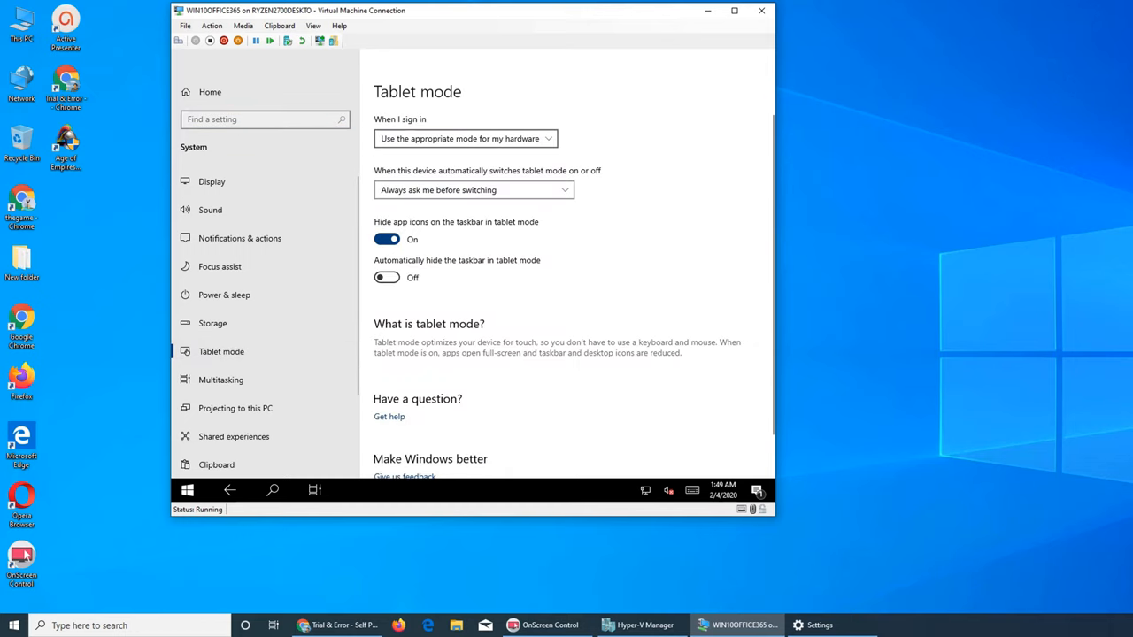
{"action": "left_click", "coordinate": [464, 138]}
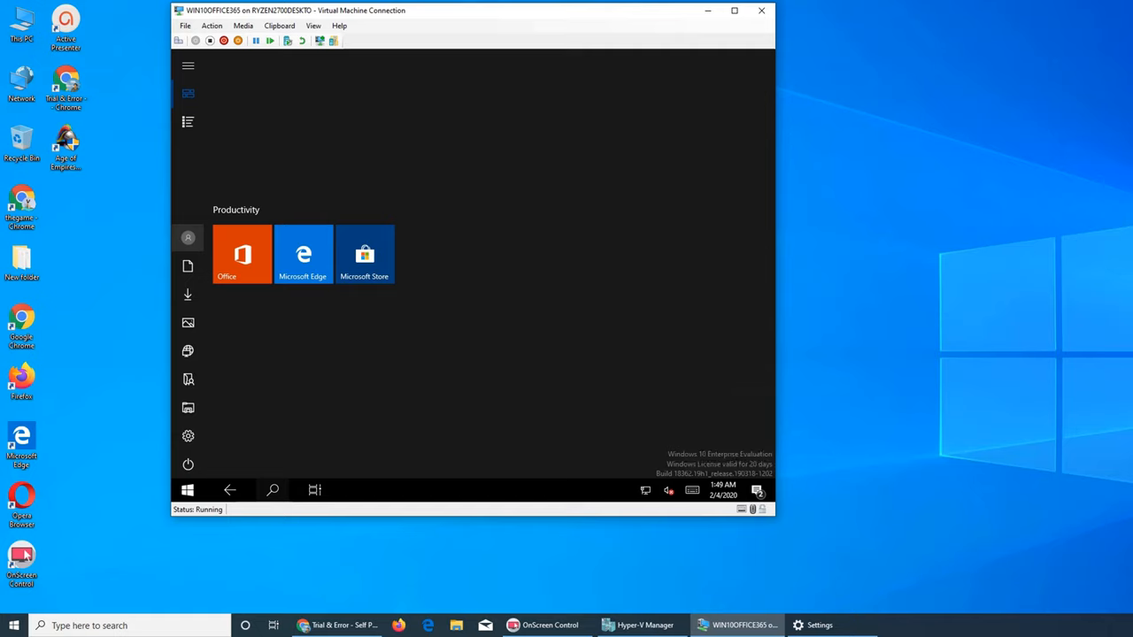
Sign out from the Start account menu, sign back in and dismiss the license warning to reach the normal desktop.
{"action": "left_click", "coordinate": [188, 237]}
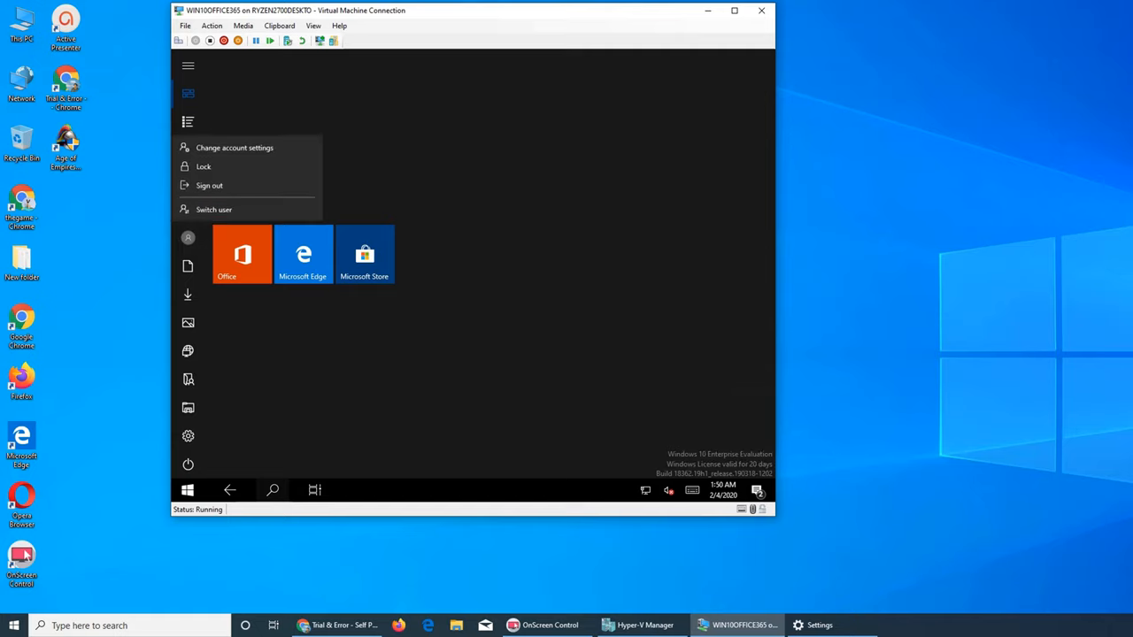
{"action": "left_click", "coordinate": [209, 186]}
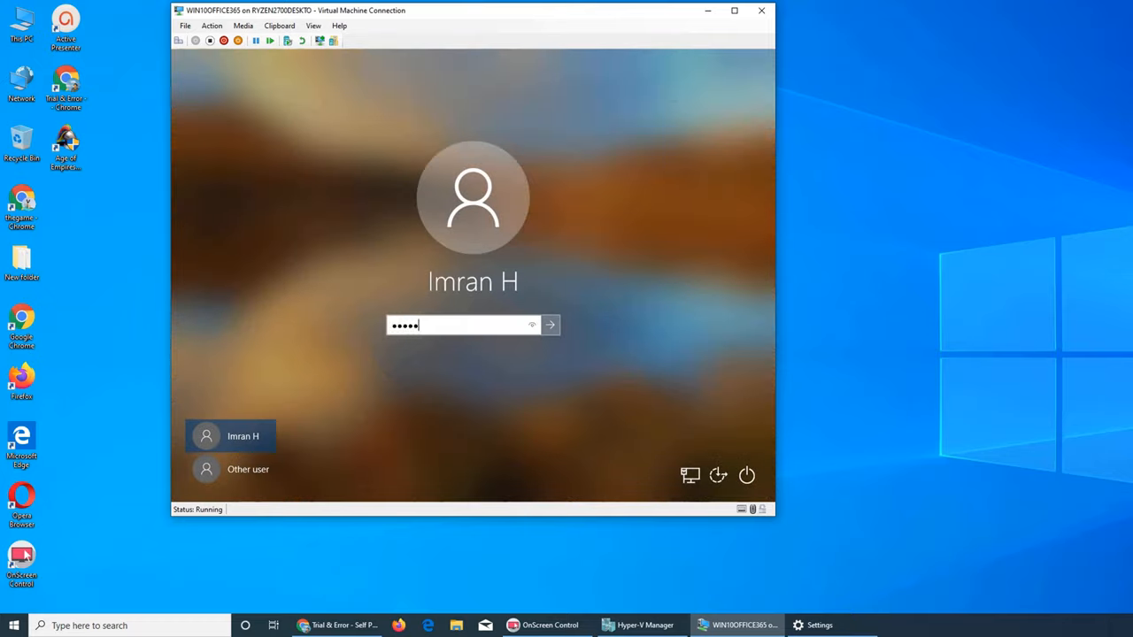
{"action": "left_click", "coordinate": [549, 326]}
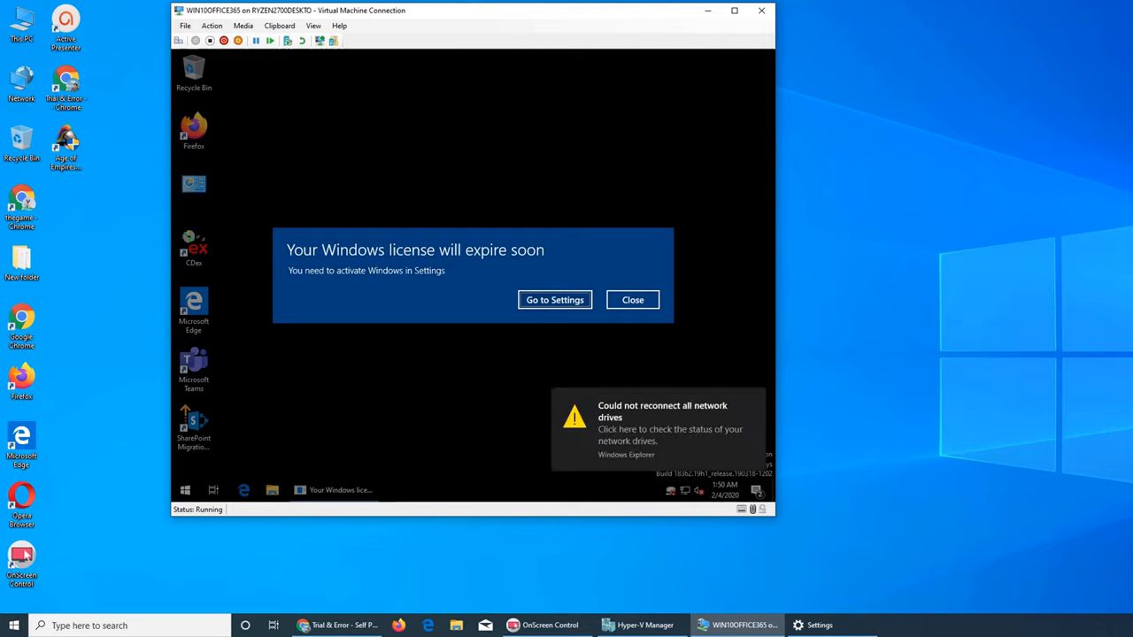
{"action": "left_click", "coordinate": [632, 300]}
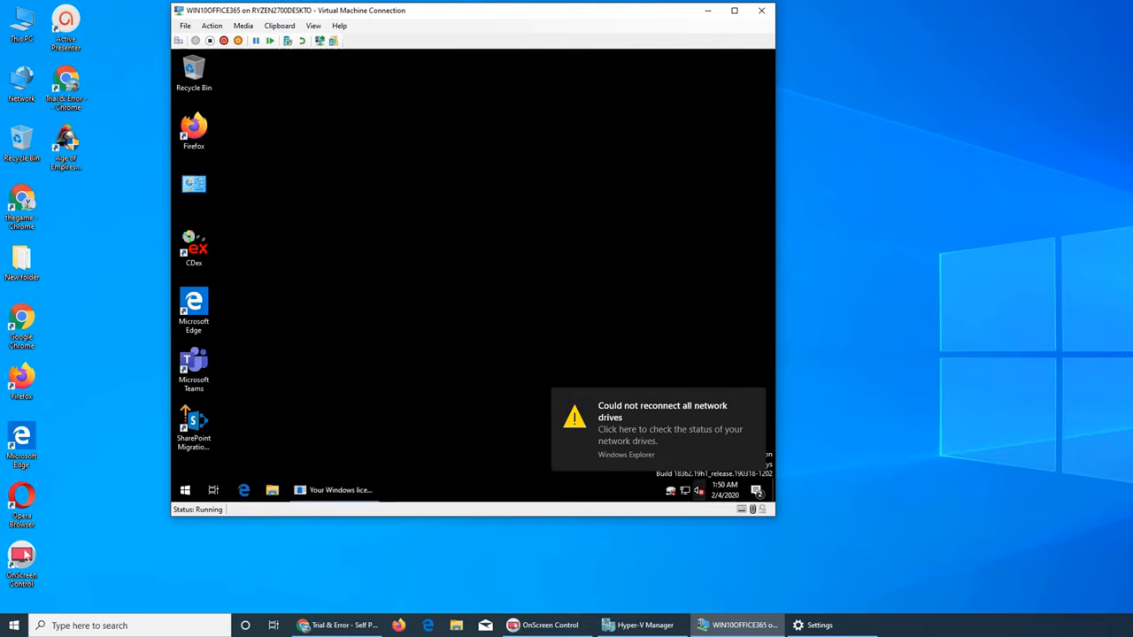